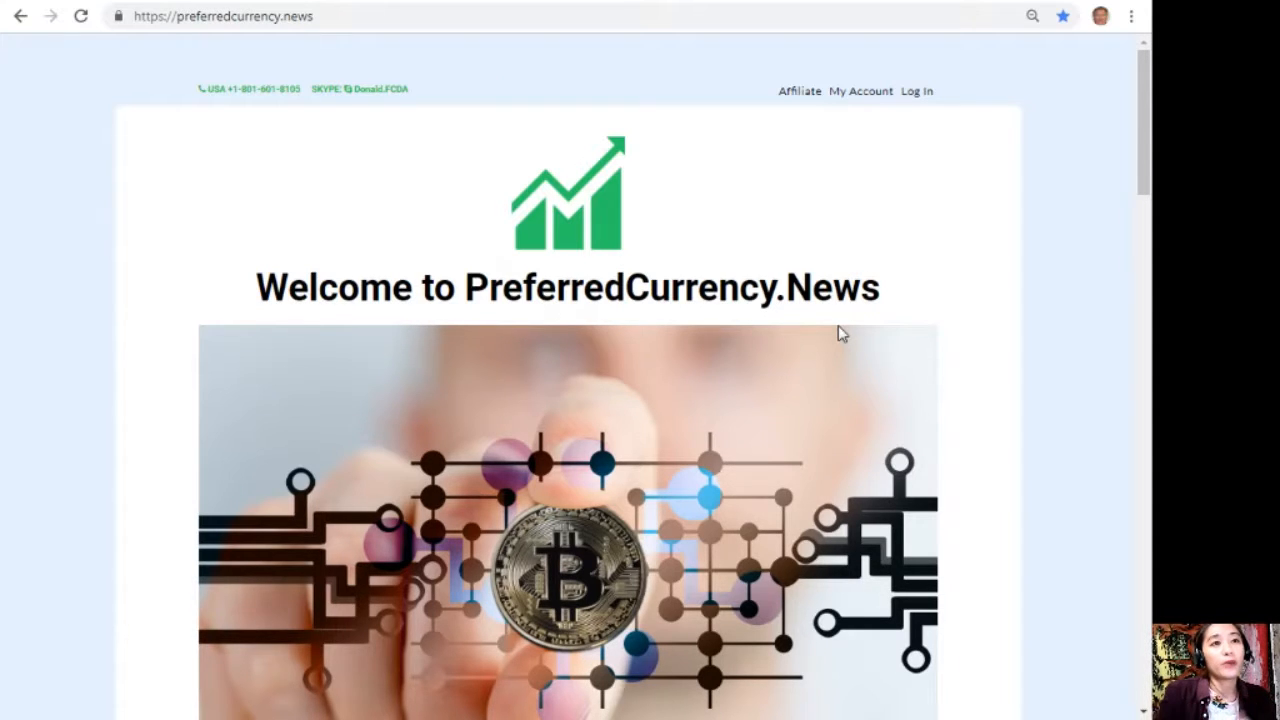
Scroll through the 08 November 2018 issue's stories down to the EOS alerts section
scroll("down", 3)
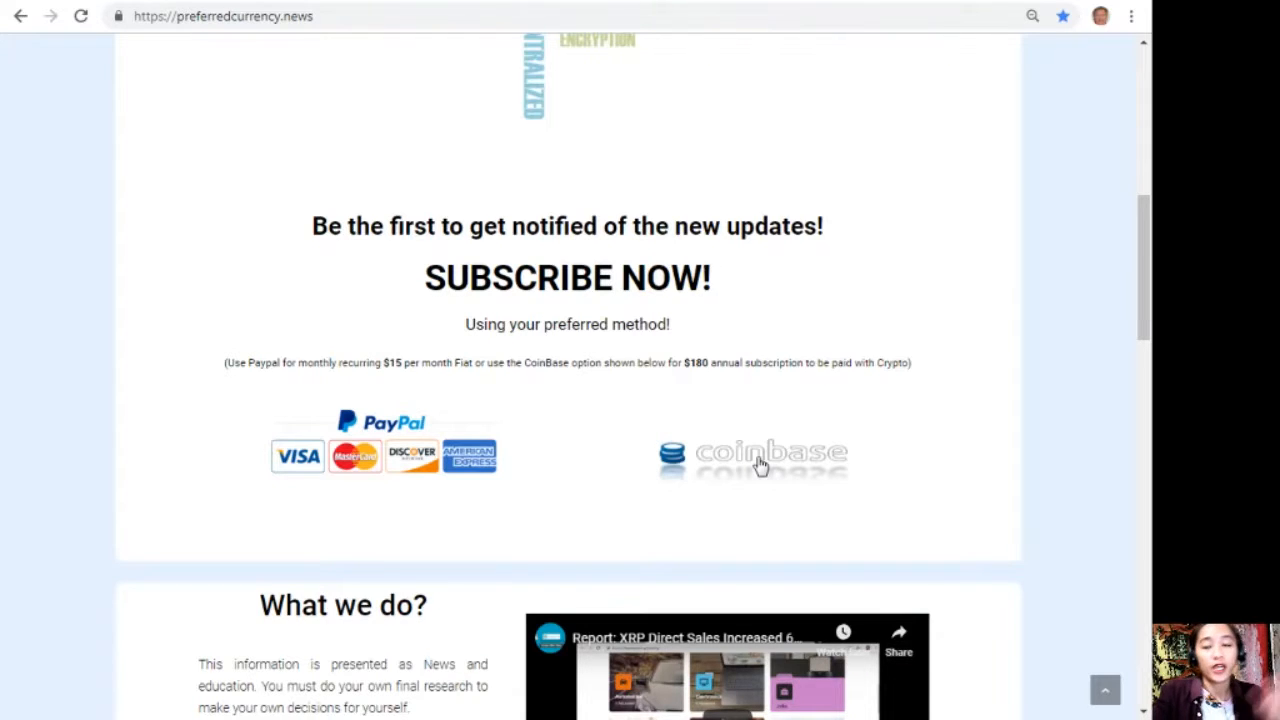
scroll("up", 3)
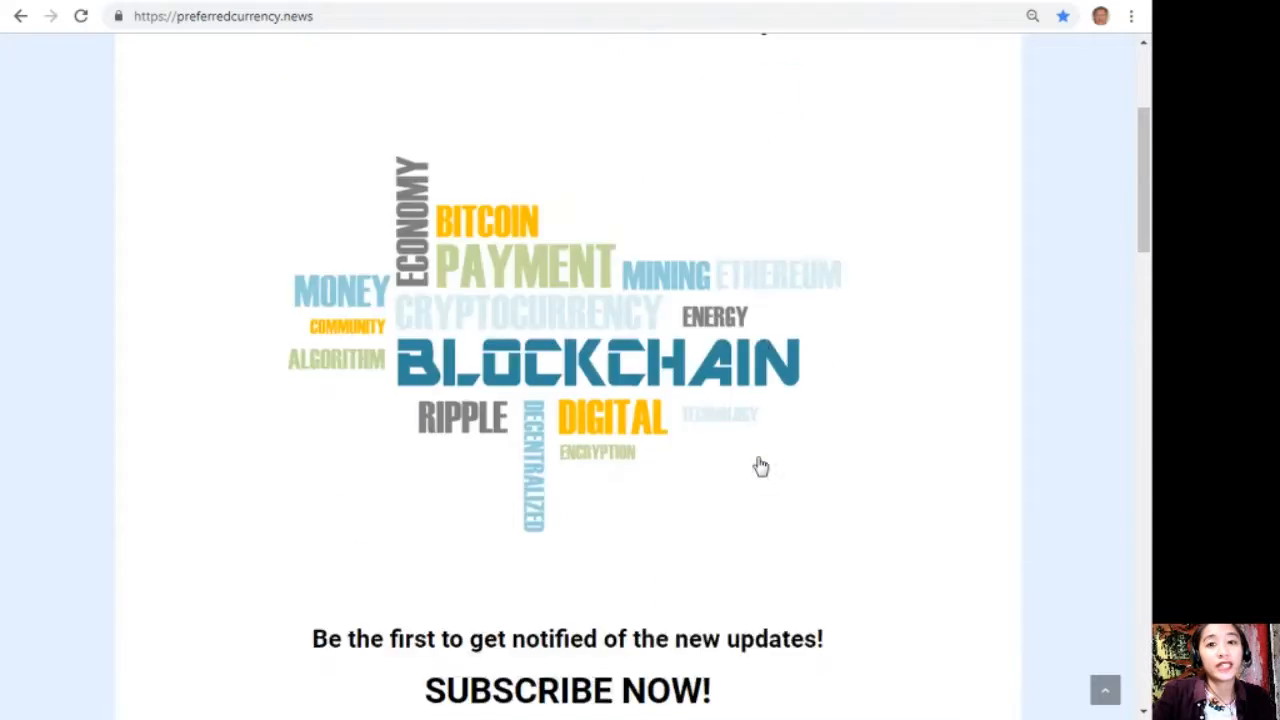
scroll("up", 3)
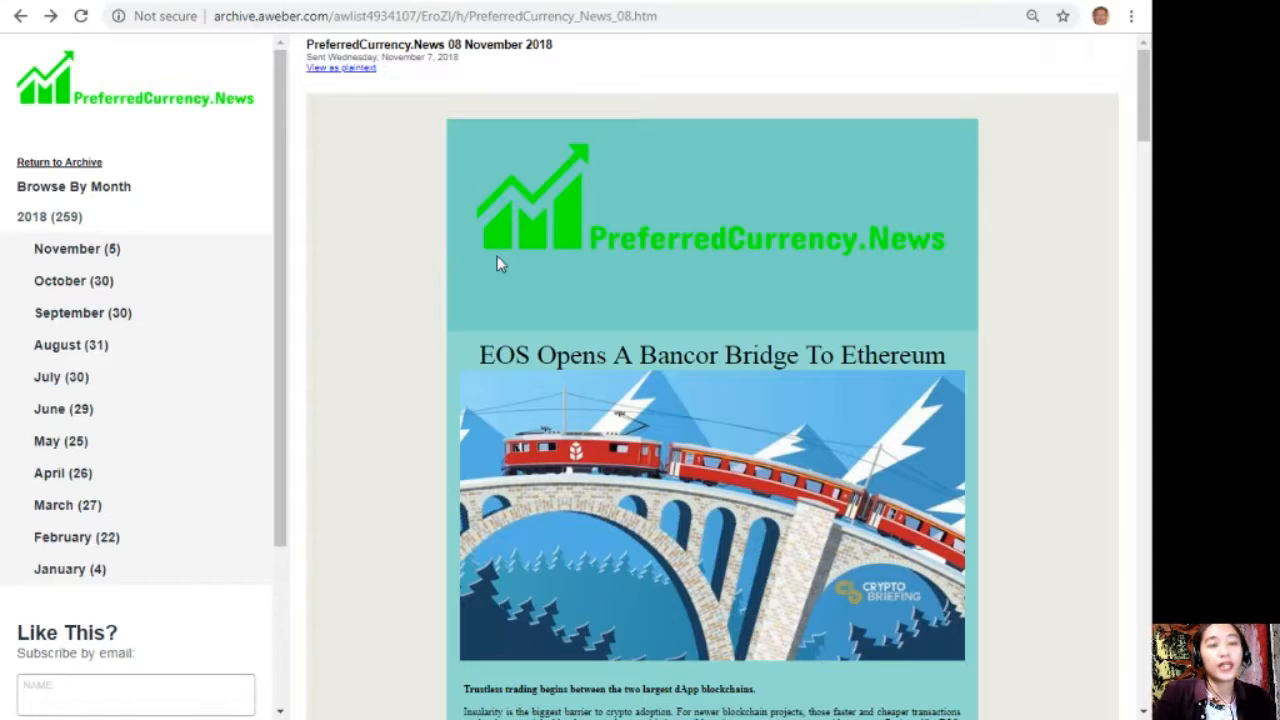
scroll("down", 3)
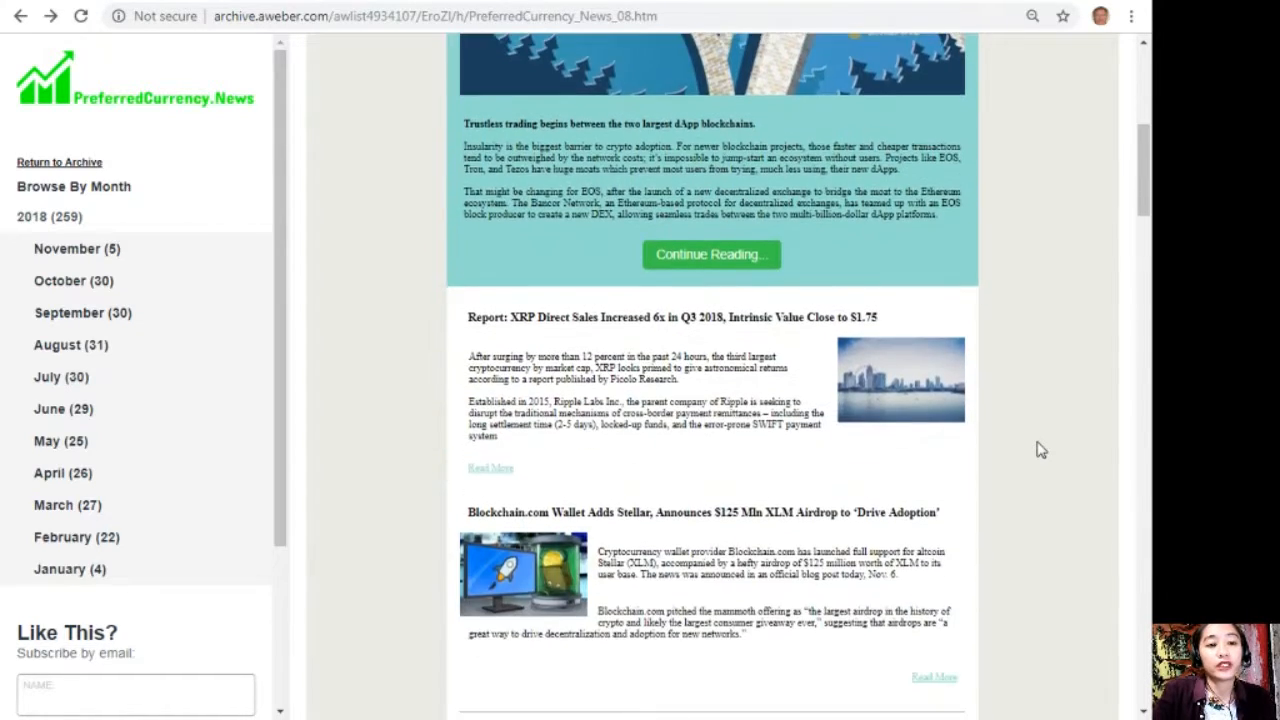
scroll("down", 3)
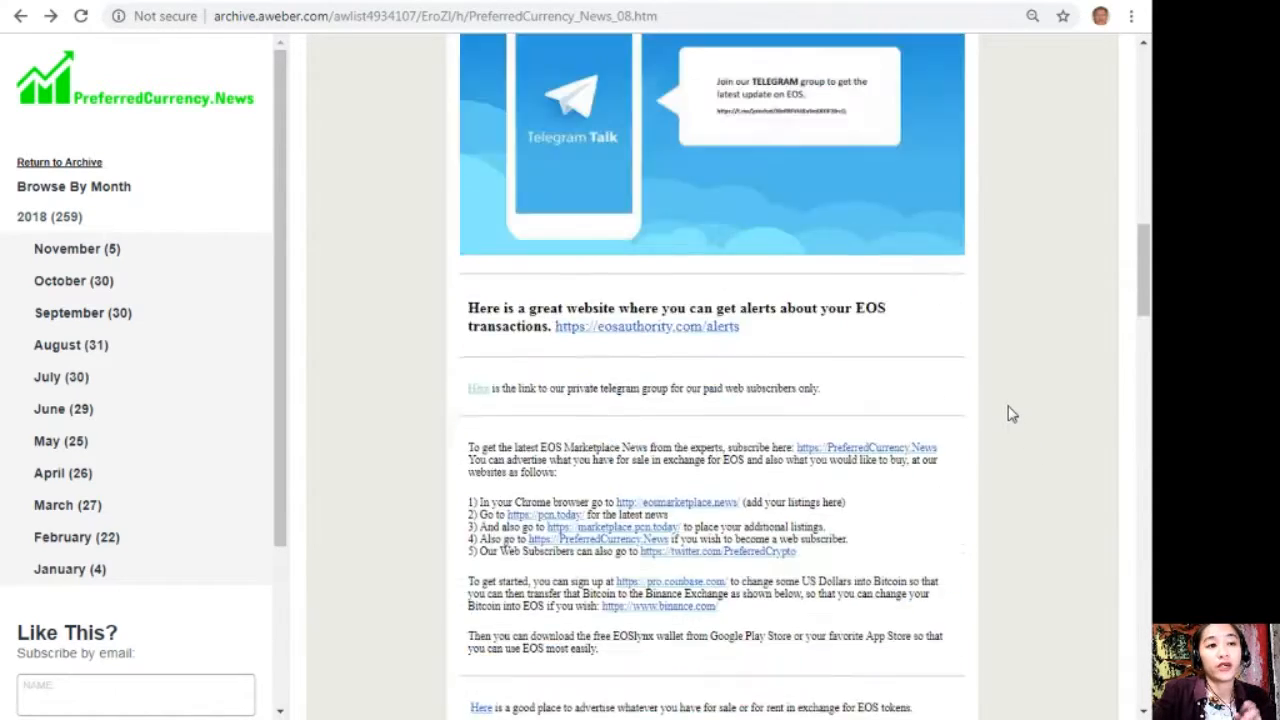
scroll("up", 3)
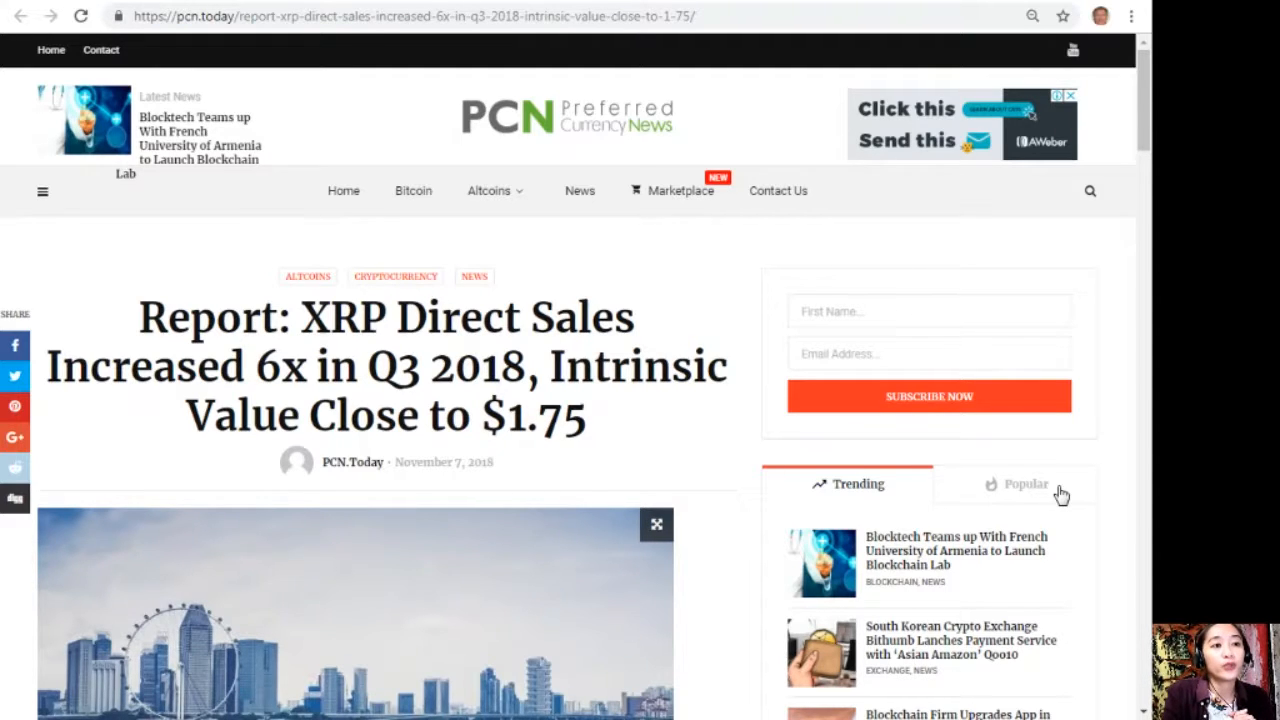
mouse_move(750, 496)
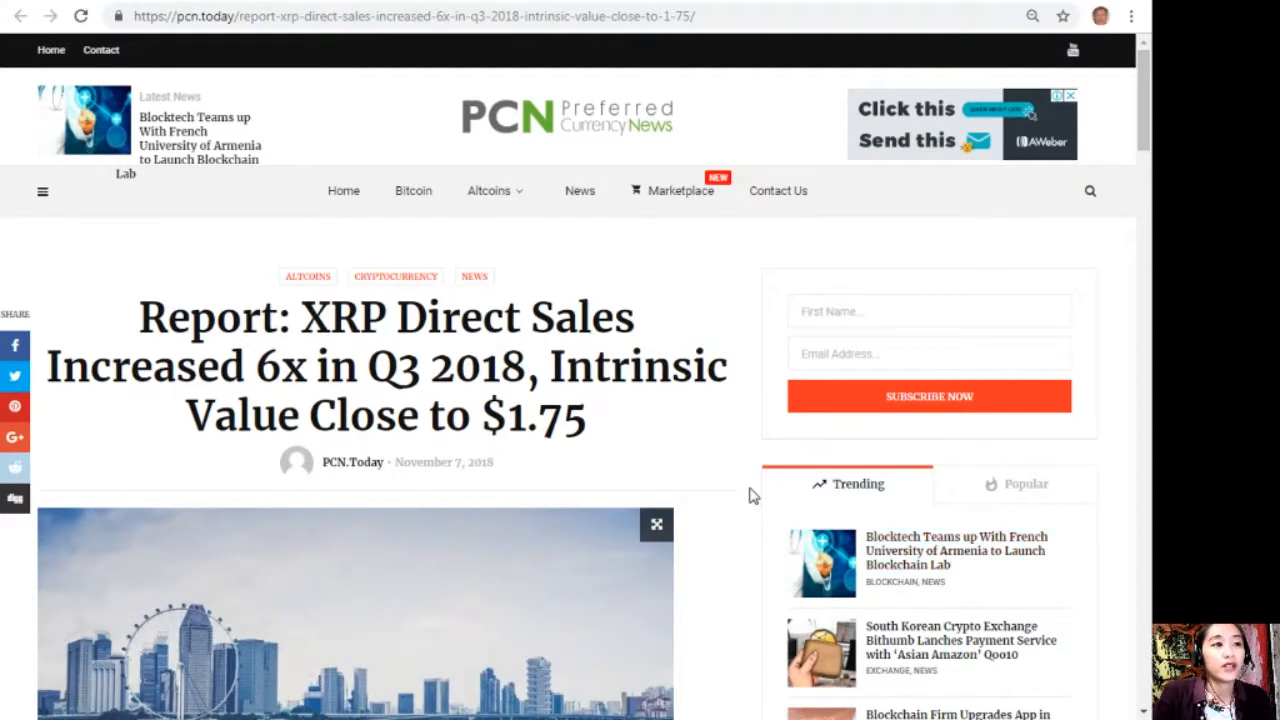
Scroll into the XRP article body showing Q3 sales of $98.66 million and $163.33m total
scroll("down", 3)
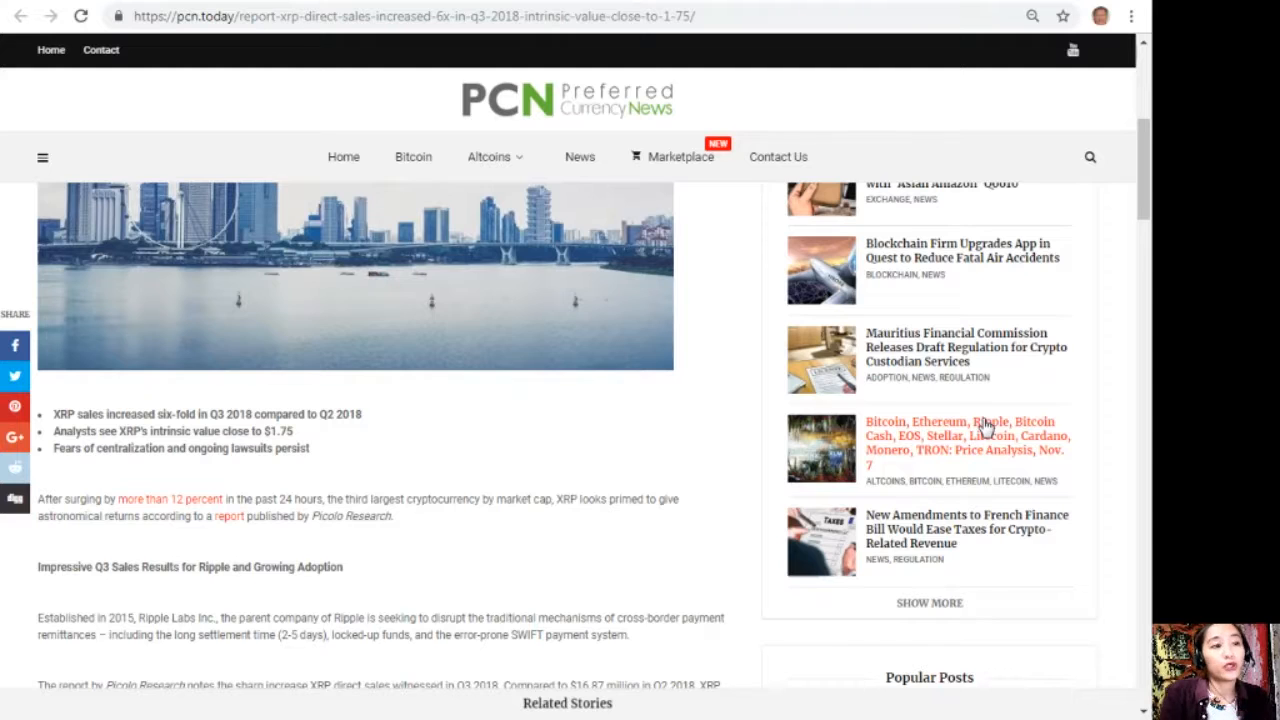
scroll("down", 3)
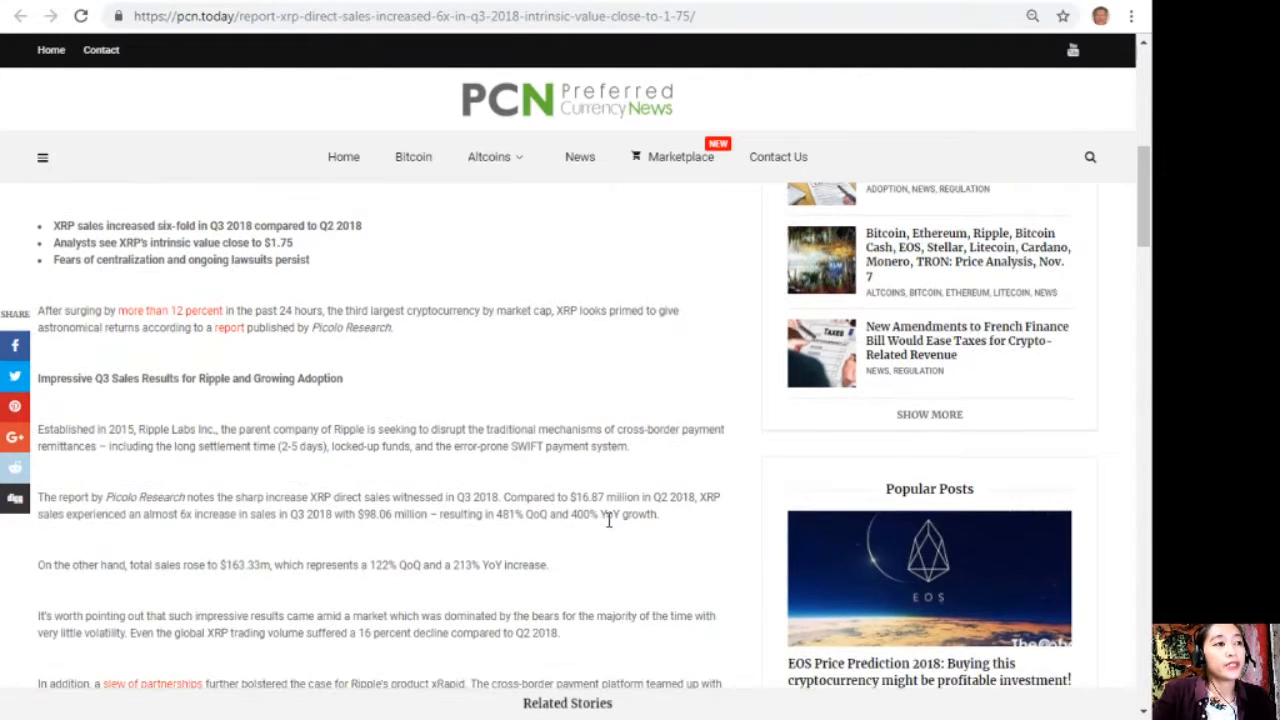
mouse_move(744, 524)
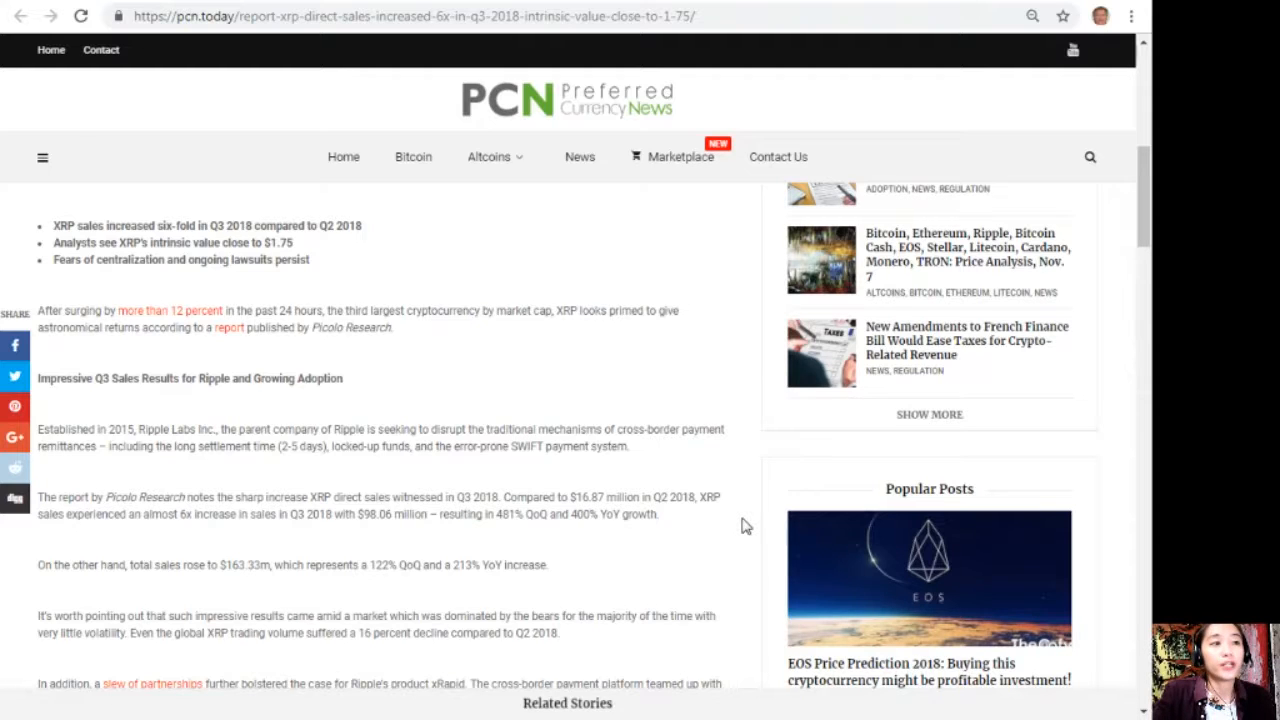
scroll("down", 3)
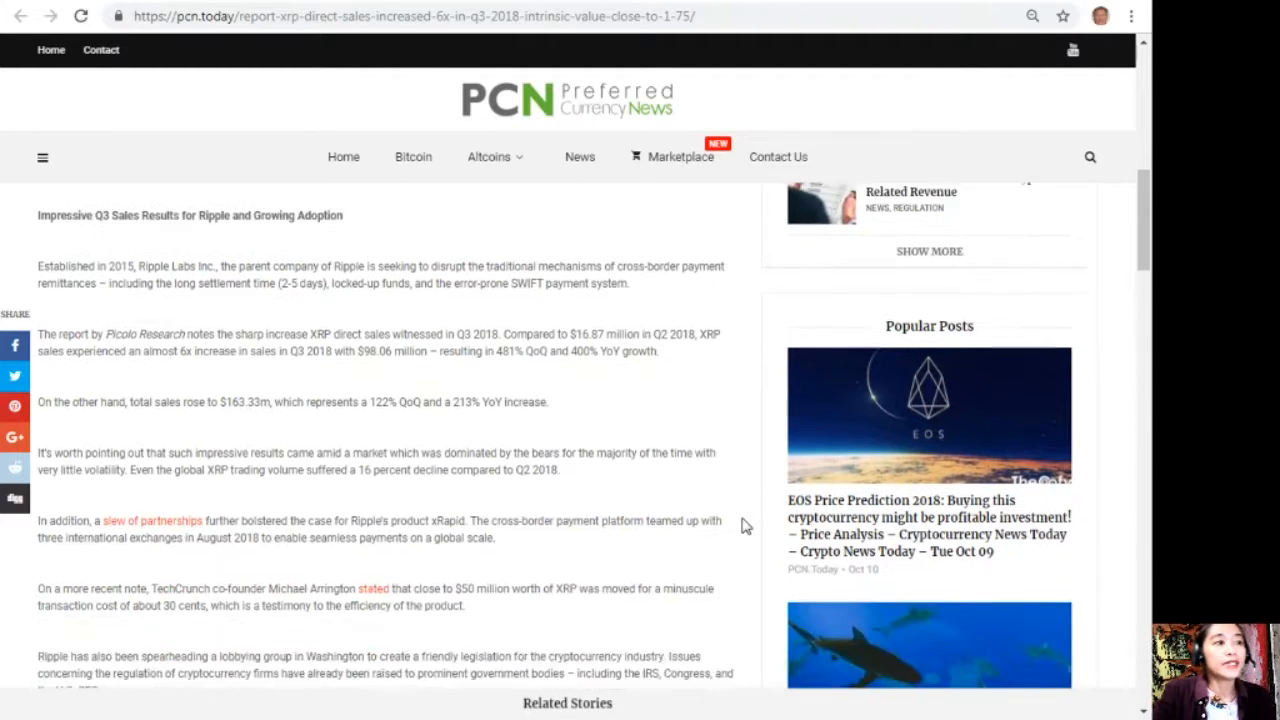
scroll("down", 3)
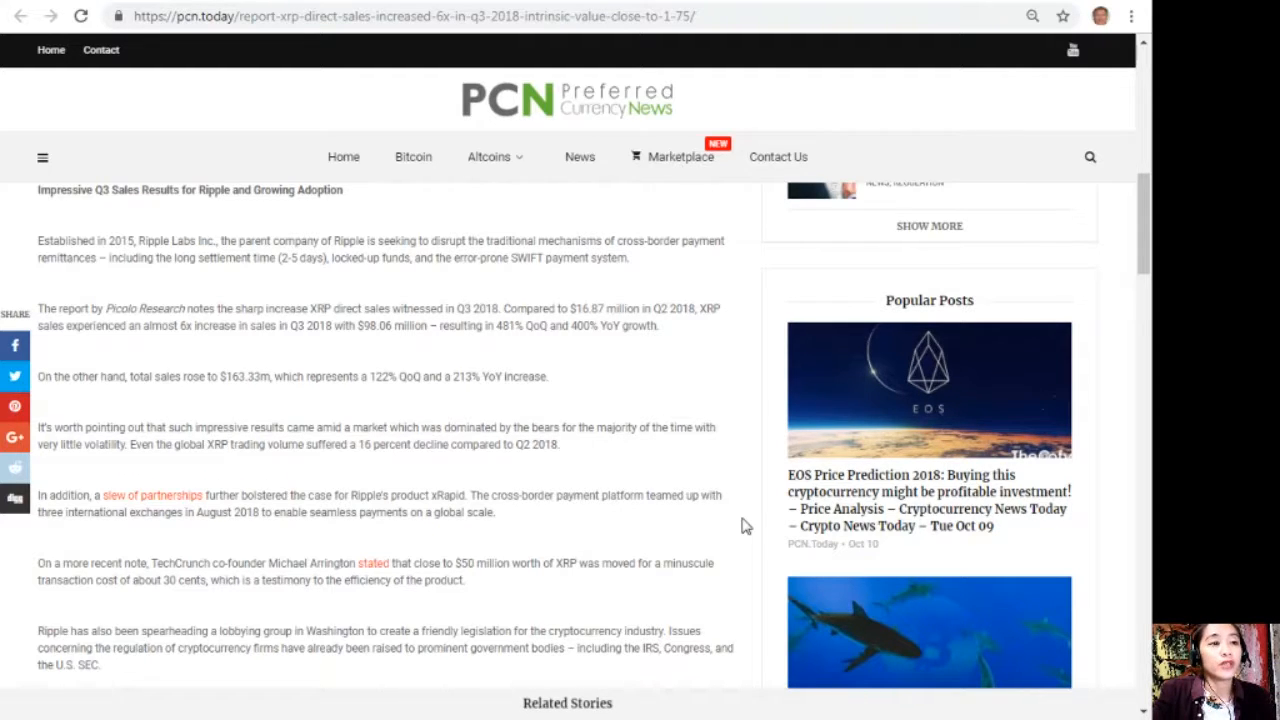
scroll("down", 3)
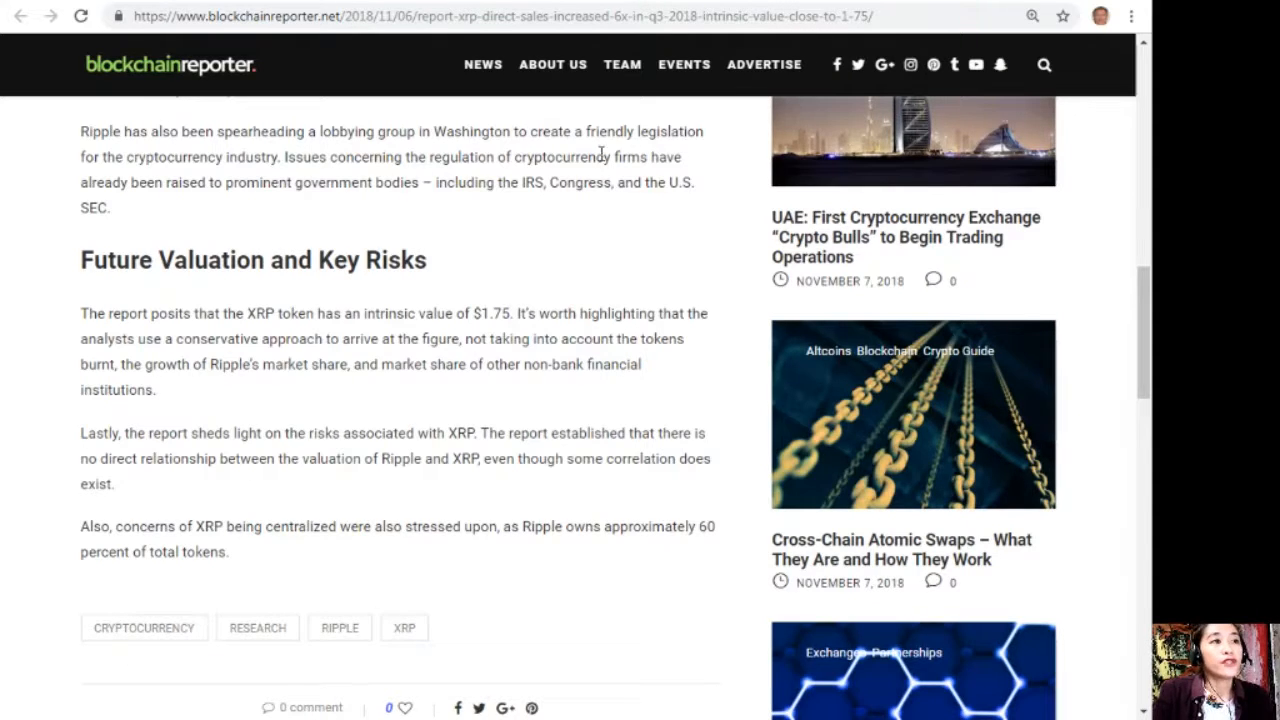
mouse_move(708, 176)
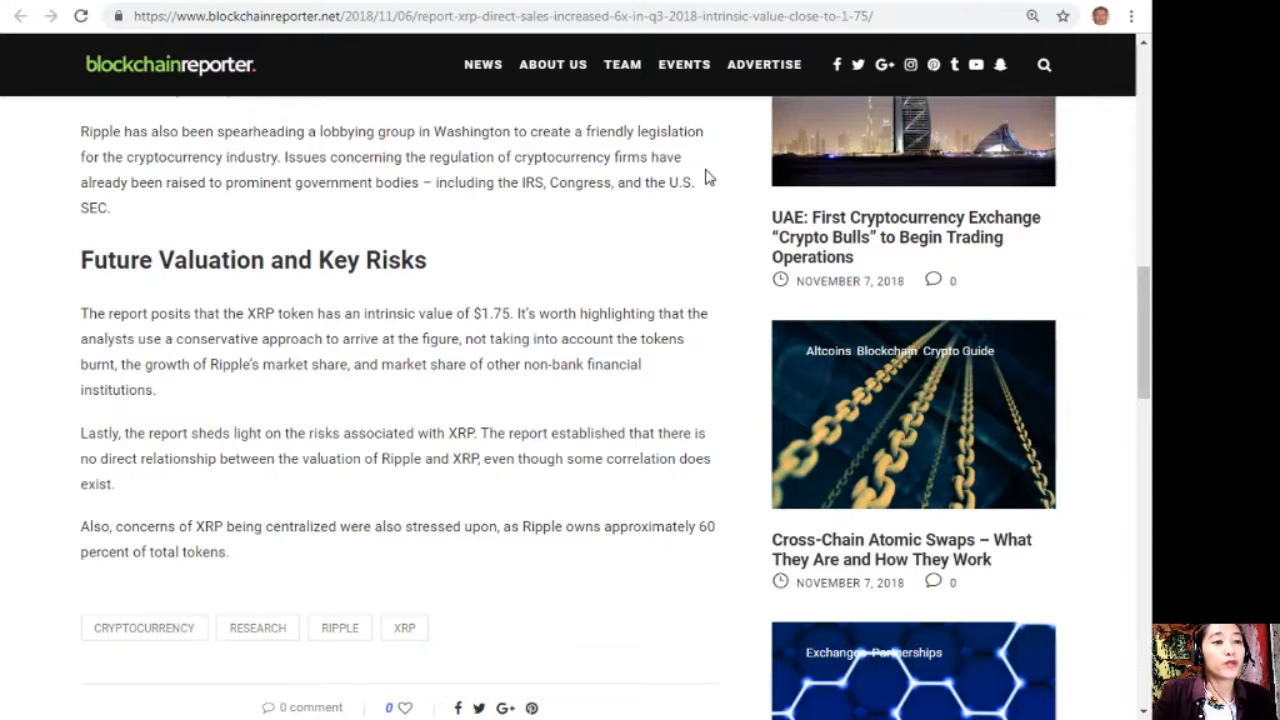
mouse_move(112, 82)
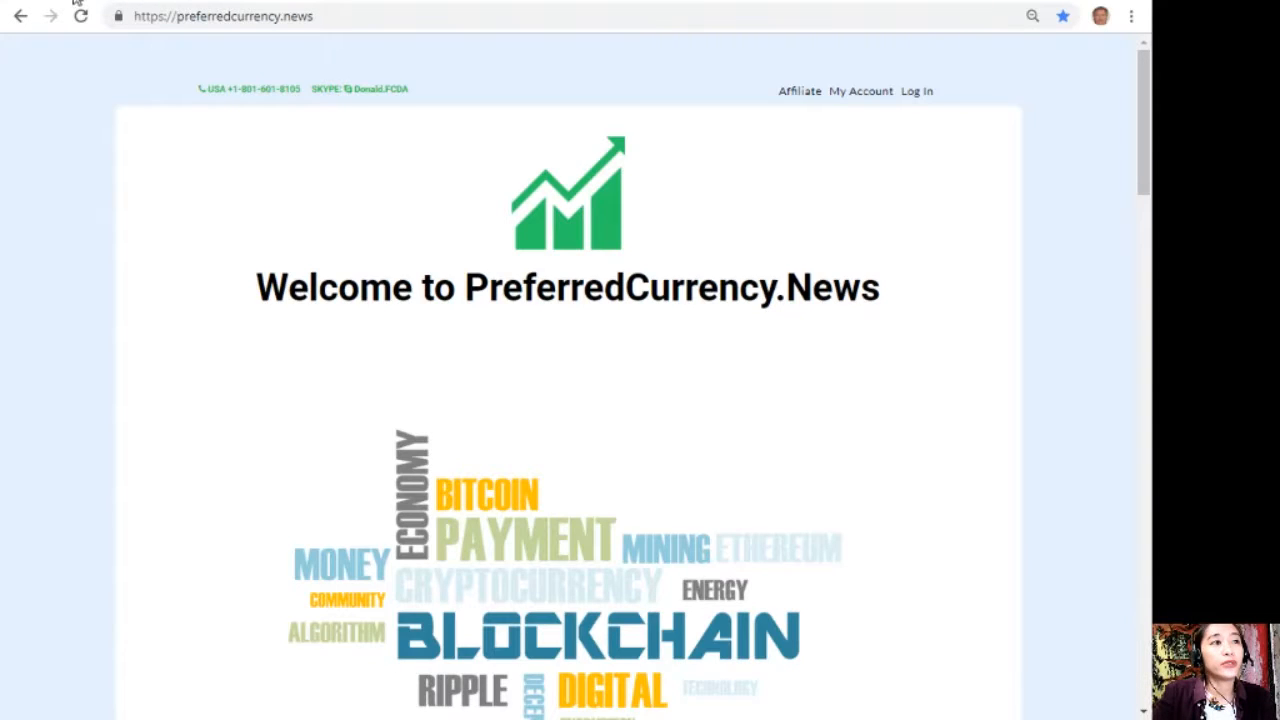
Scroll the homepage down to the Subscribe Now section with PayPal and Coinbase options
scroll("down", 3)
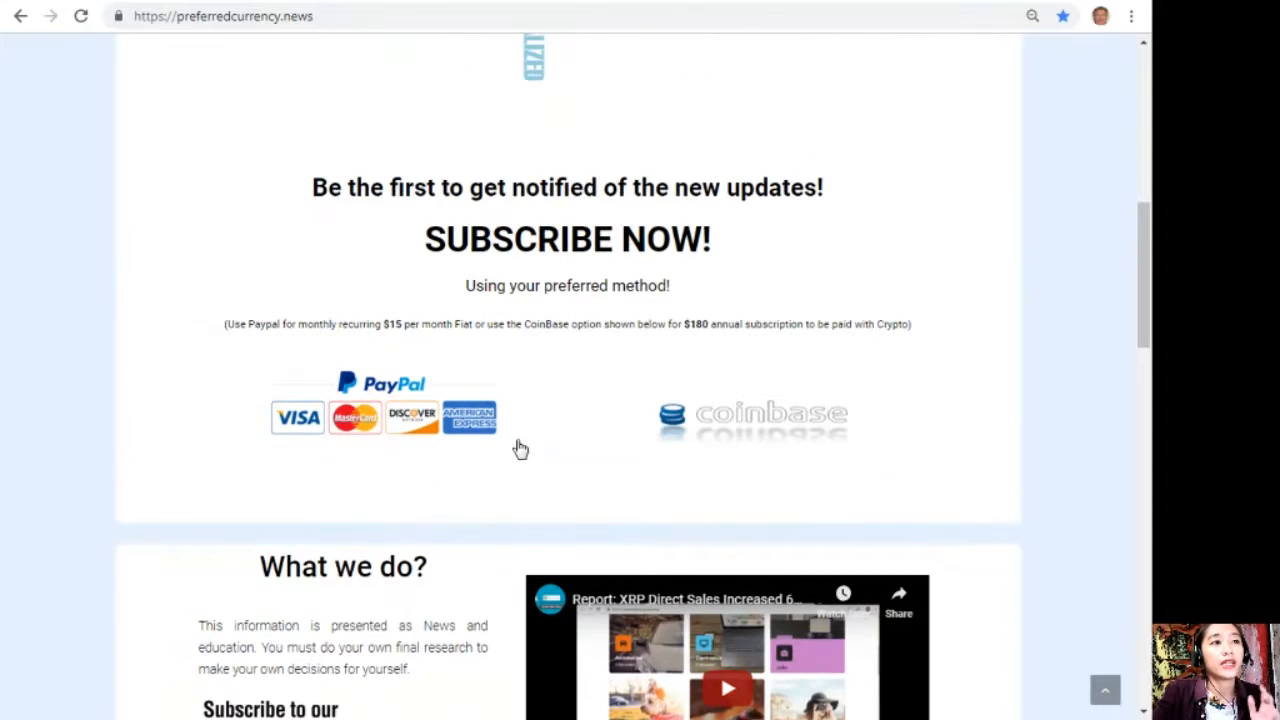
mouse_move(470, 418)
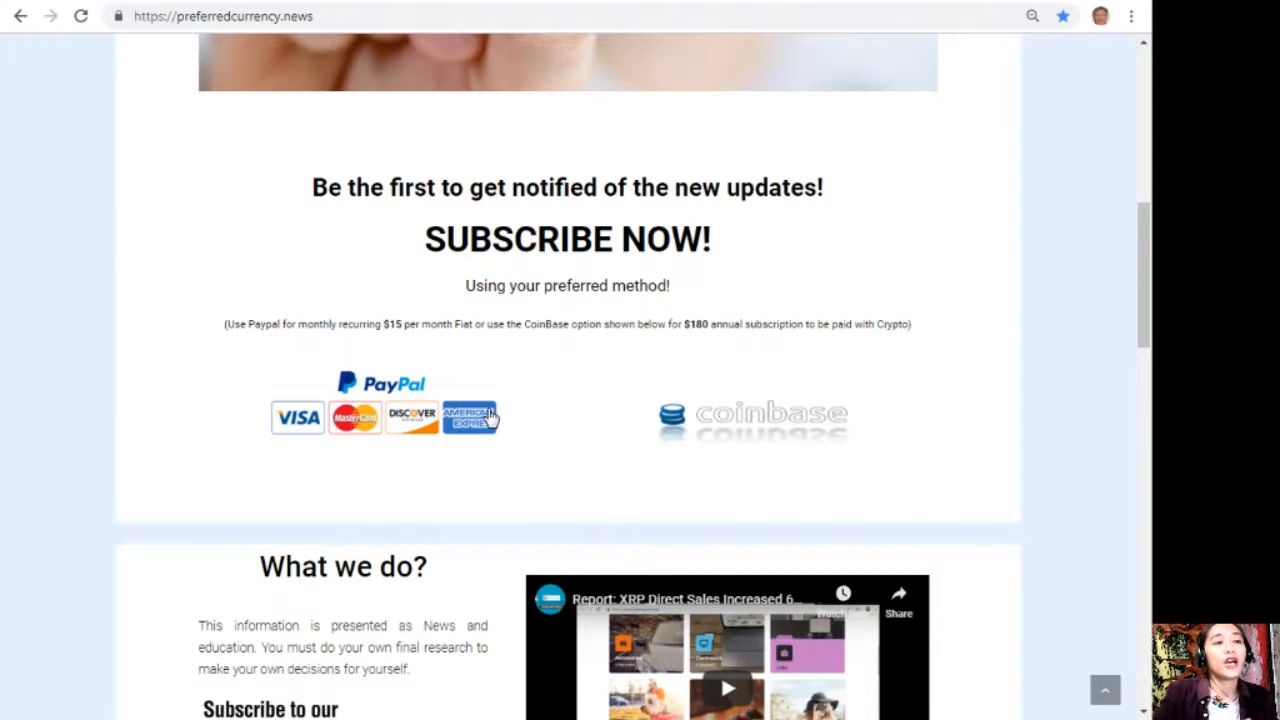
mouse_move(850, 436)
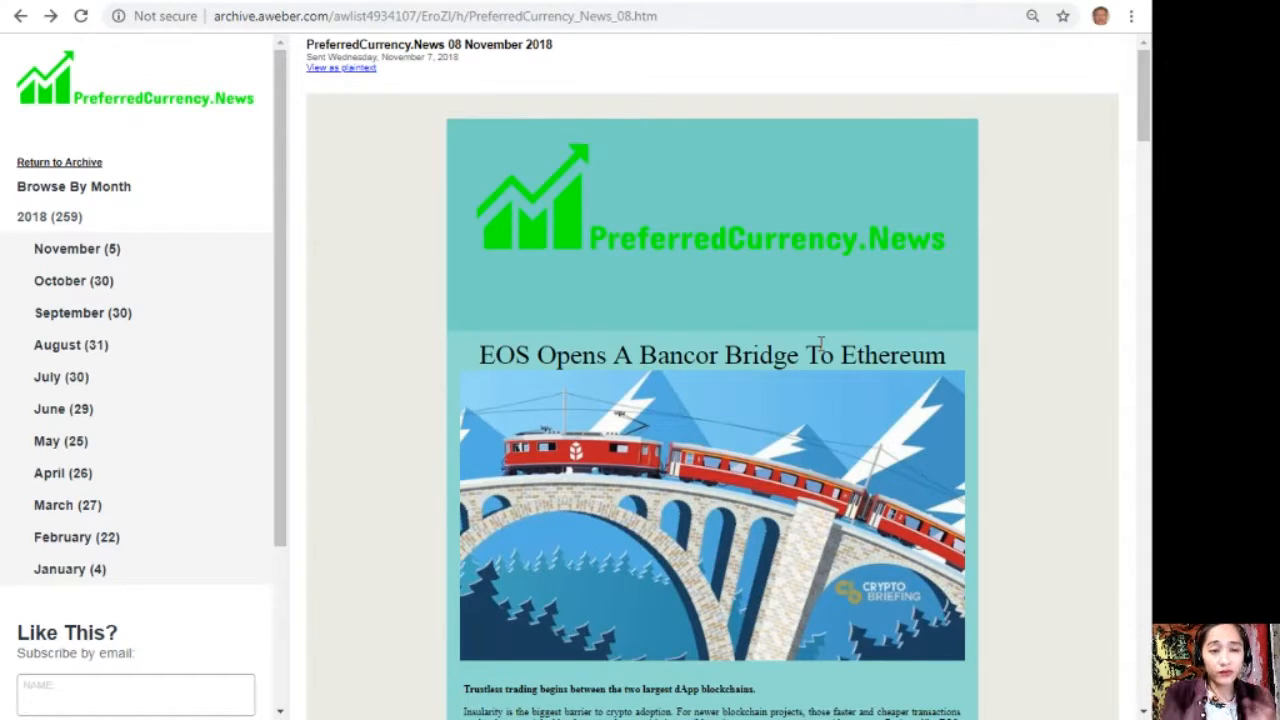
scroll("down", 3)
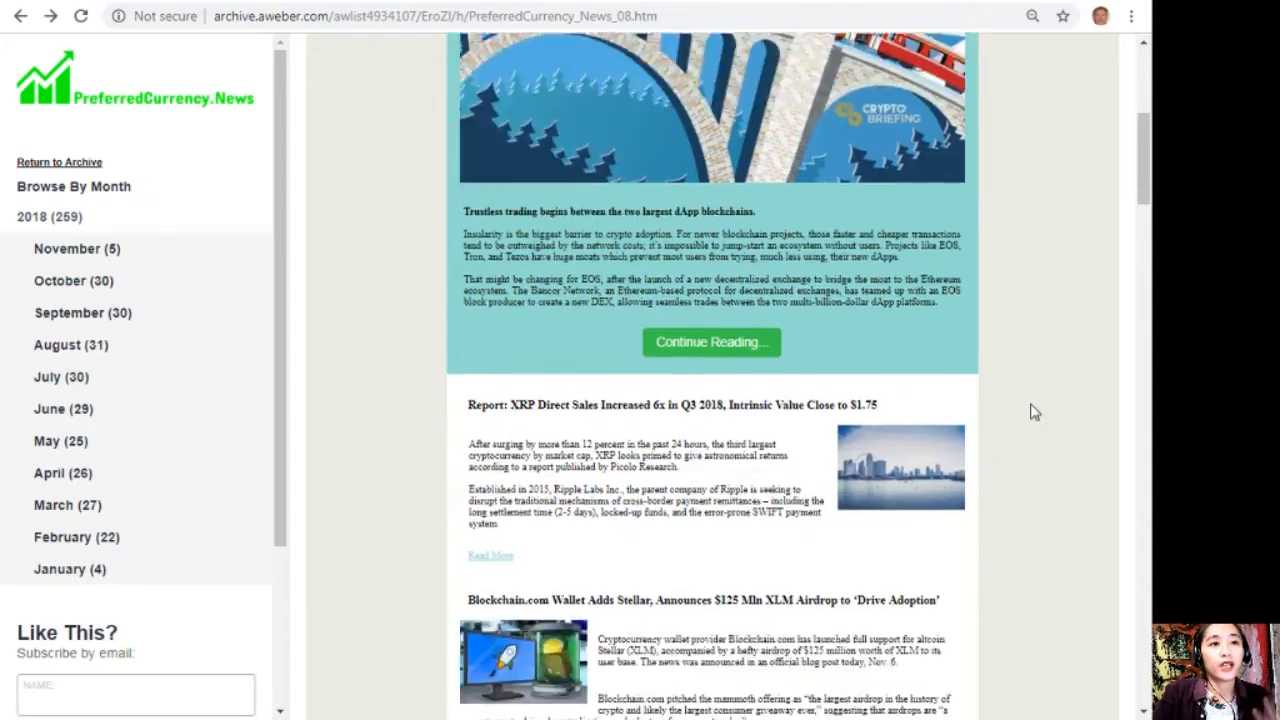
scroll("down", 3)
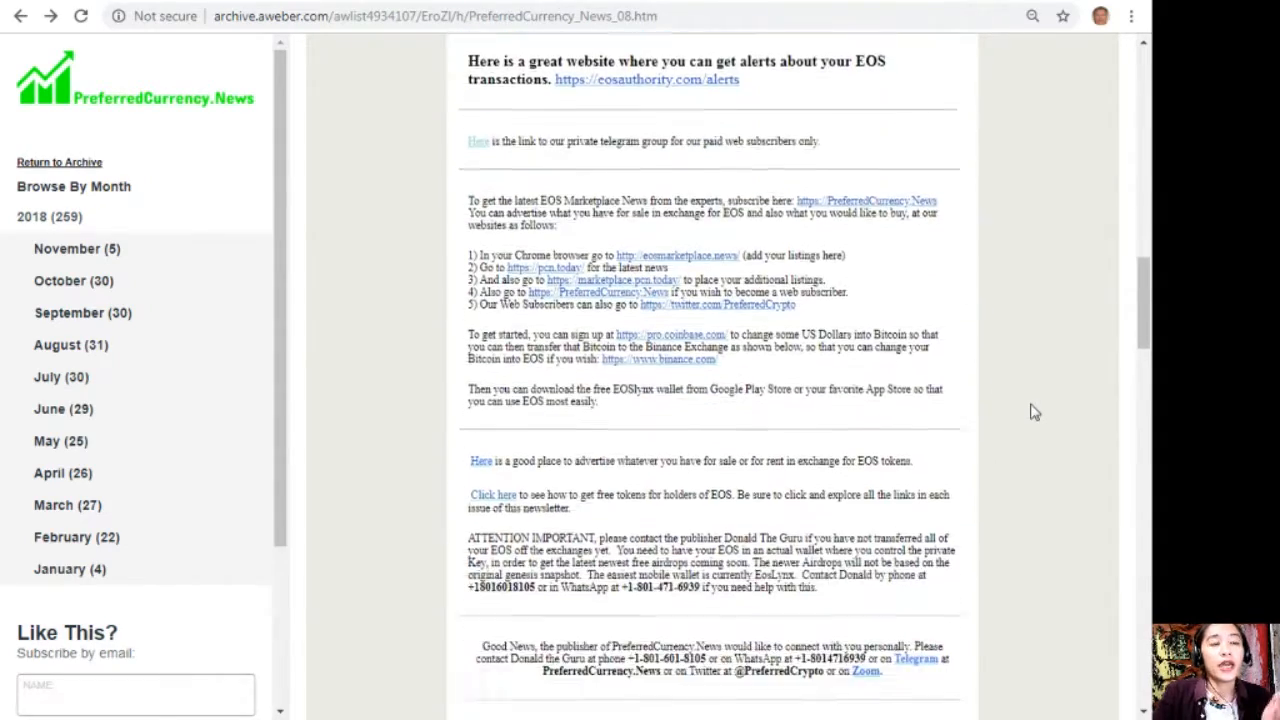
scroll("down", 3)
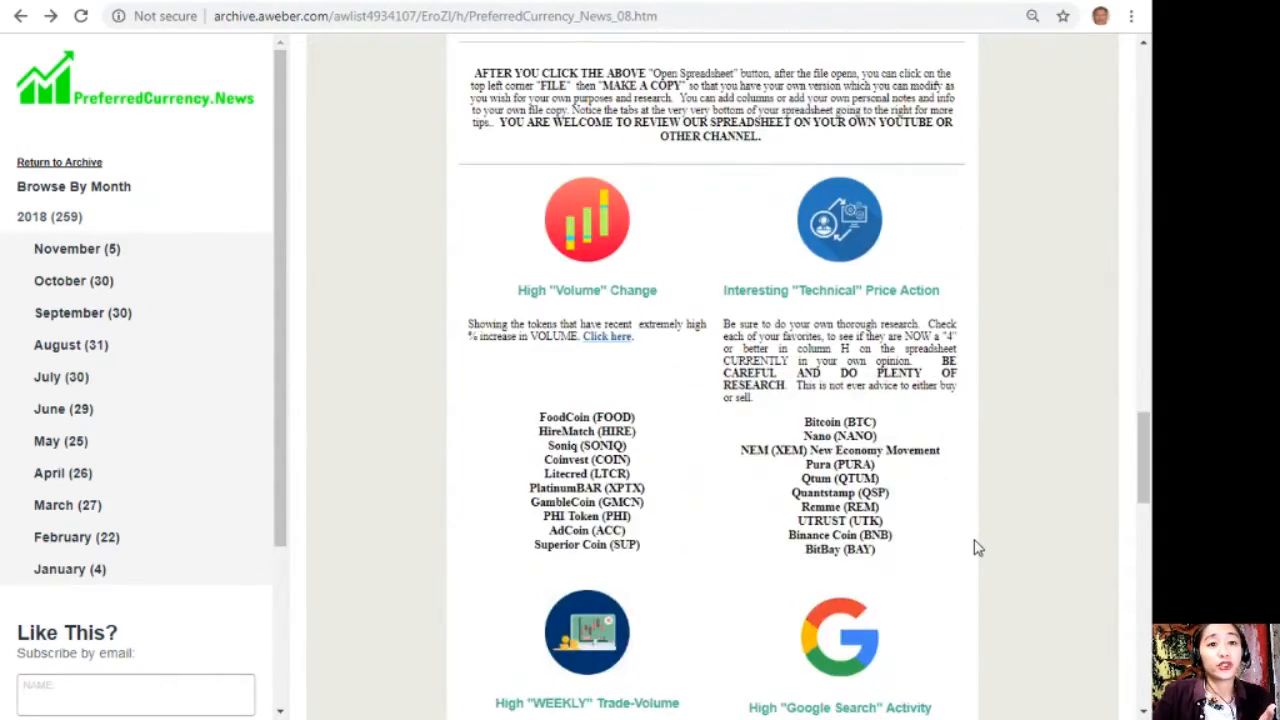
scroll("down", 3)
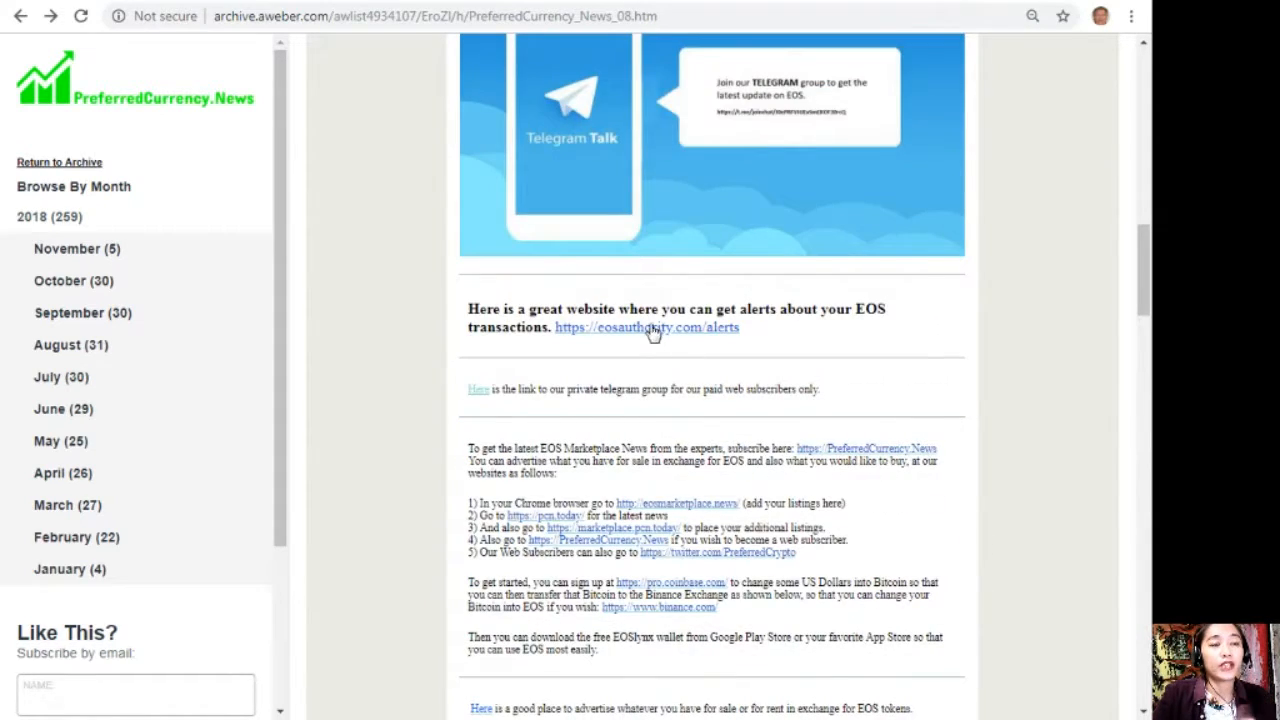
mouse_move(648, 344)
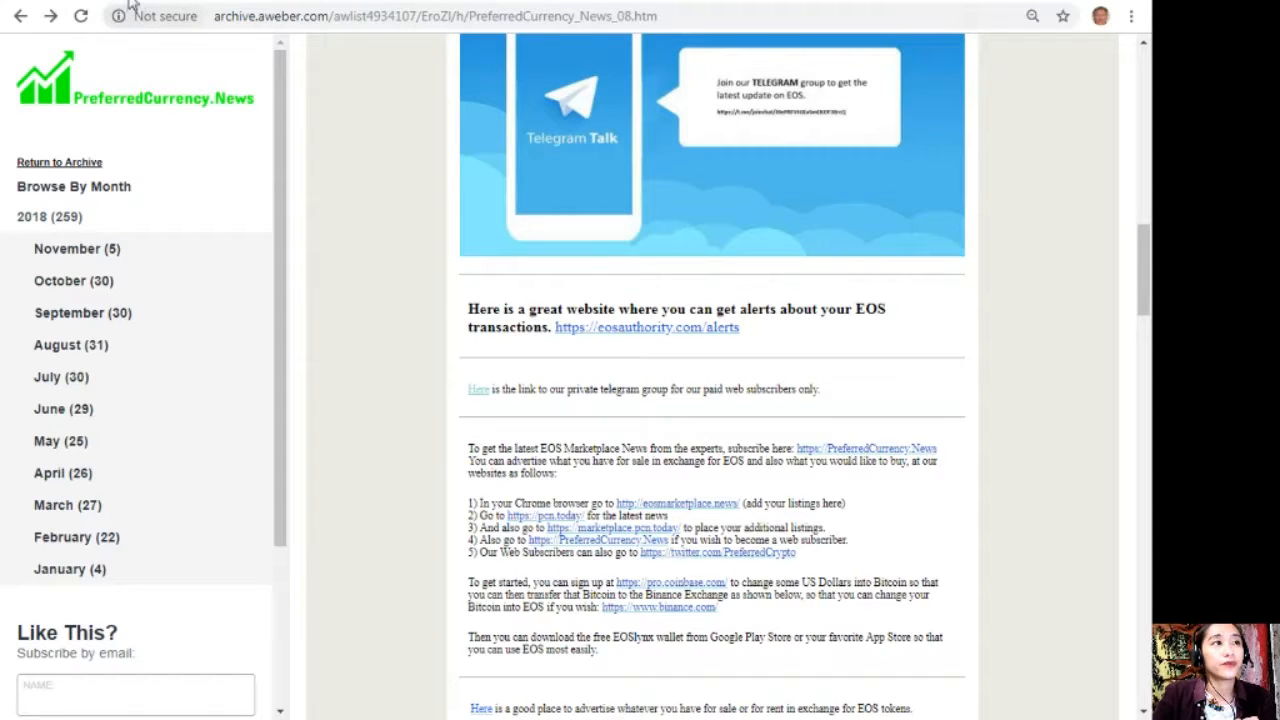
left_click(648, 328)
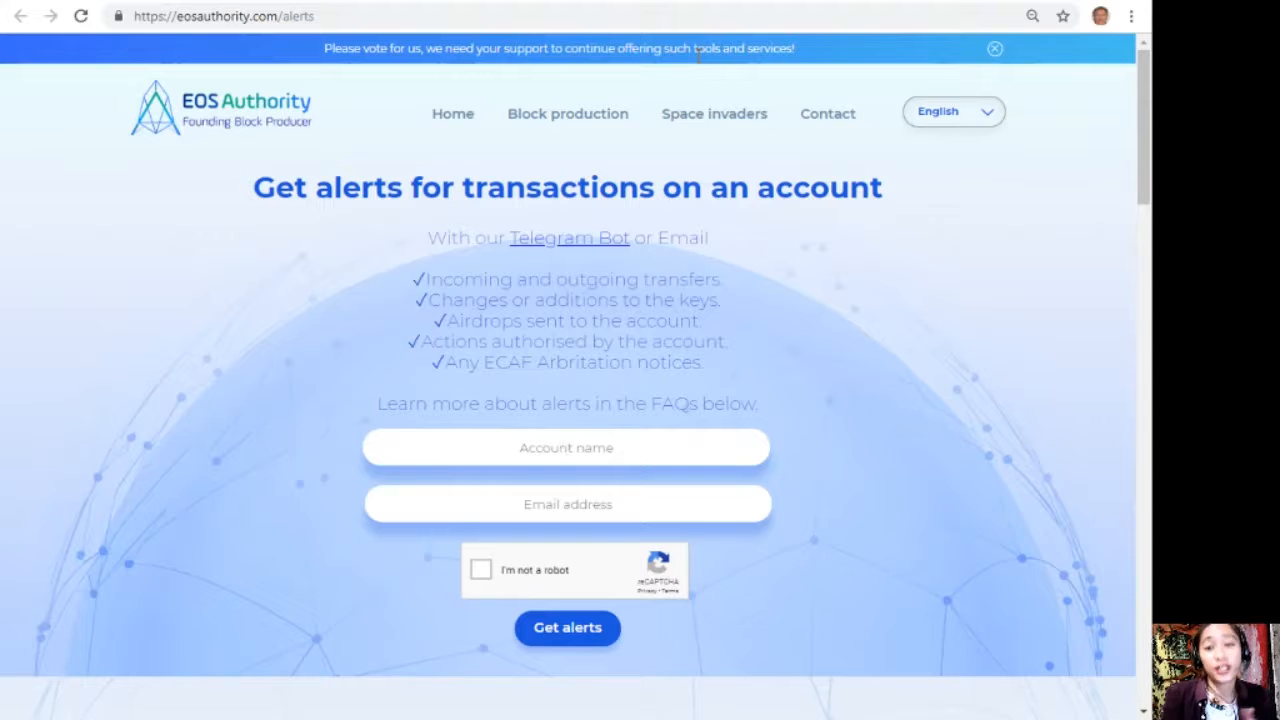
left_click(566, 448)
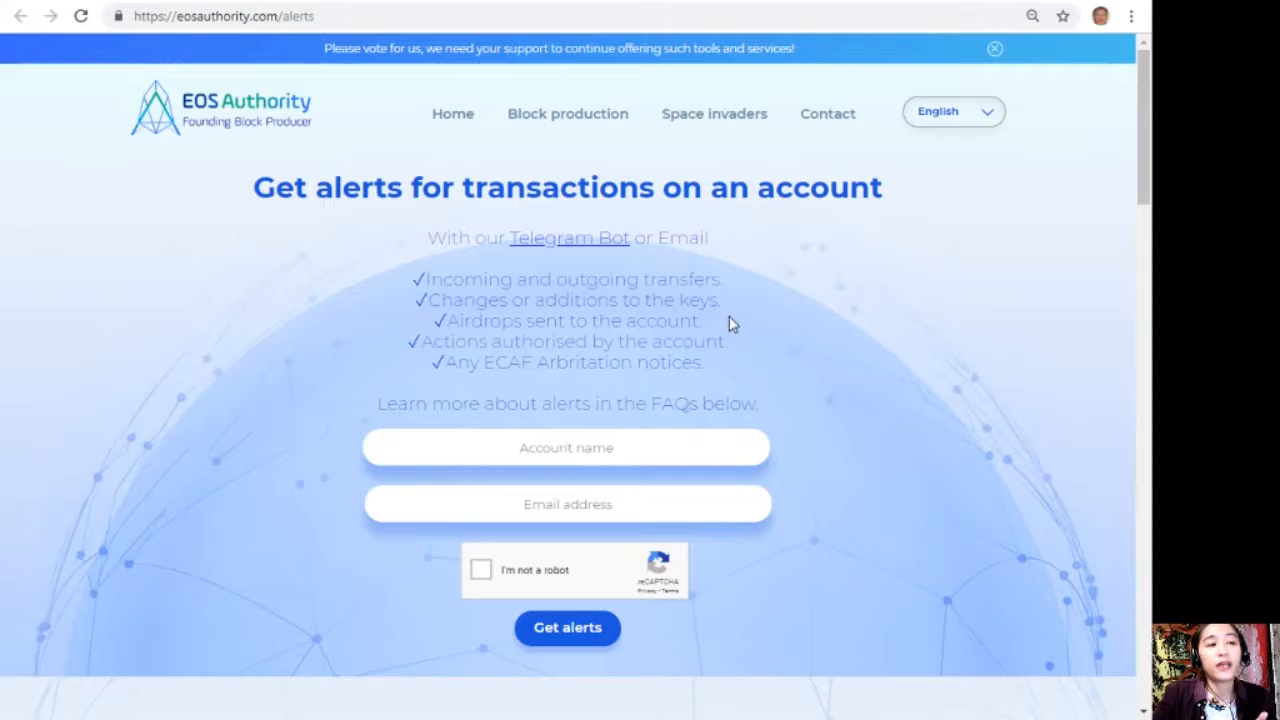
mouse_move(876, 340)
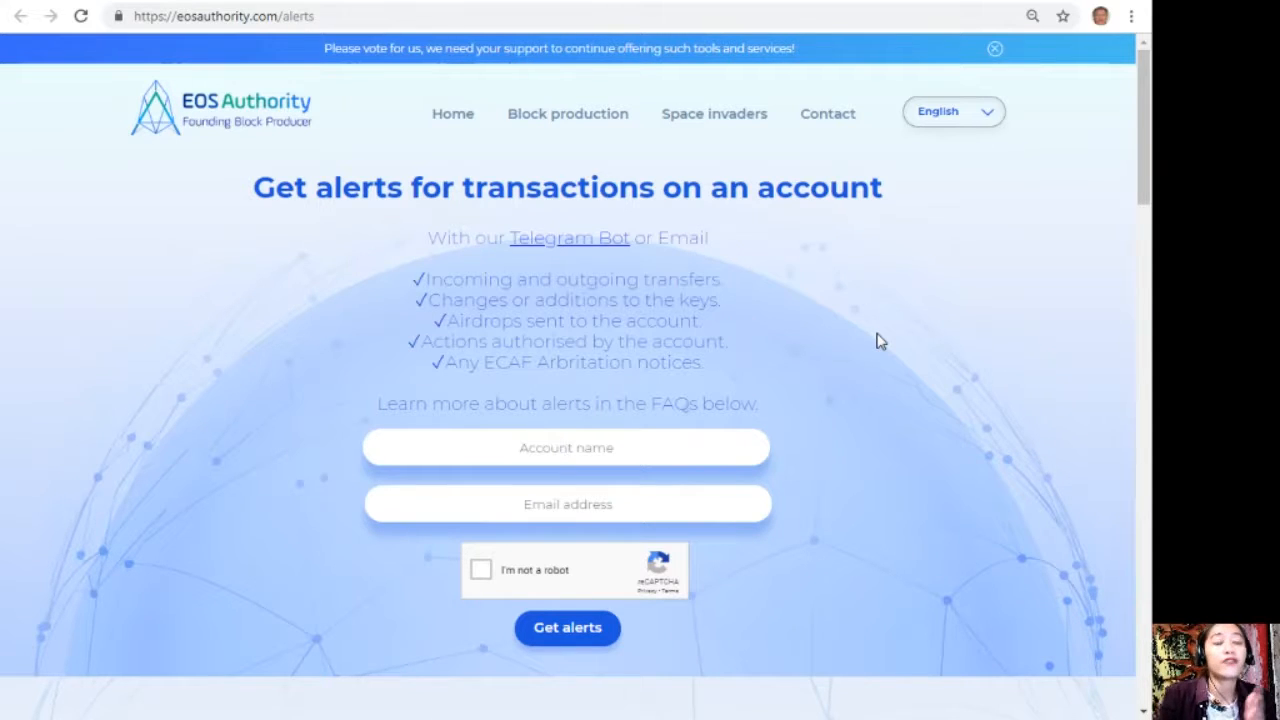
left_click(566, 448)
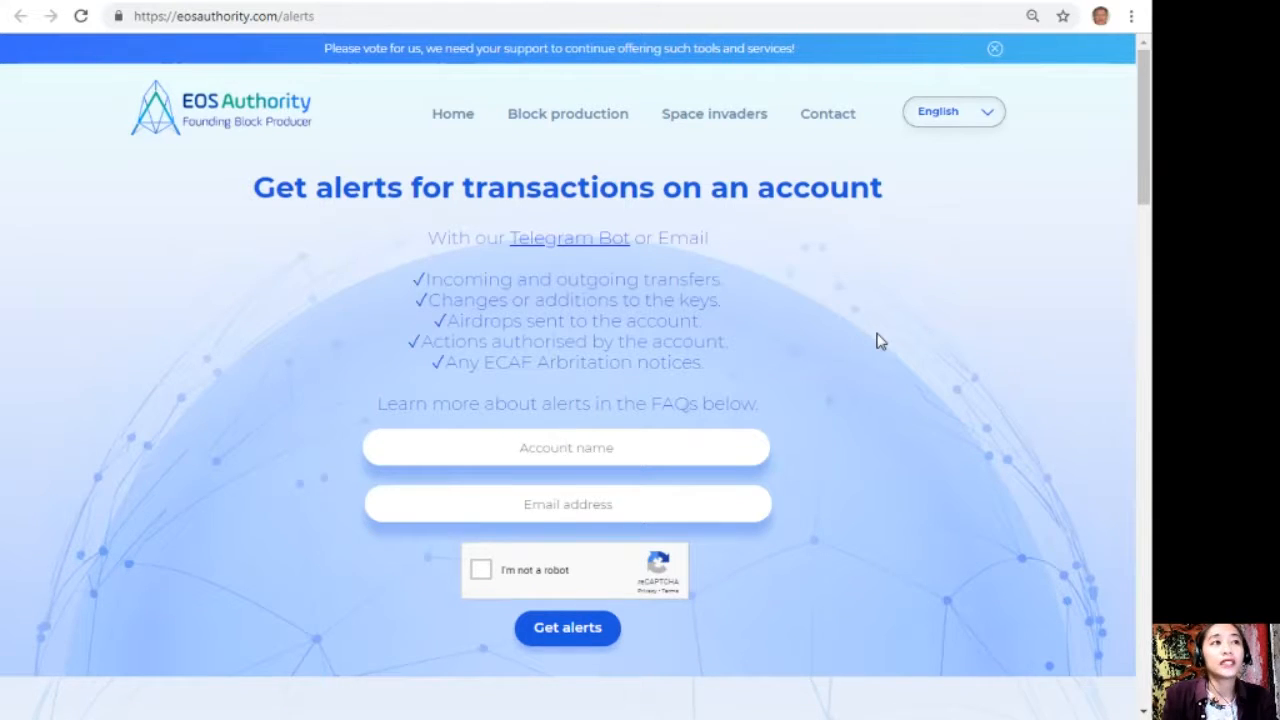
left_click(566, 448)
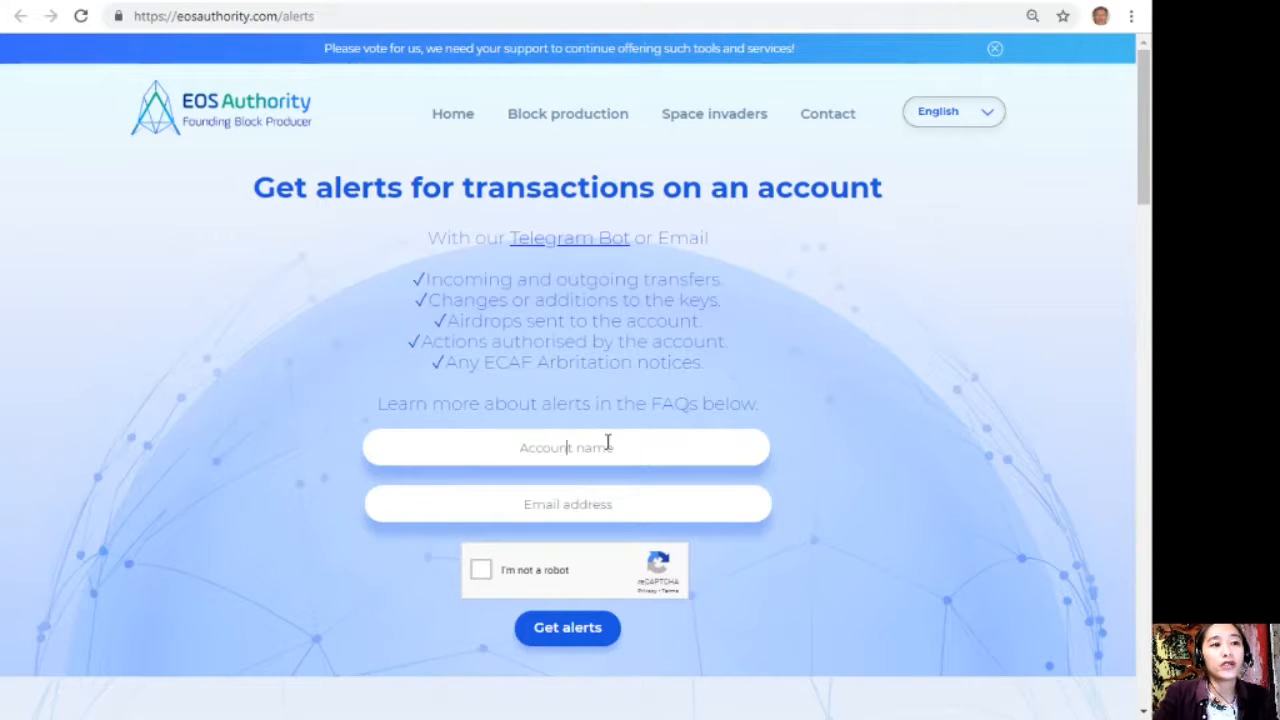
mouse_move(592, 522)
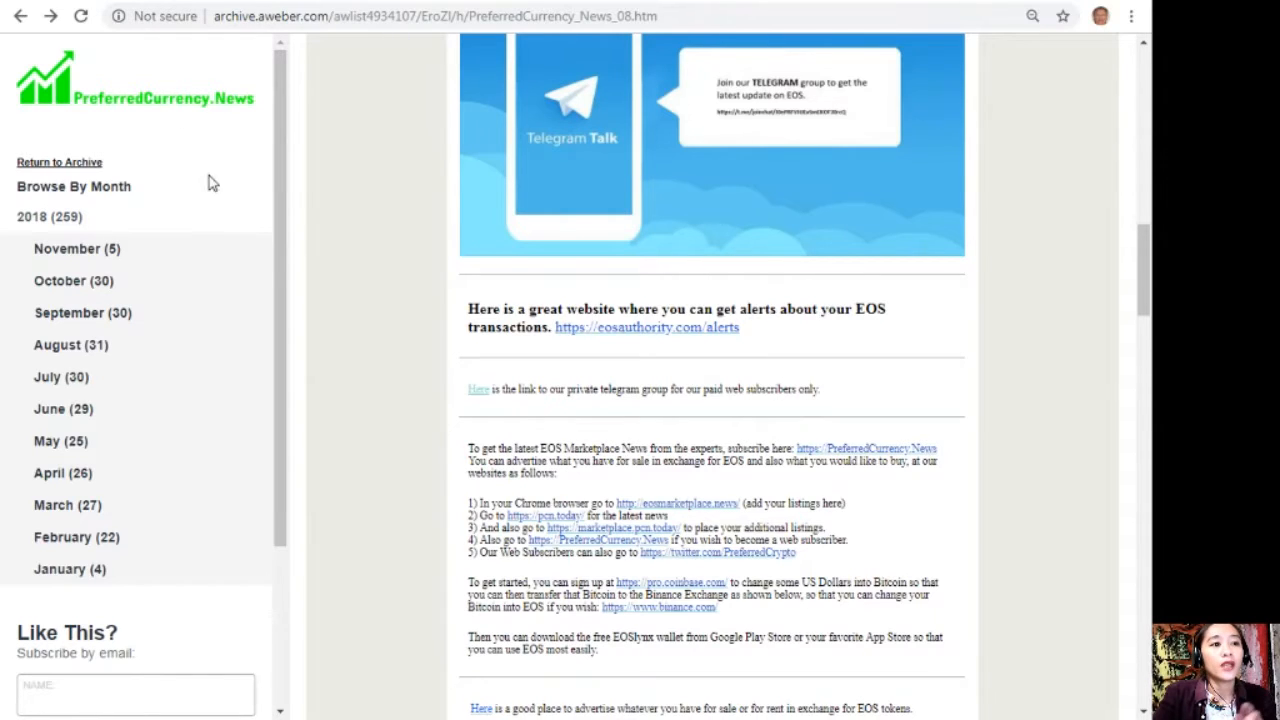
mouse_move(722, 480)
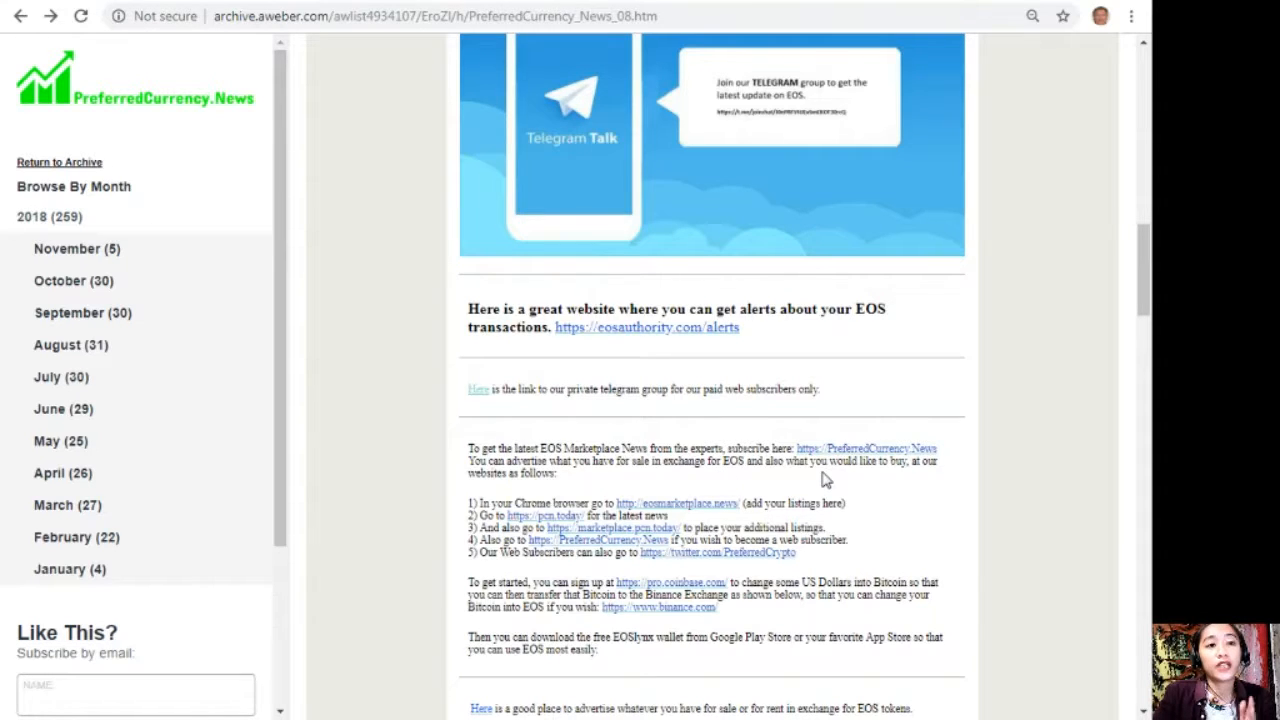
mouse_move(900, 478)
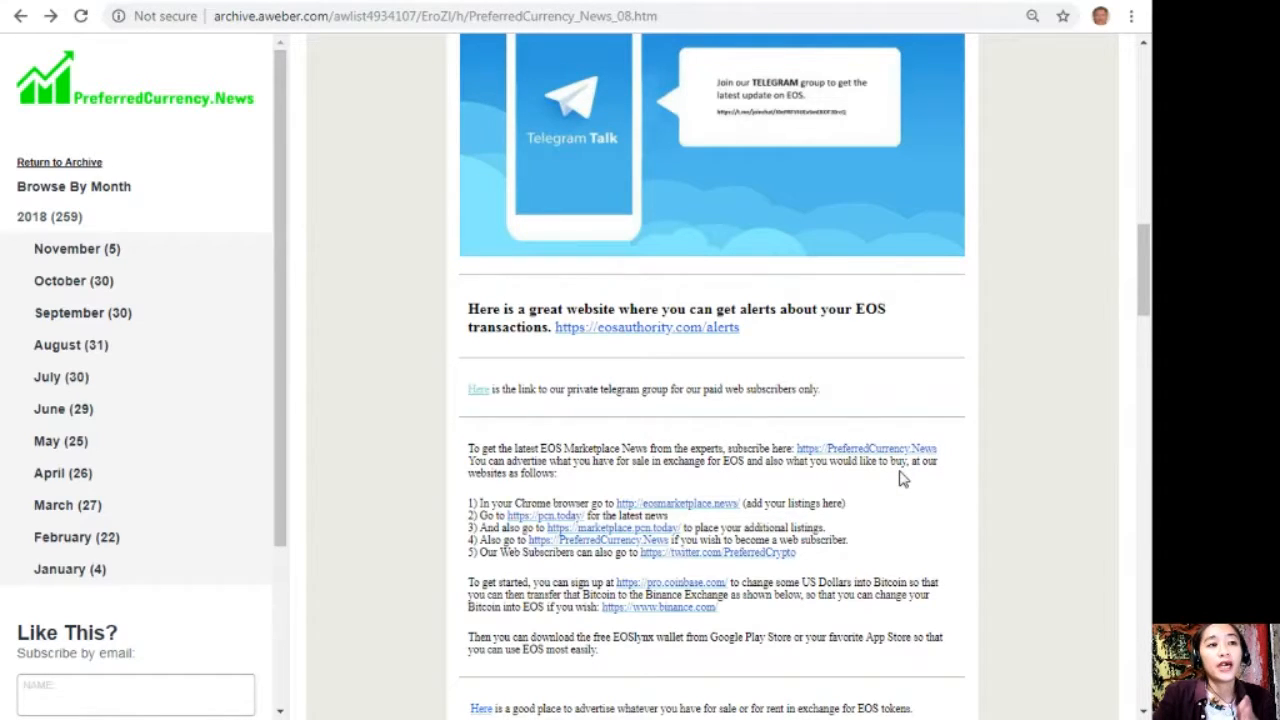
Scroll the issue down to the free tokens and important notice paragraphs
scroll("down", 3)
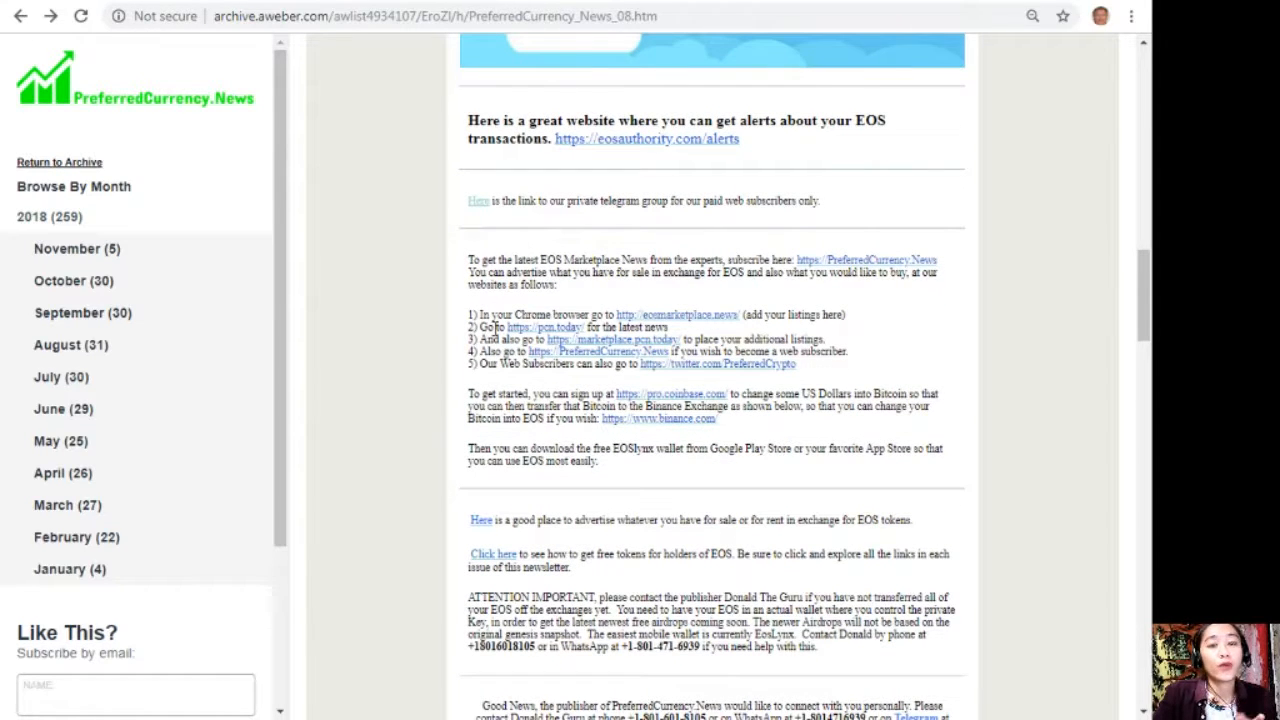
mouse_move(658, 328)
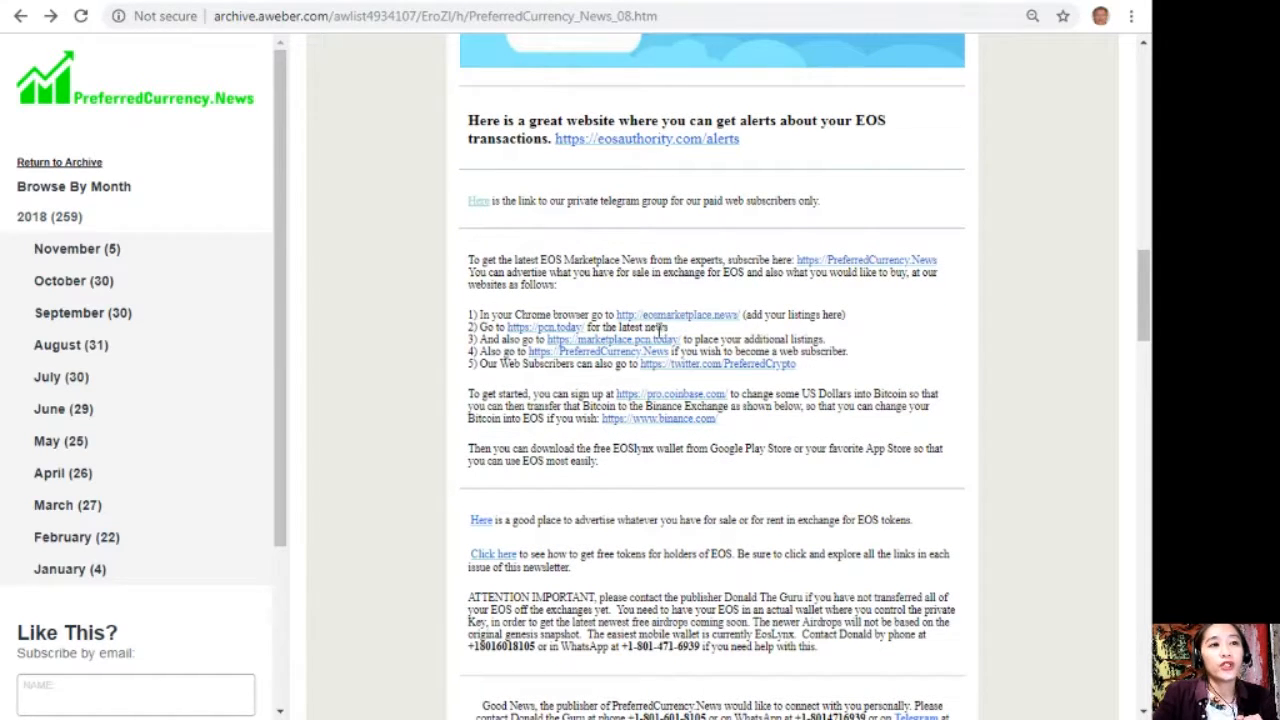
mouse_move(760, 330)
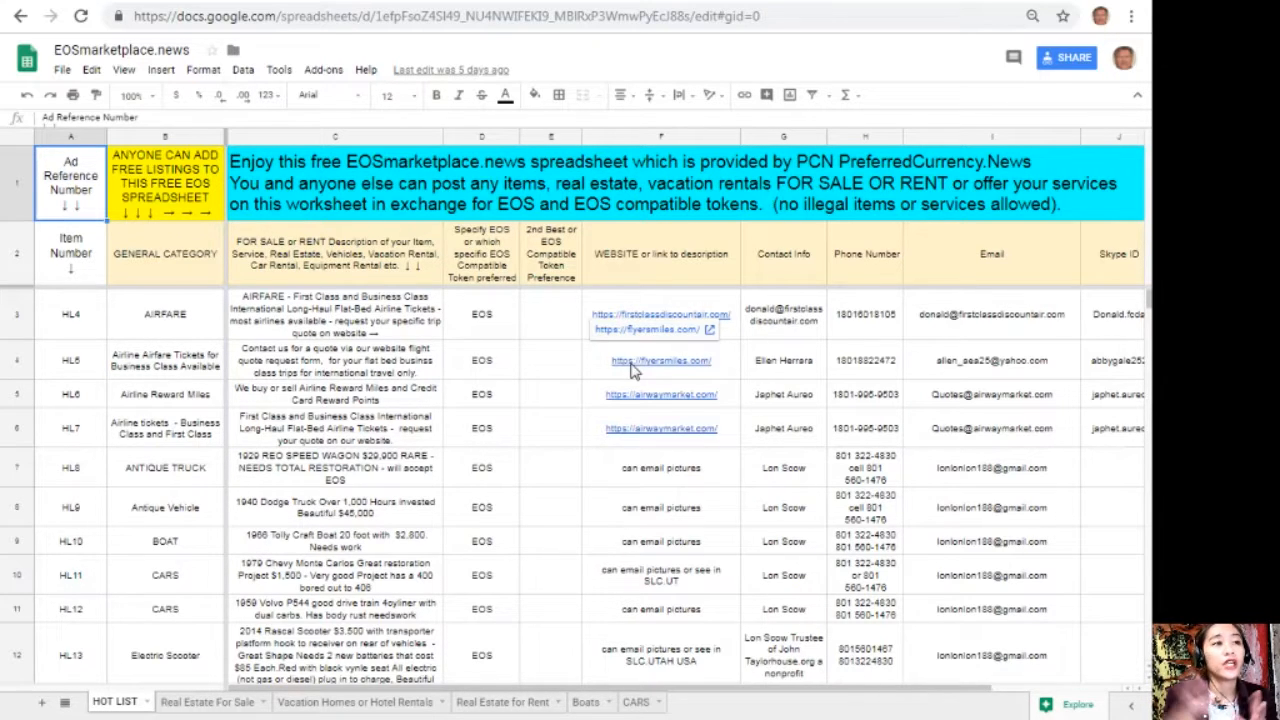
Review the airfare, reward miles and business class categories plus the free listings note and welcome banner
left_click(164, 314)
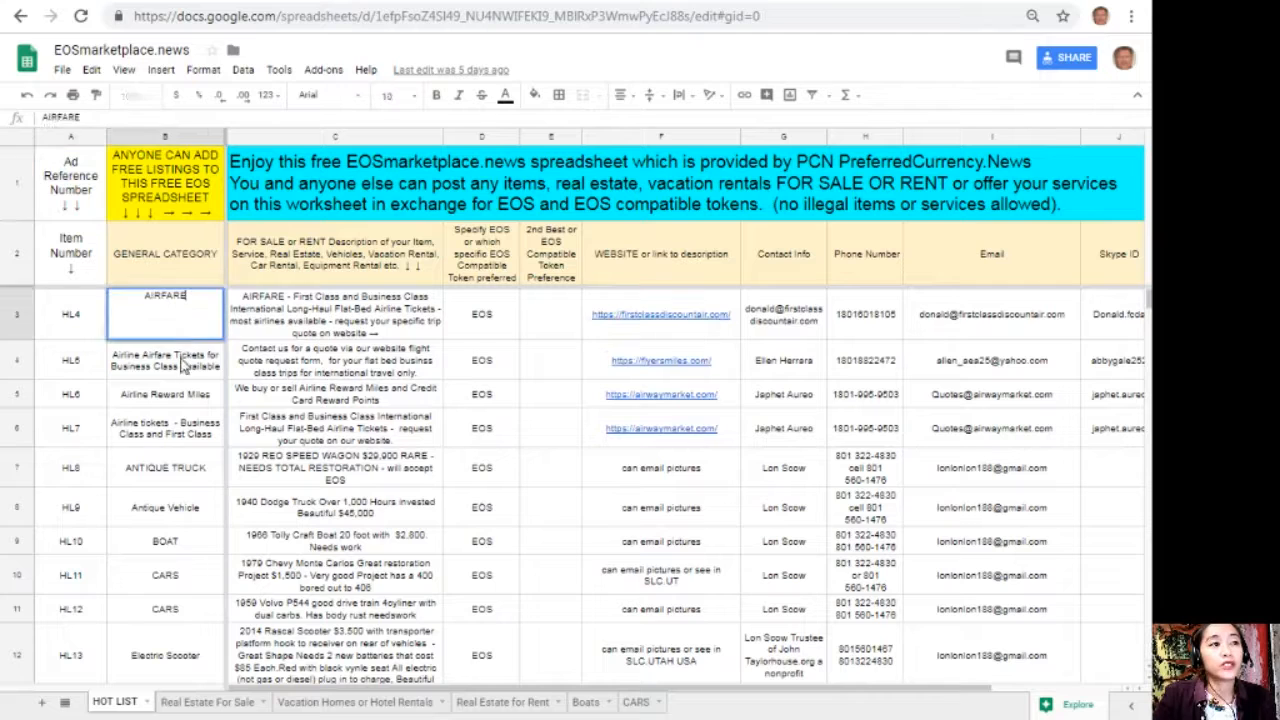
left_click(164, 392)
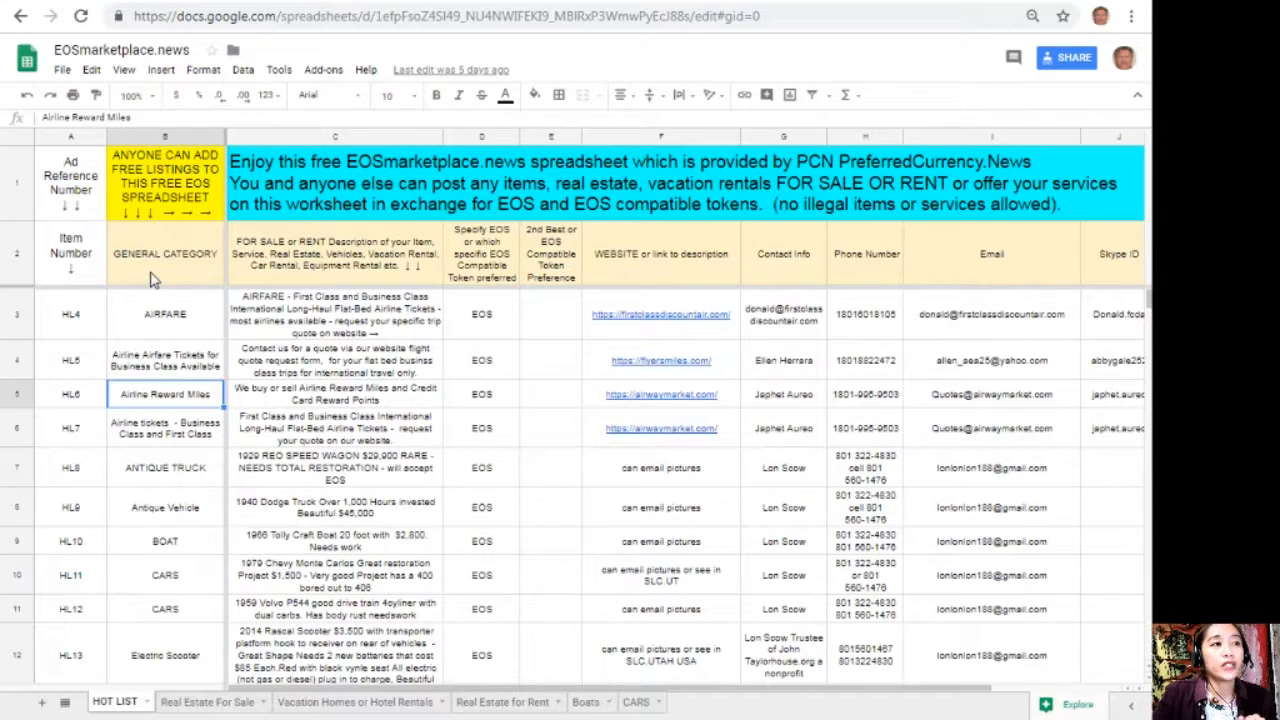
left_click(164, 360)
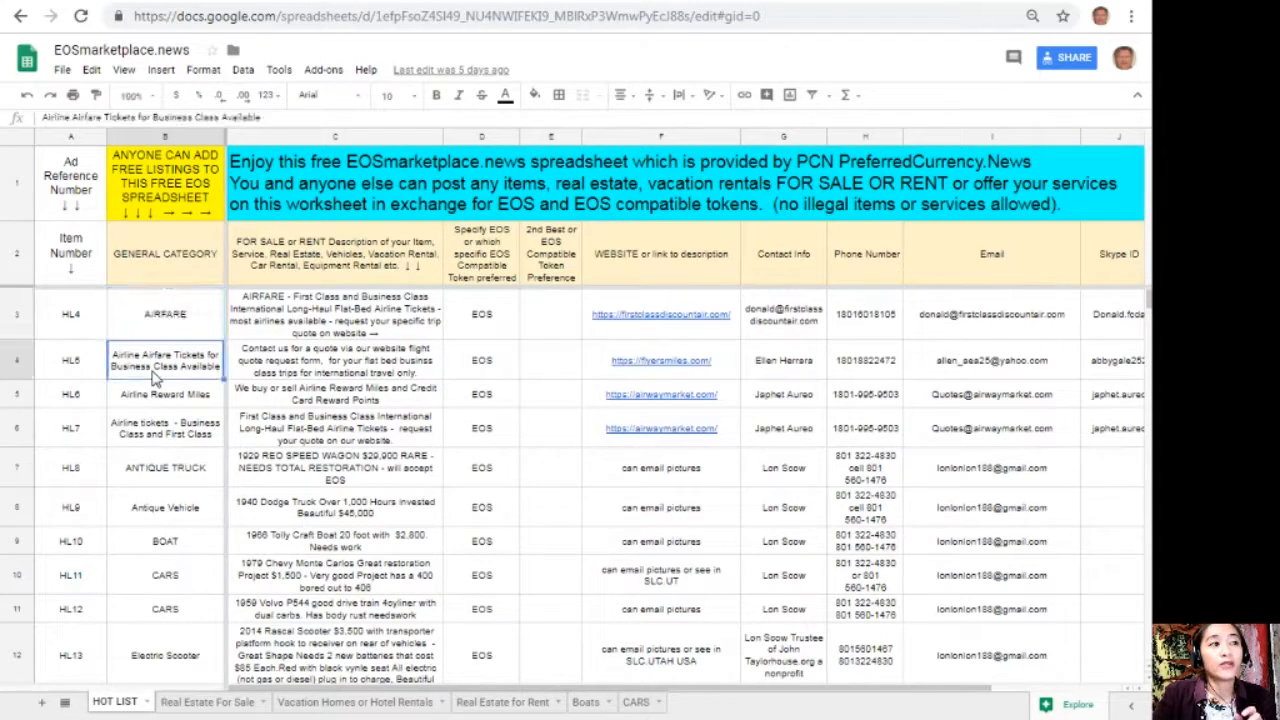
left_click(164, 252)
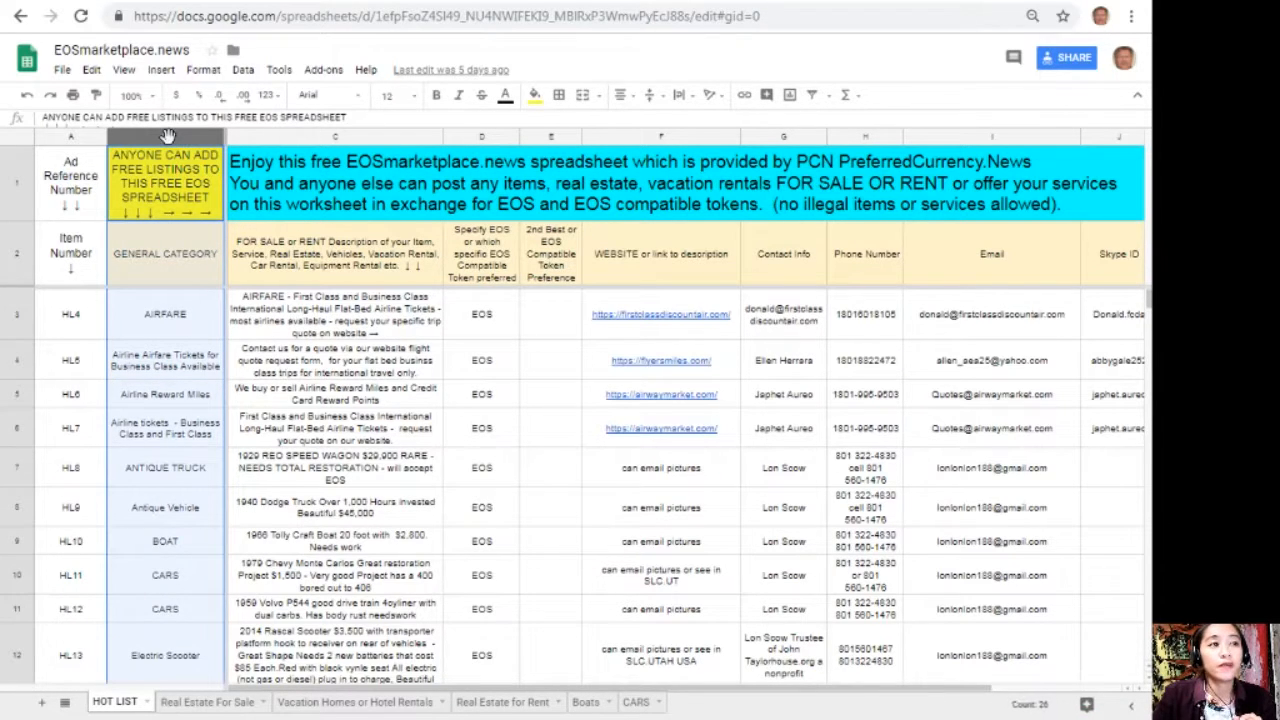
left_click(336, 252)
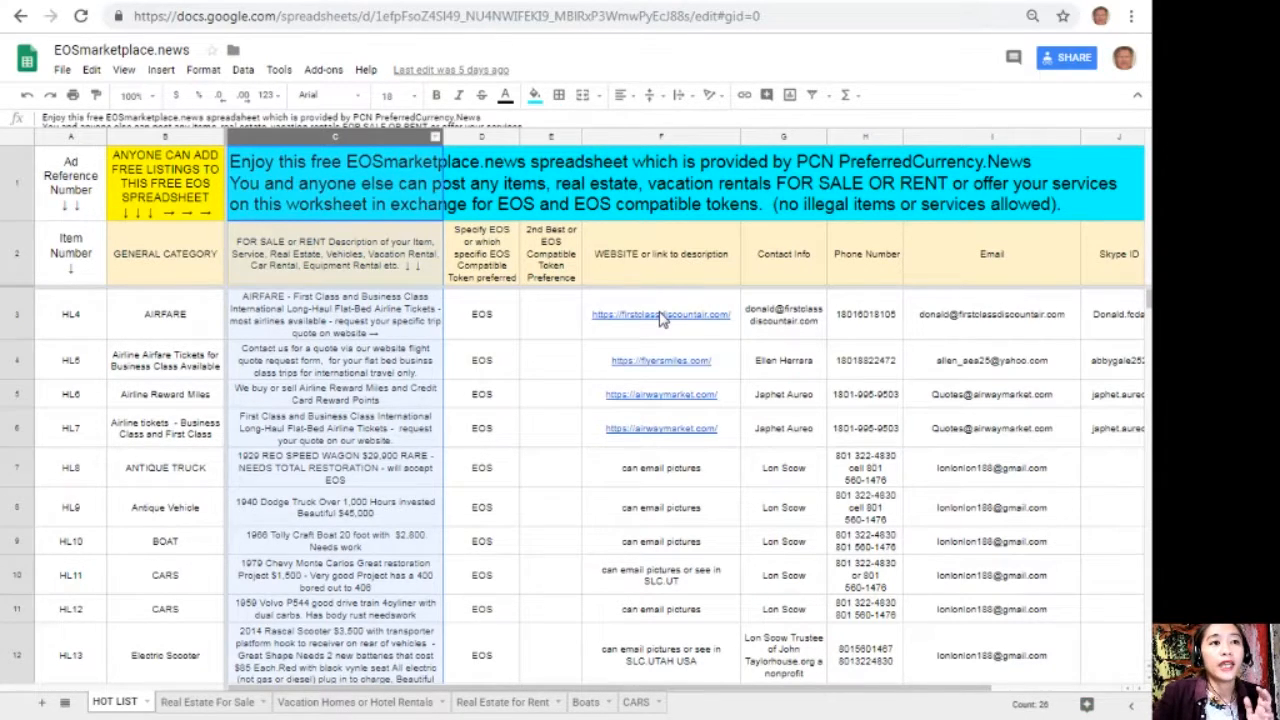
Review the website links, Phone Number, Telegram and WhatsApp contact columns
left_click(660, 314)
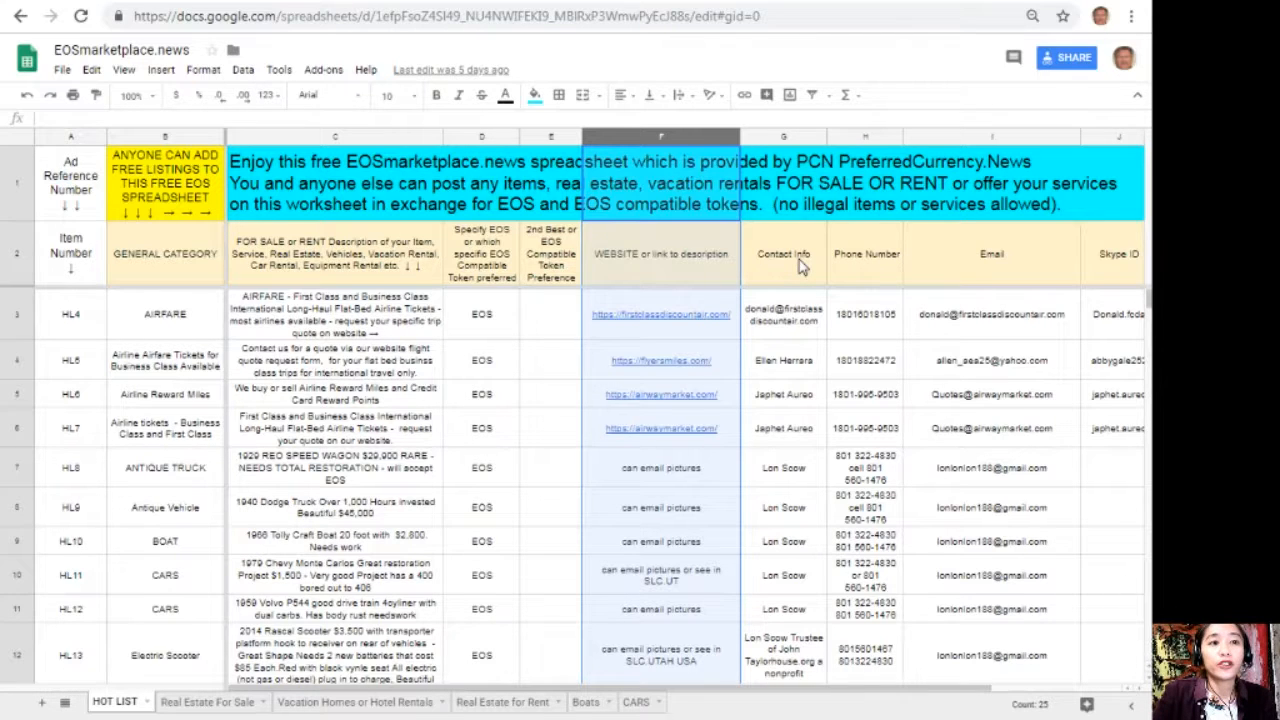
left_click(864, 252)
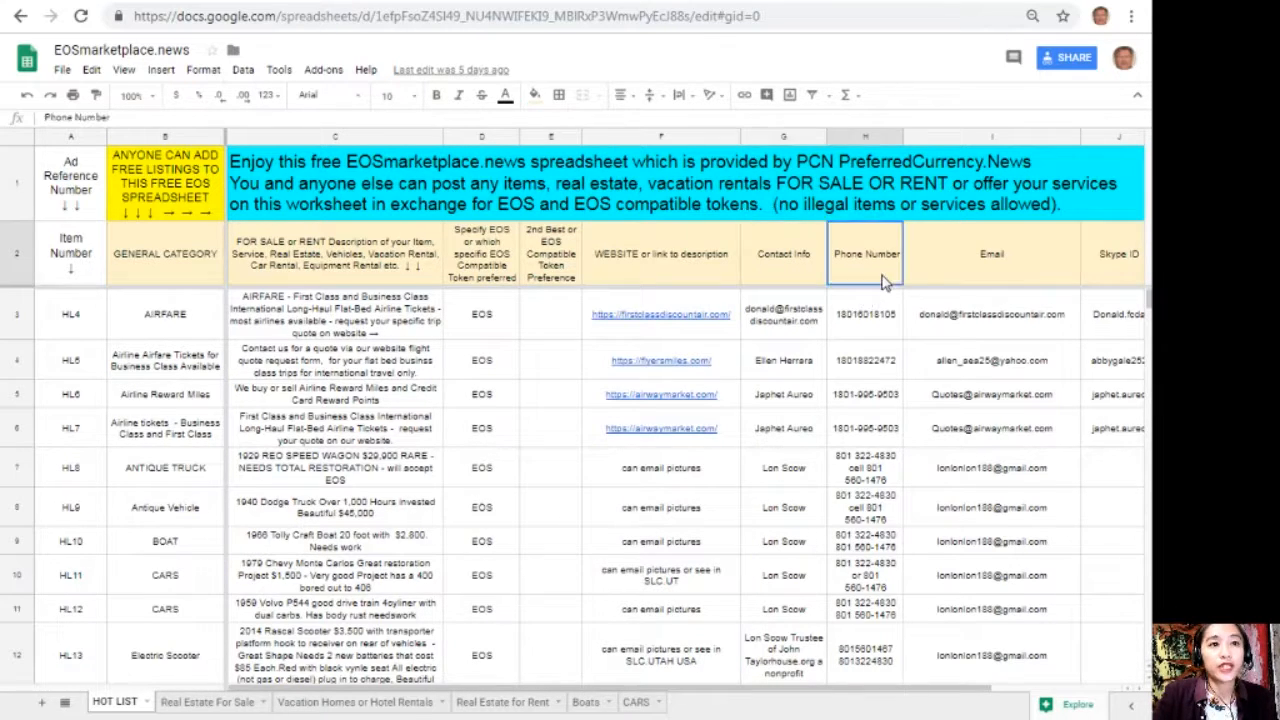
left_click(990, 252)
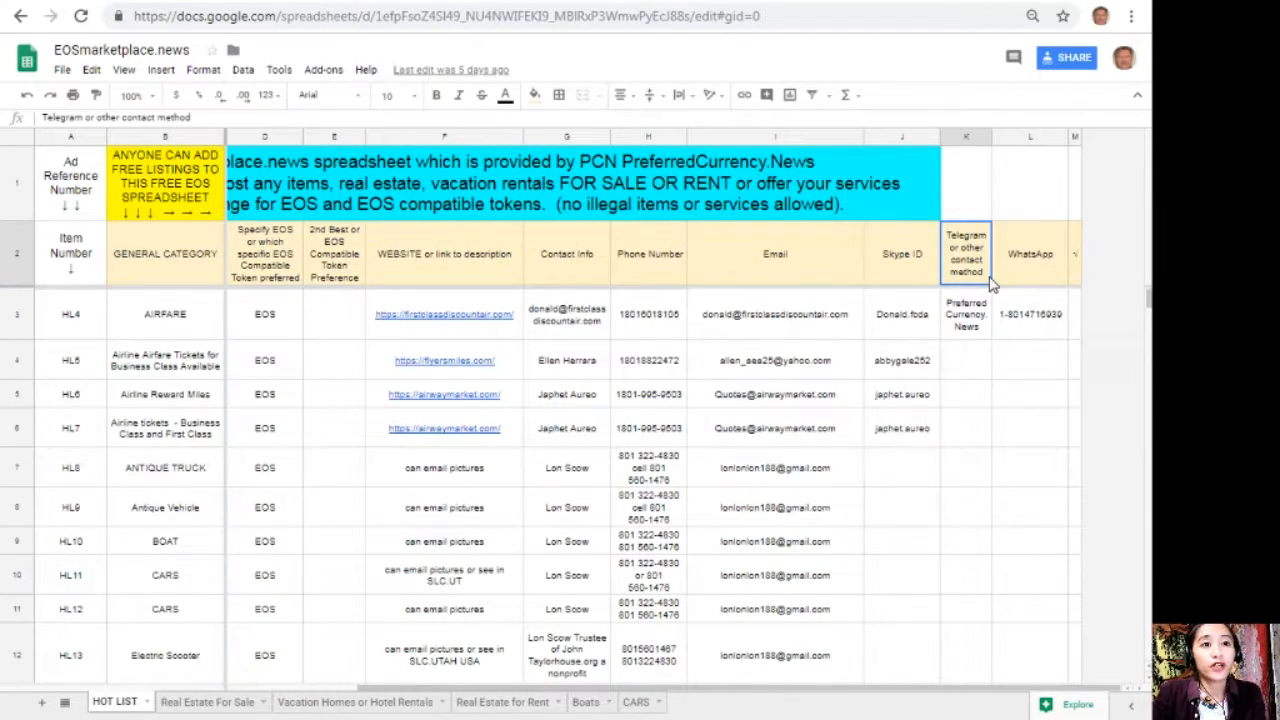
left_click(1030, 252)
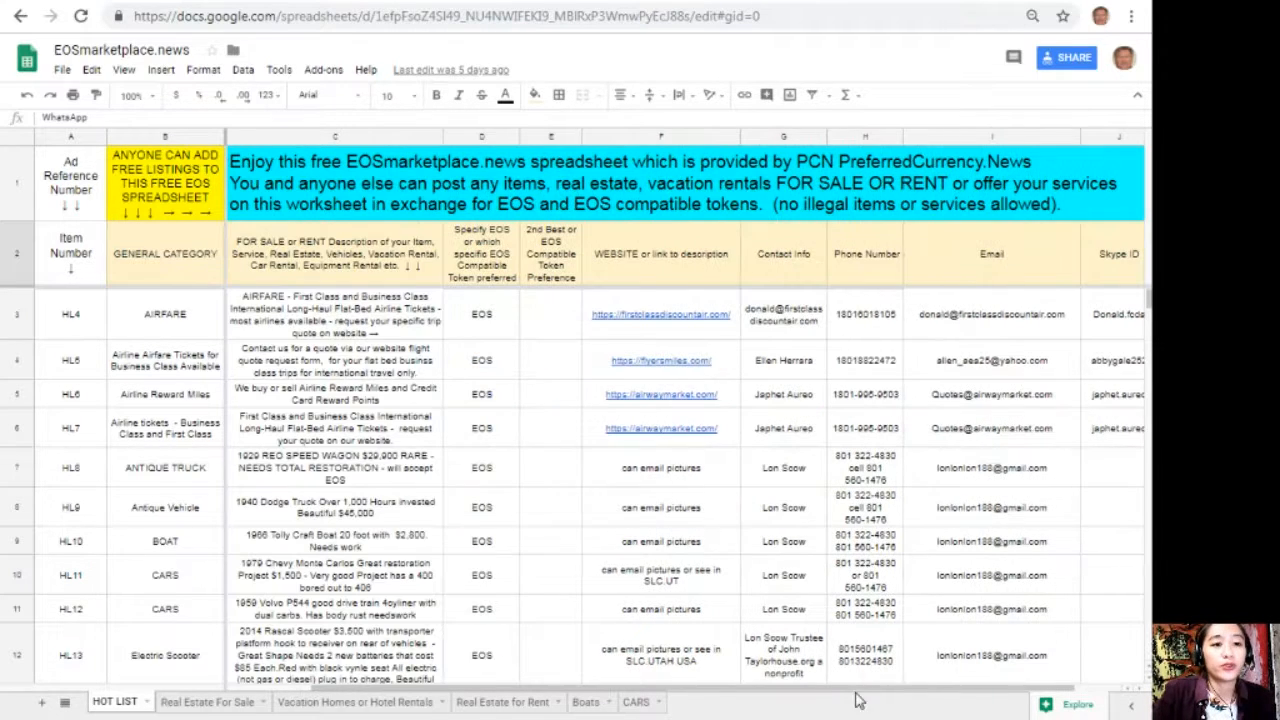
mouse_move(730, 696)
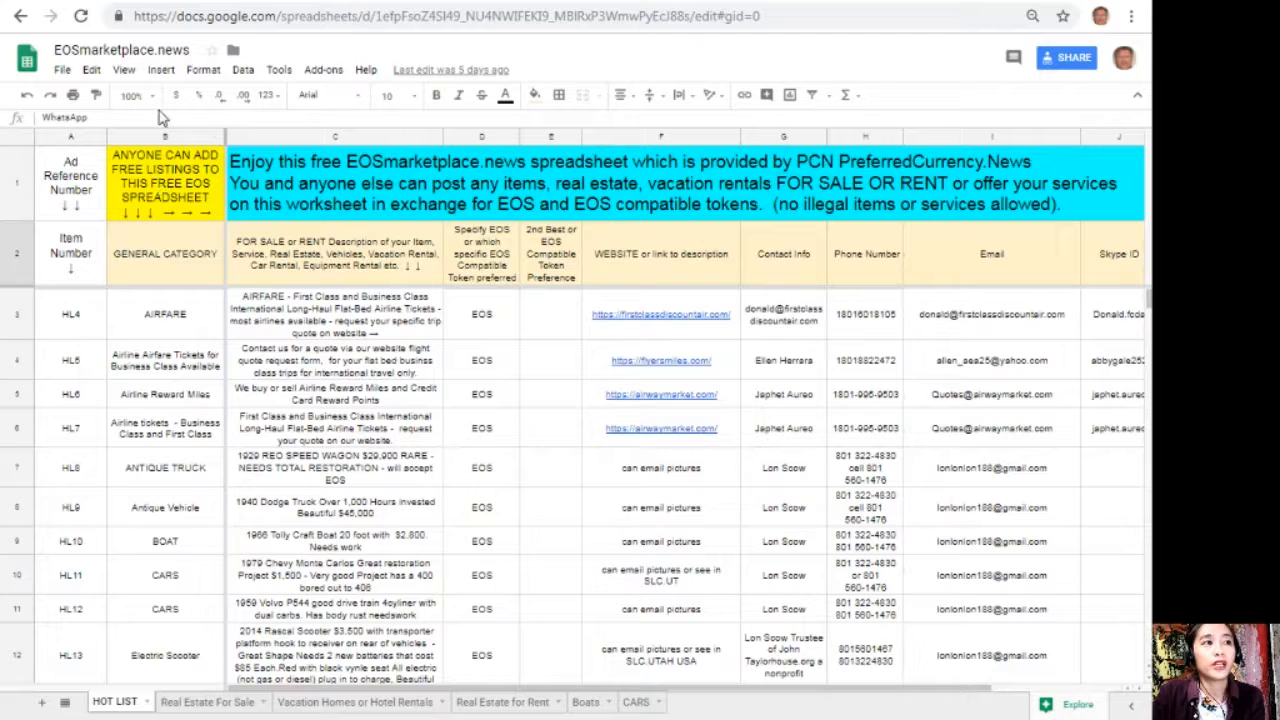
mouse_move(164, 104)
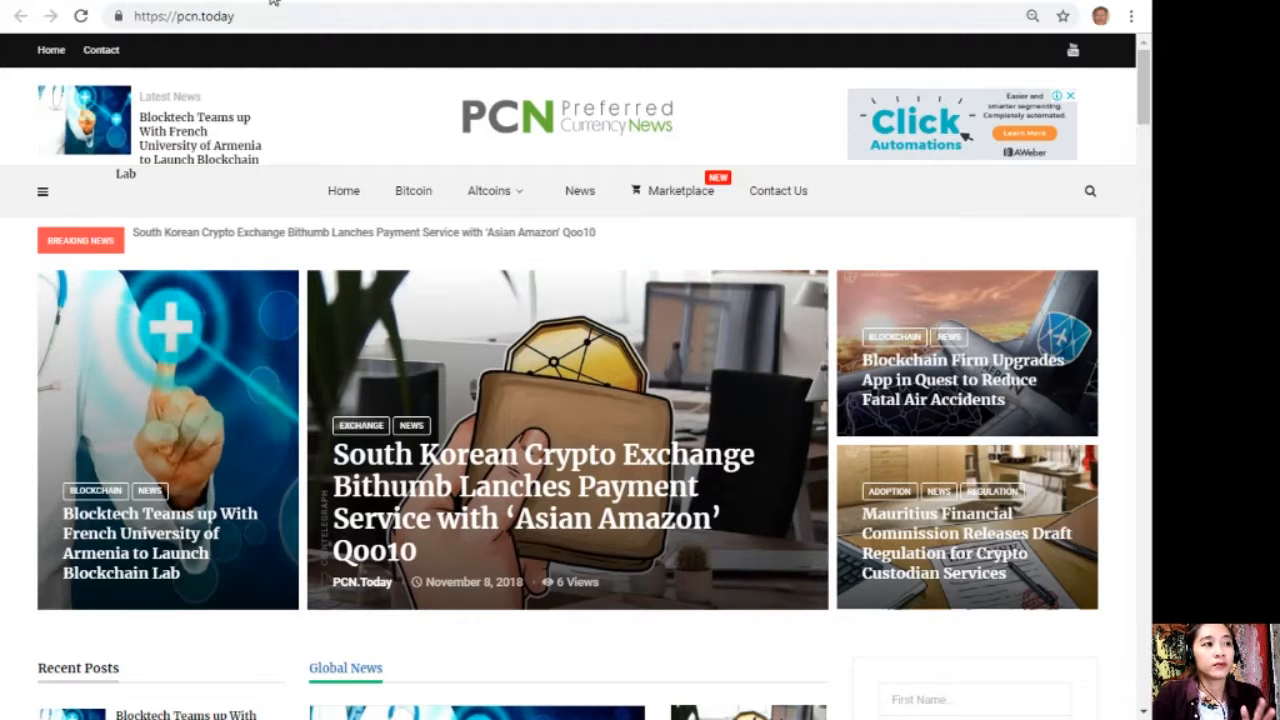
mouse_move(340, 156)
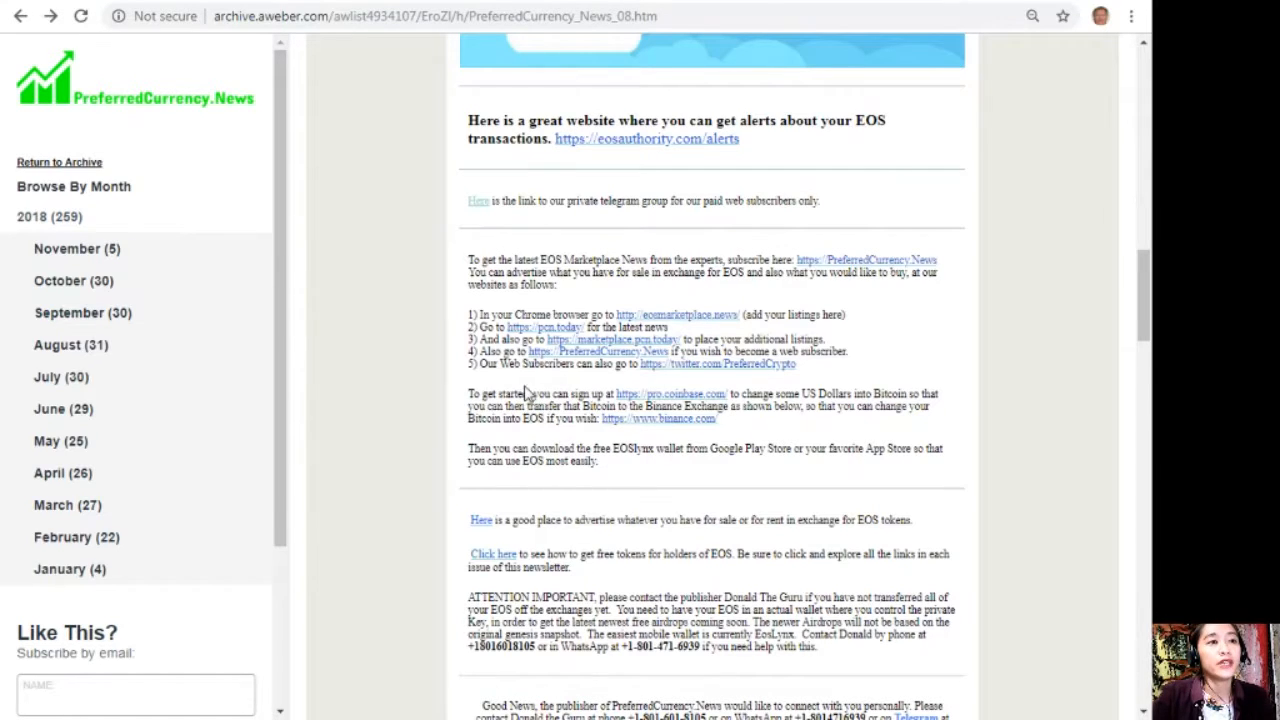
mouse_move(604, 356)
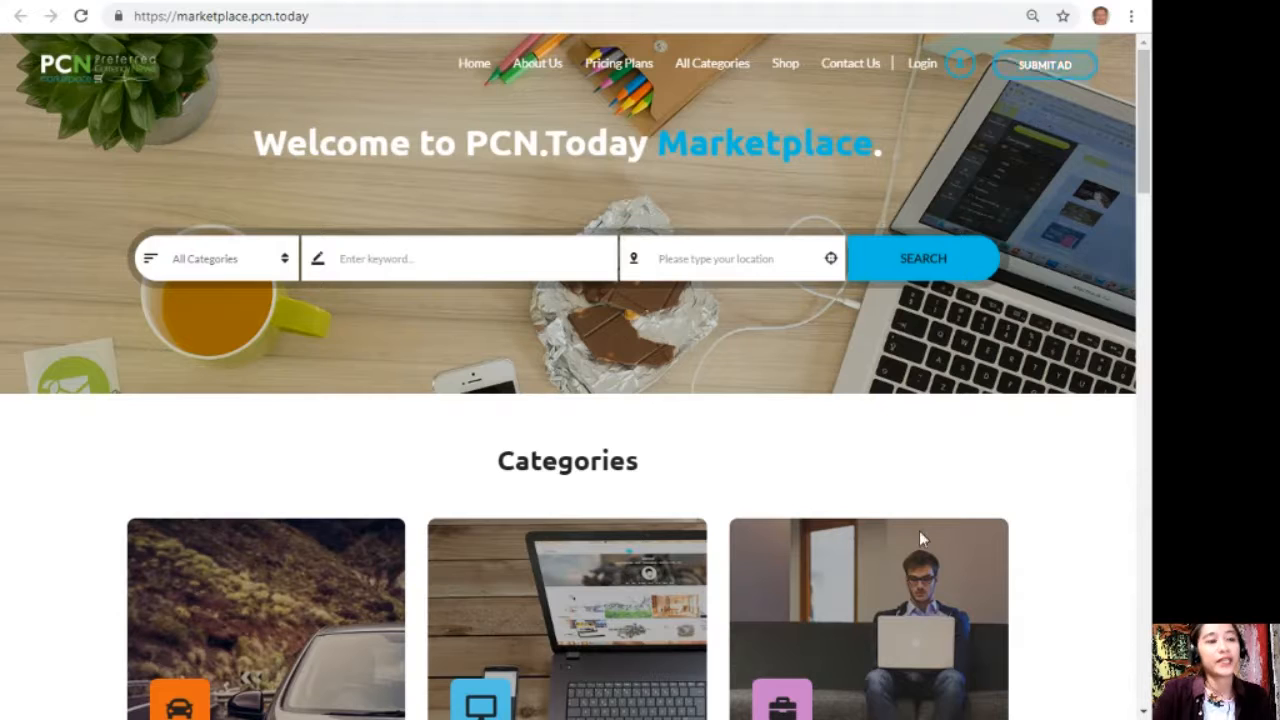
Scroll past Categories to Advertisements and switch the ads to list view with descriptions
scroll("down", 3)
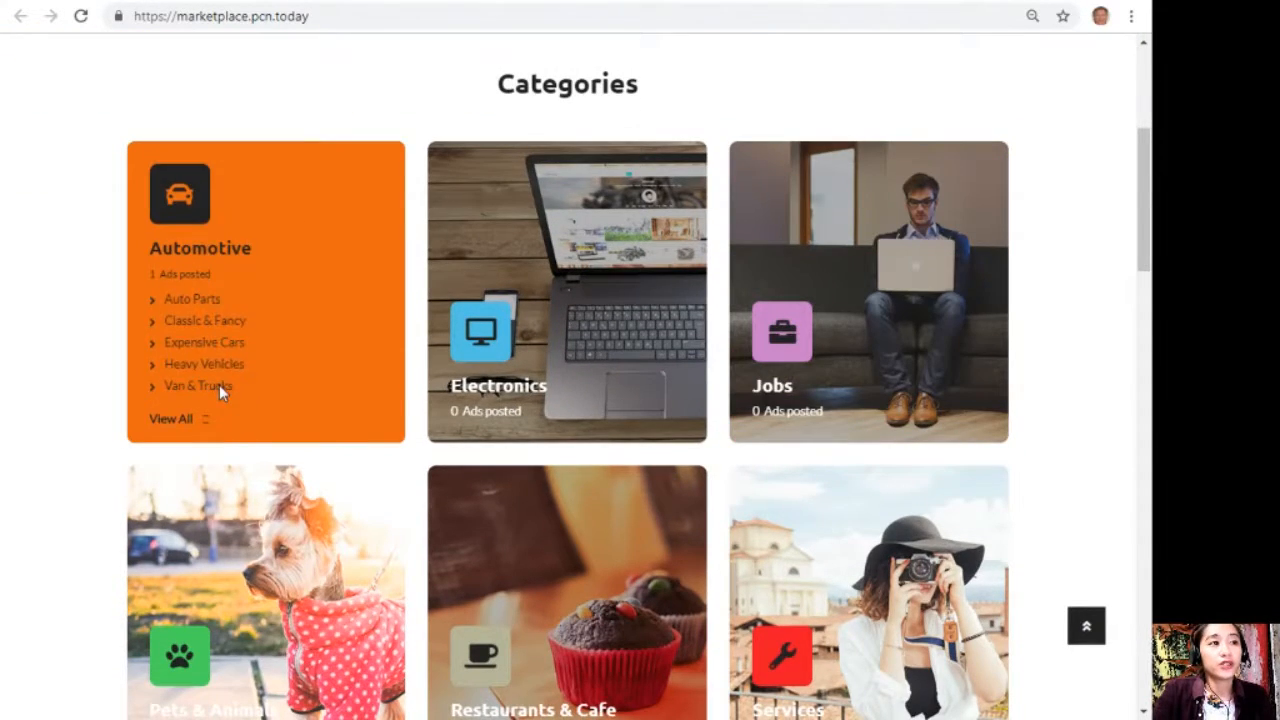
scroll("down", 3)
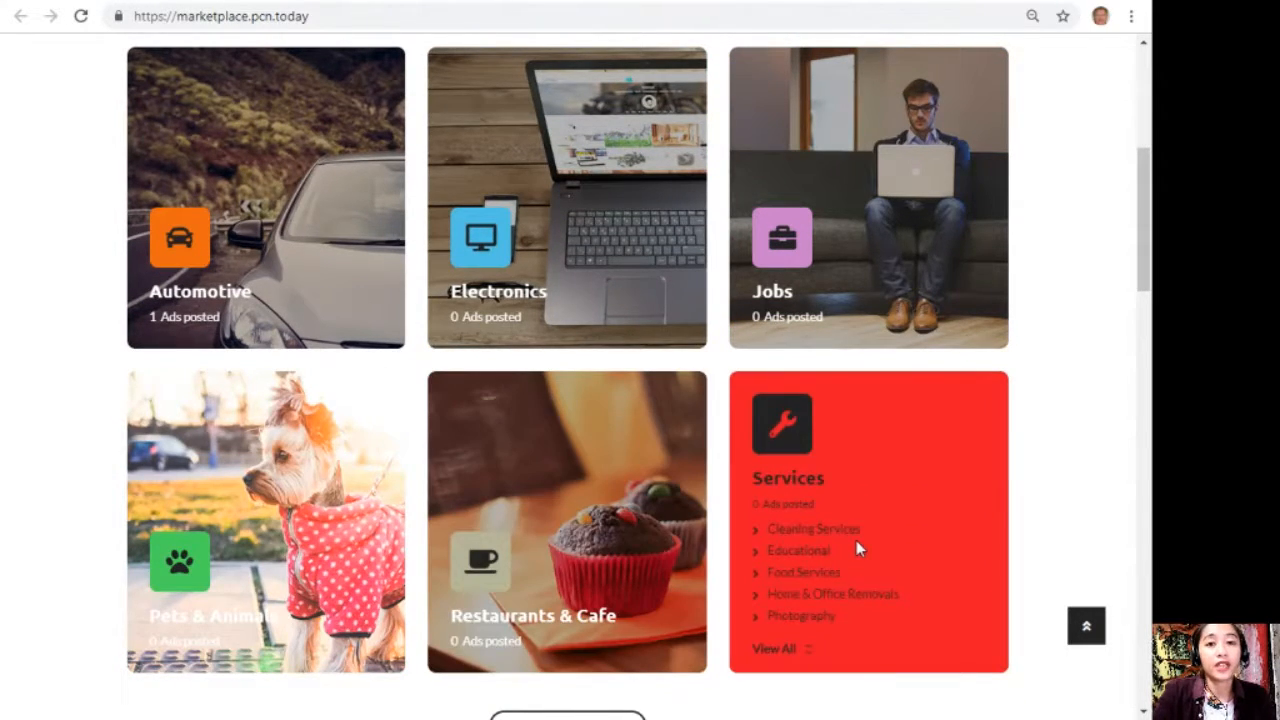
scroll("down", 3)
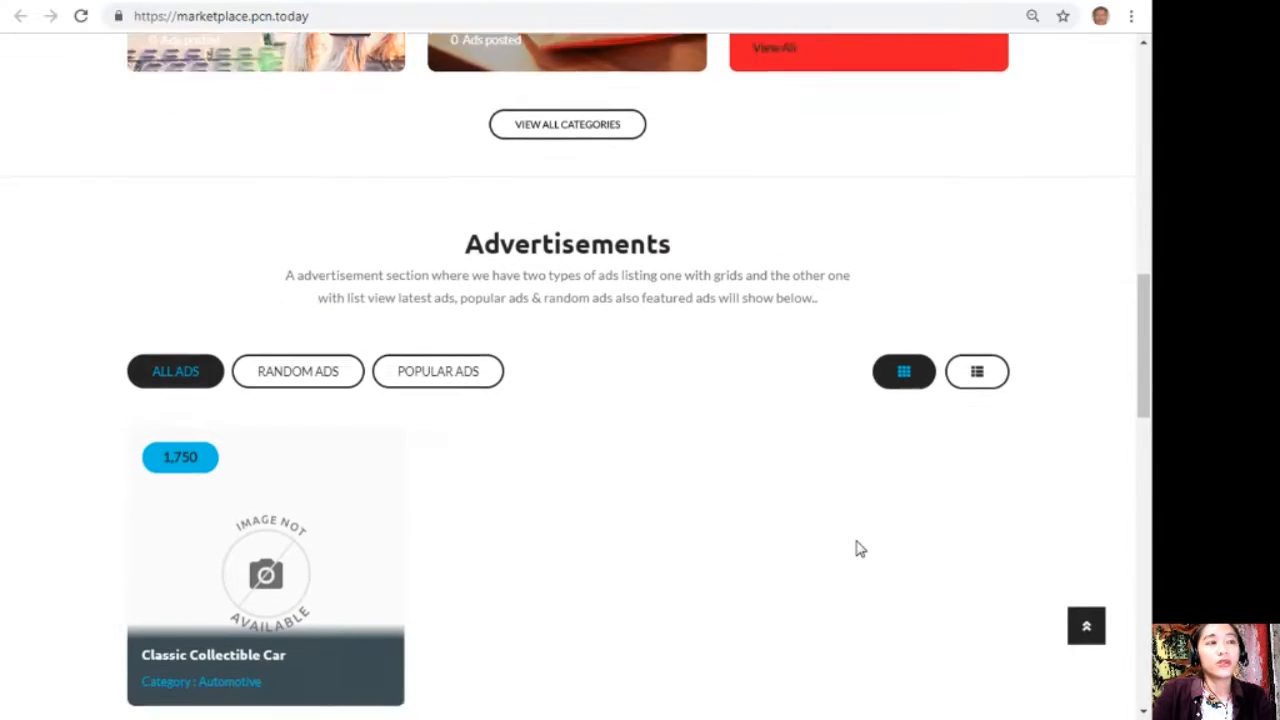
scroll("down", 3)
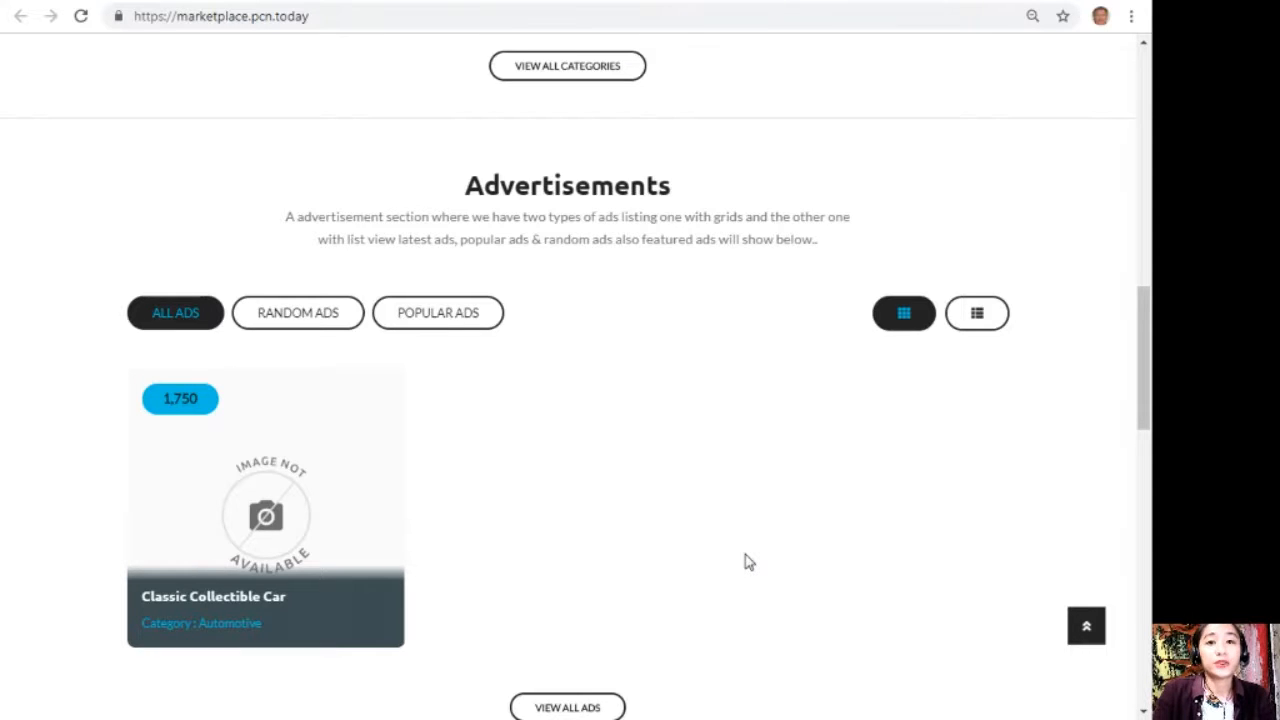
mouse_move(862, 362)
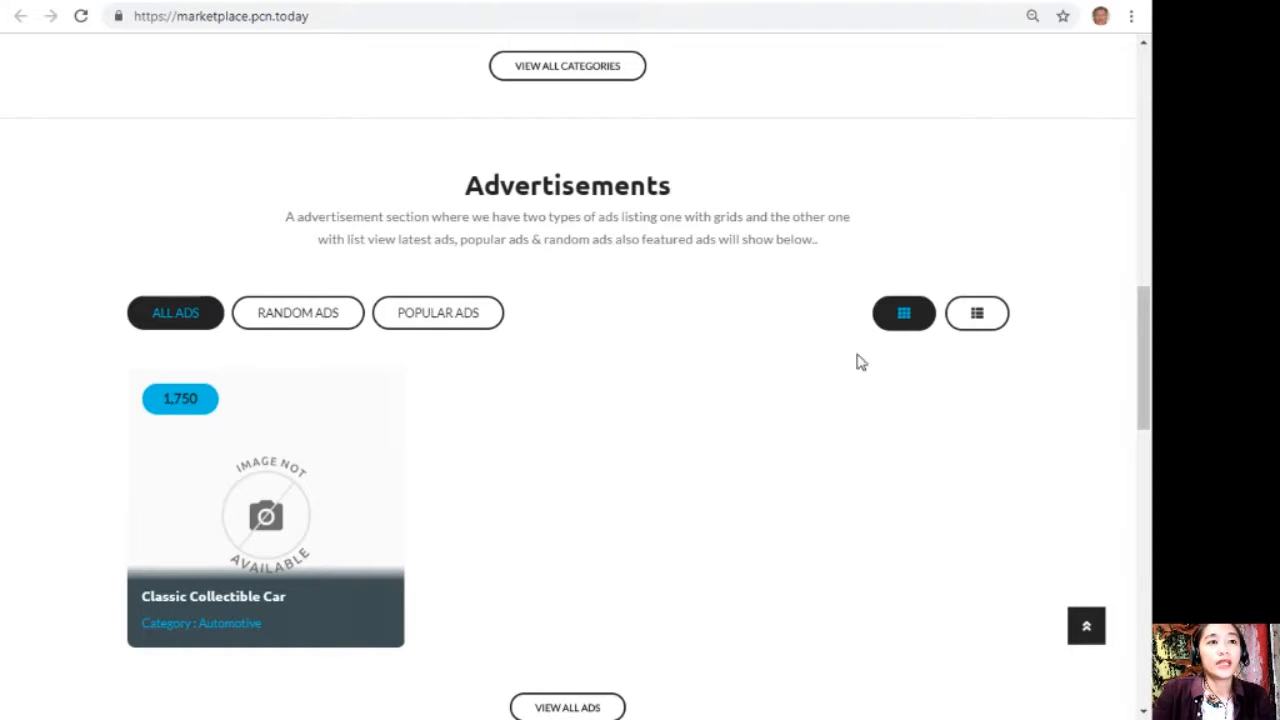
left_click(976, 312)
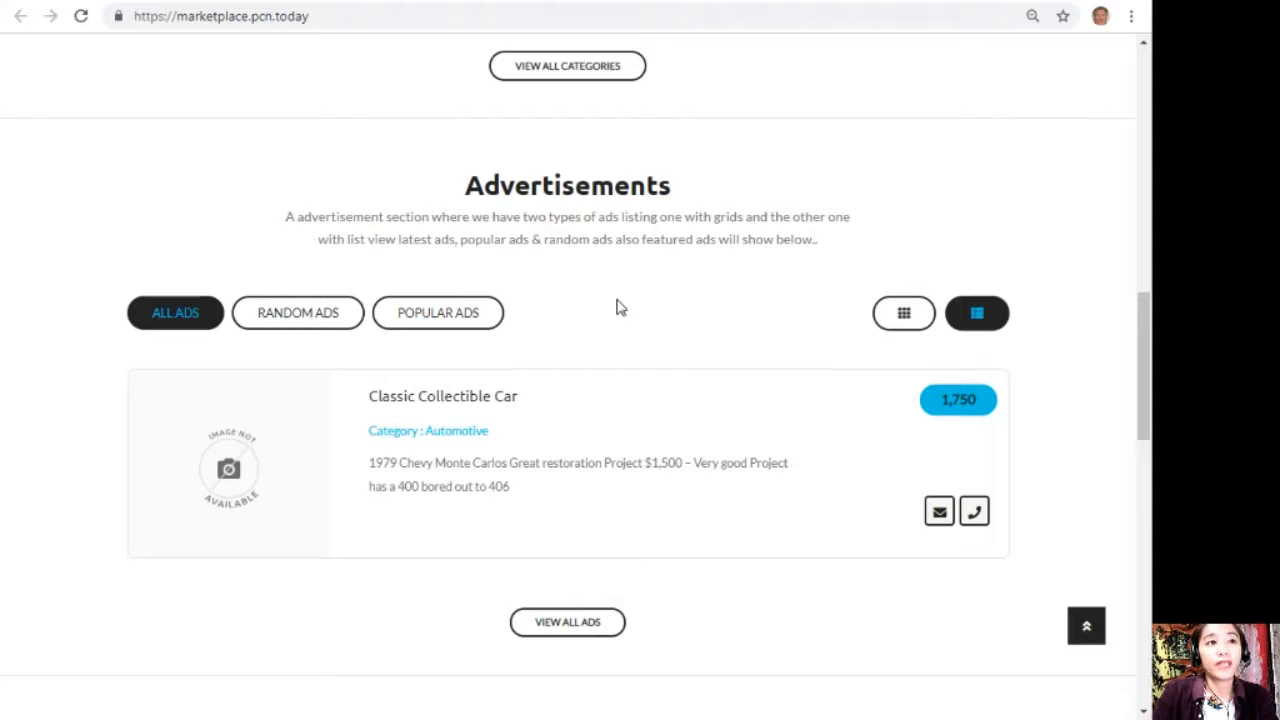
mouse_move(616, 312)
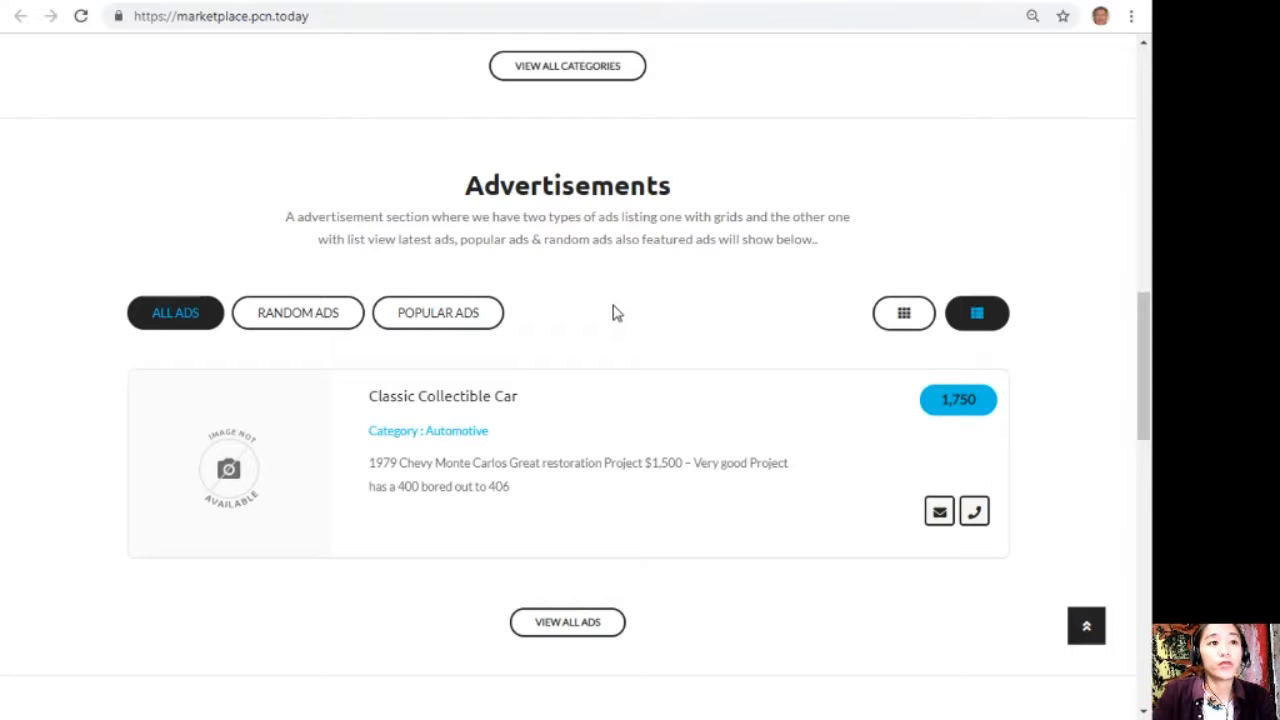
Scroll down to the Ads Locations section and back up
scroll("down", 3)
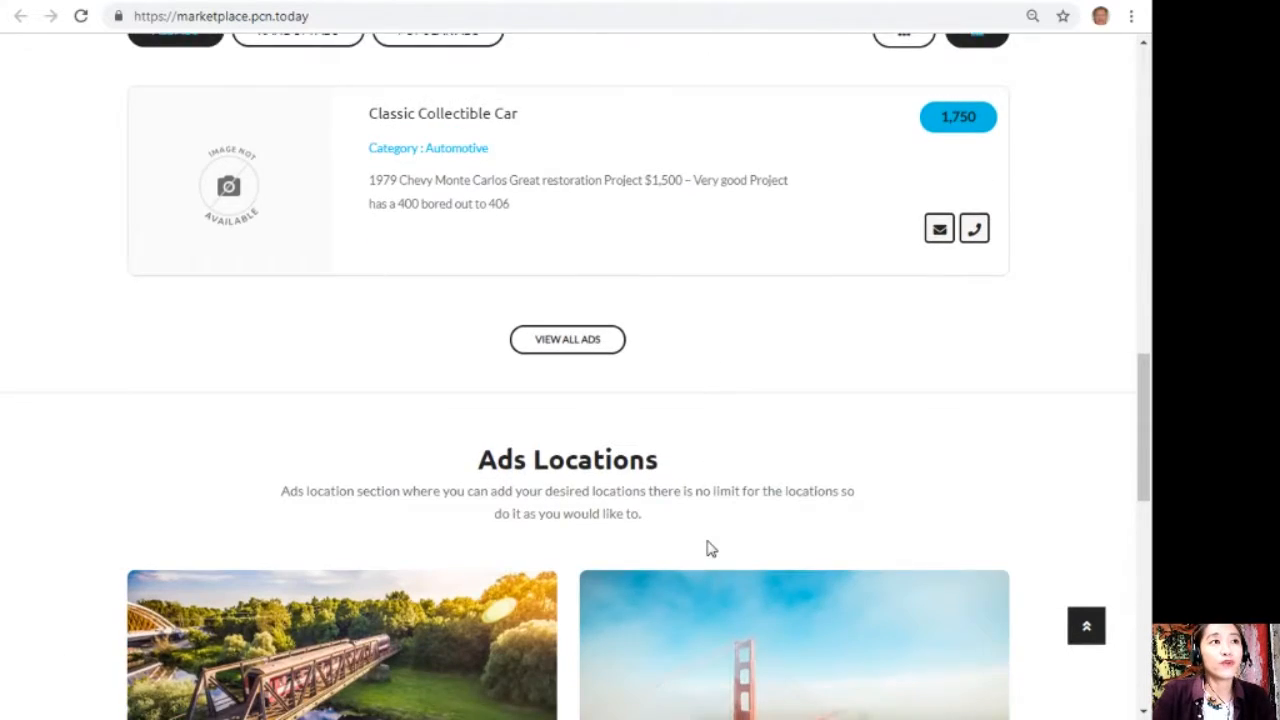
scroll("down", 3)
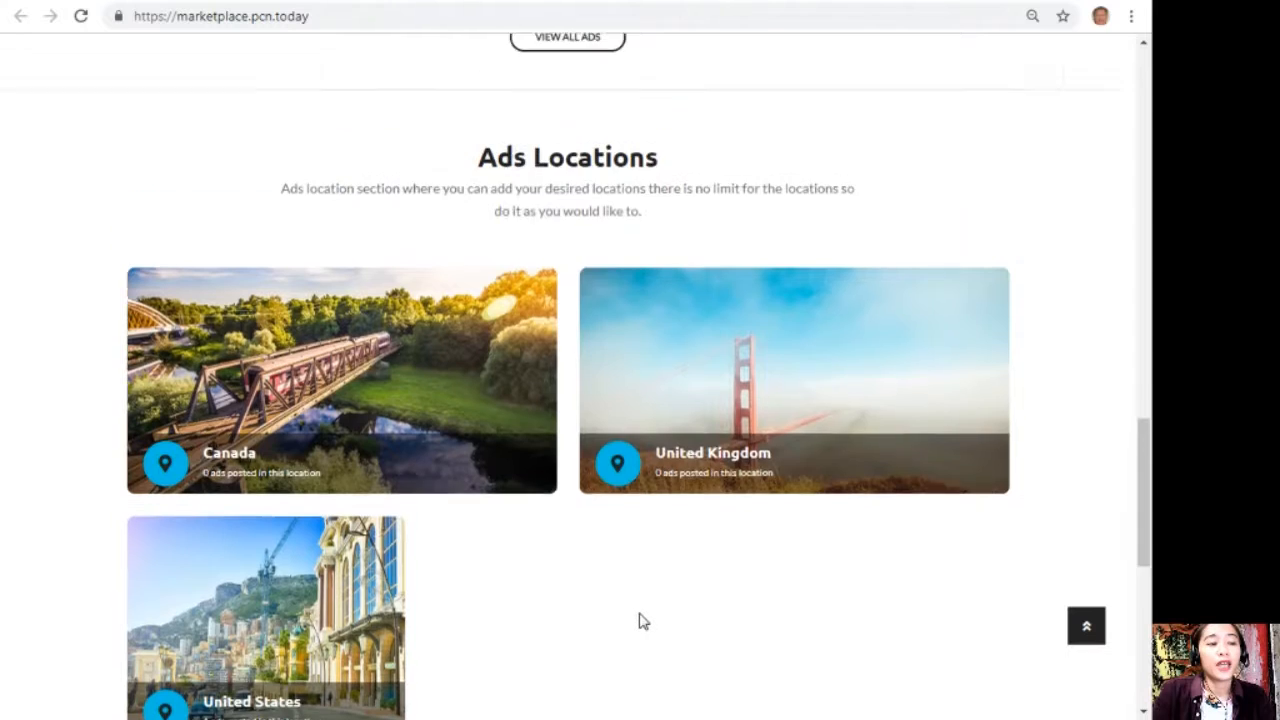
scroll("up", 3)
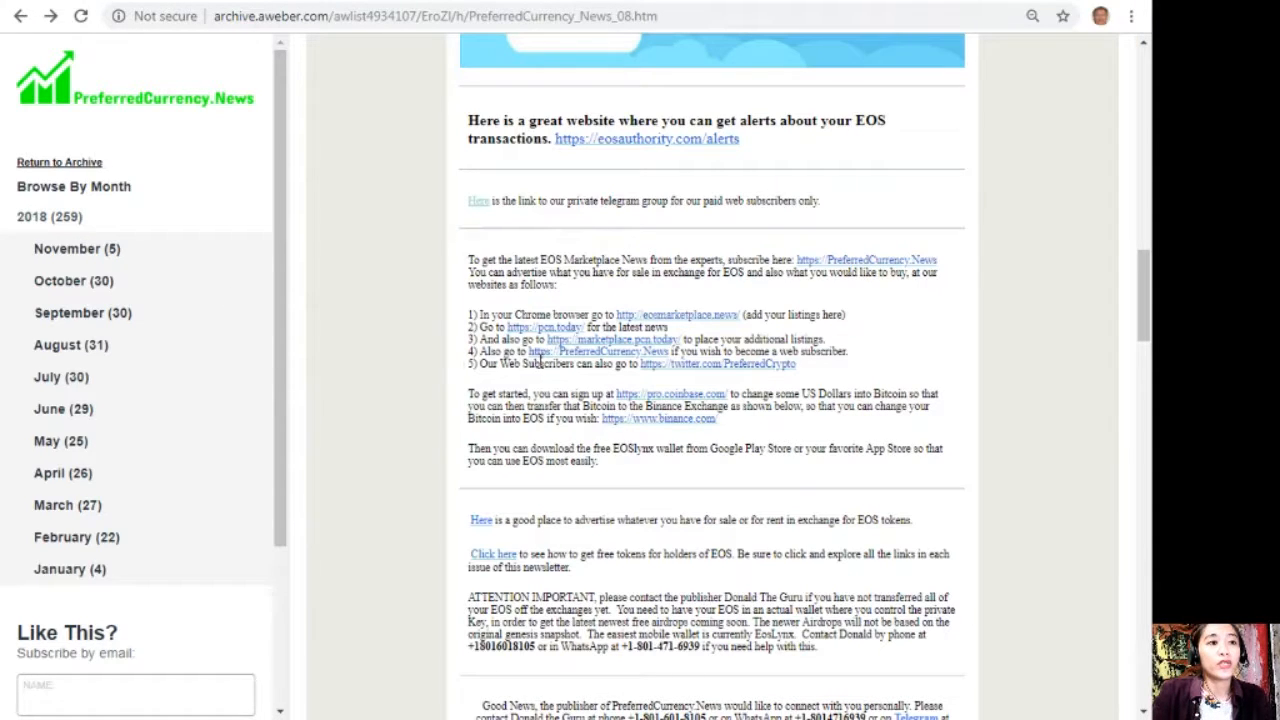
mouse_move(700, 368)
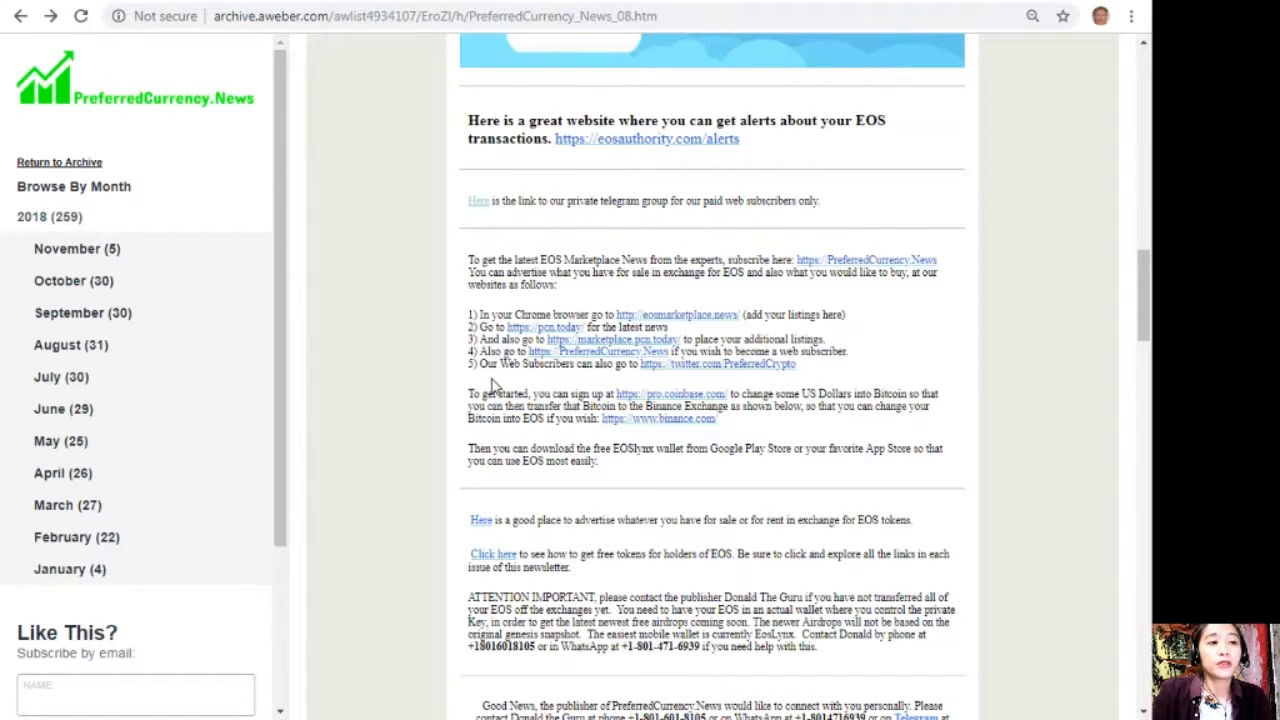
mouse_move(700, 378)
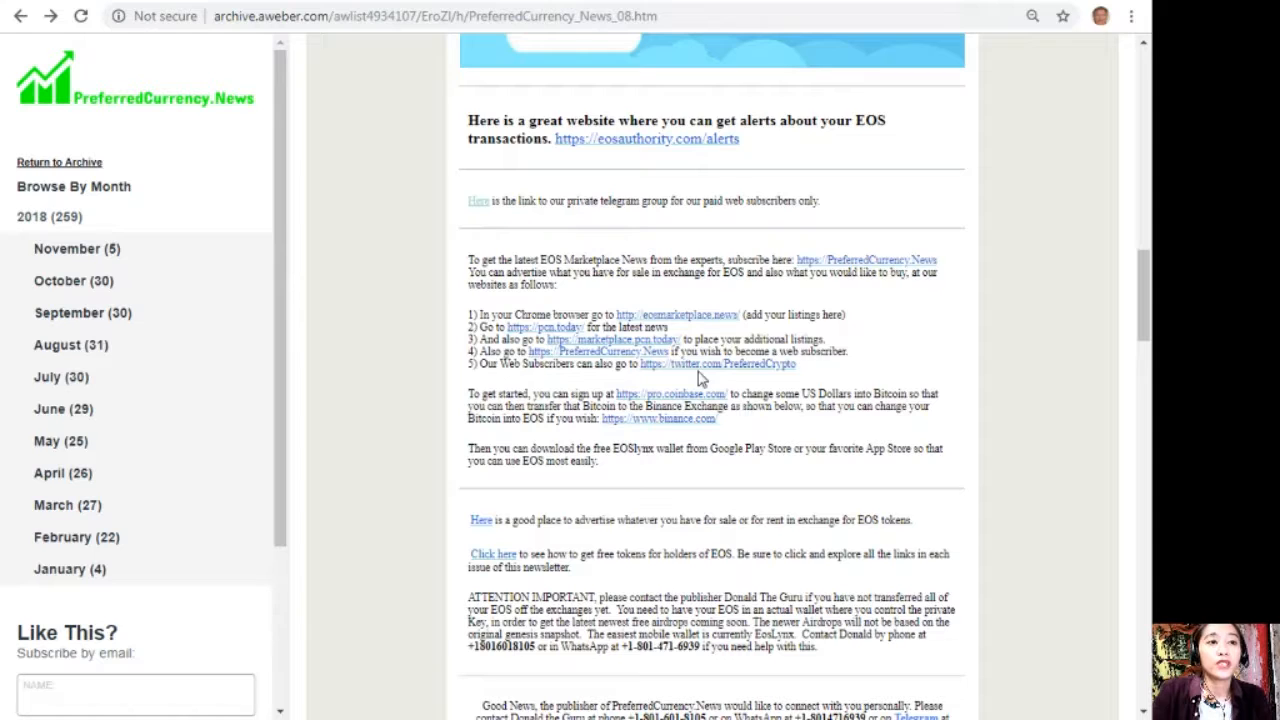
mouse_move(752, 378)
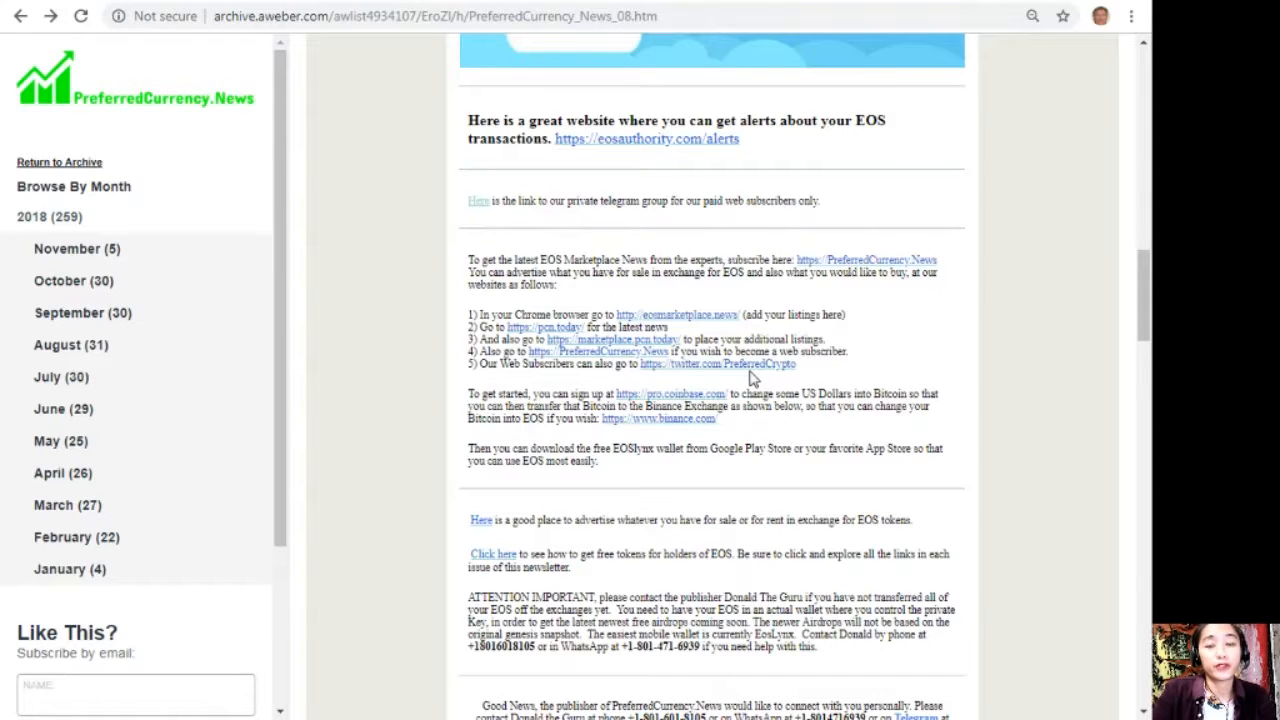
mouse_move(932, 244)
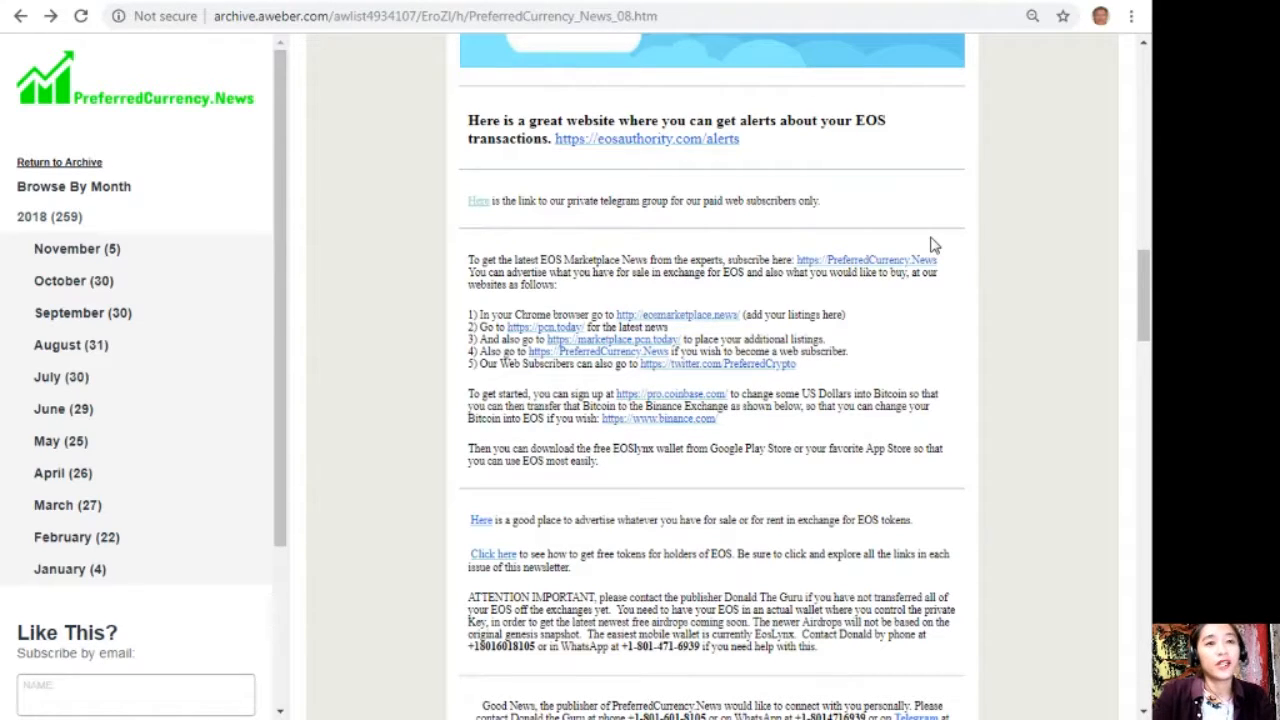
mouse_move(592, 424)
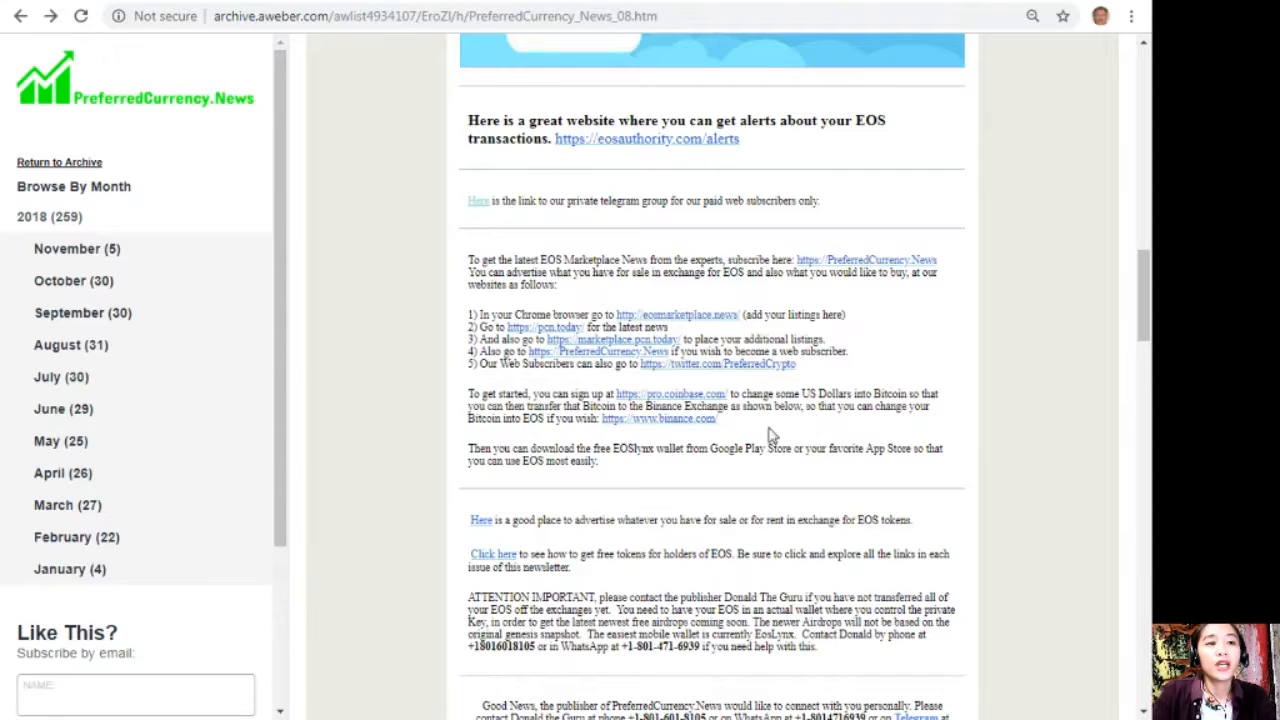
mouse_move(640, 424)
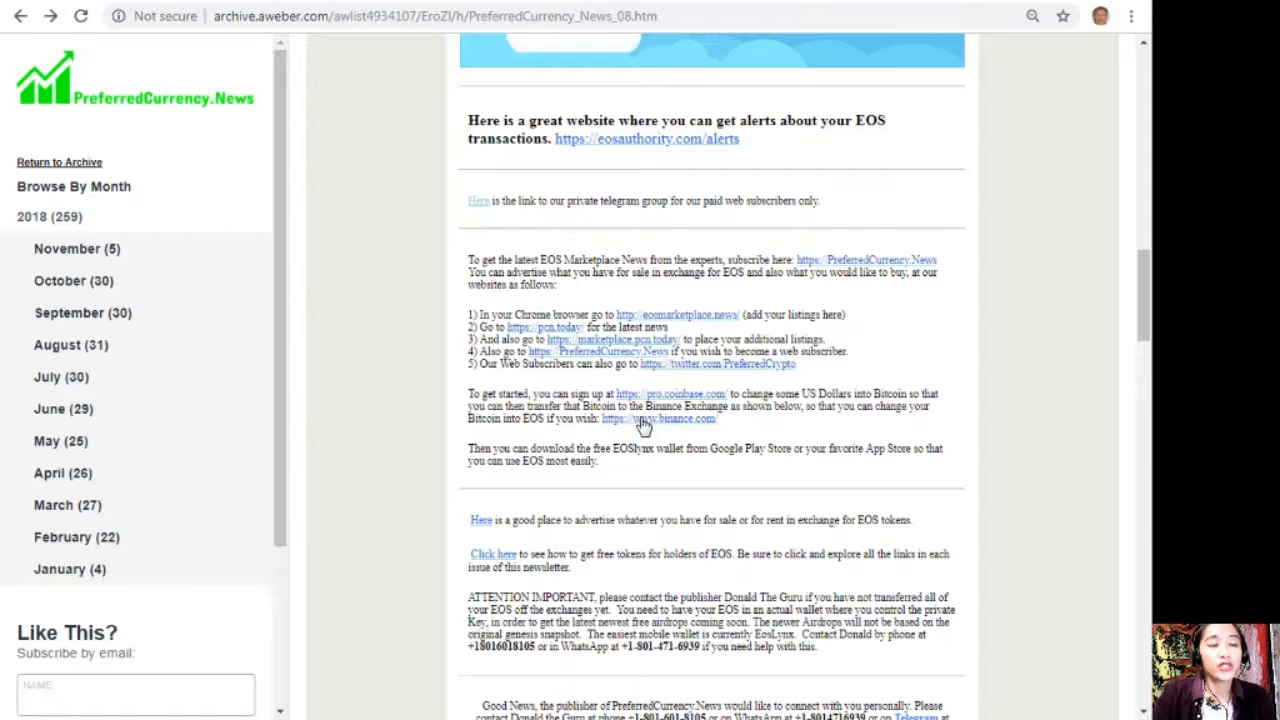
mouse_move(832, 414)
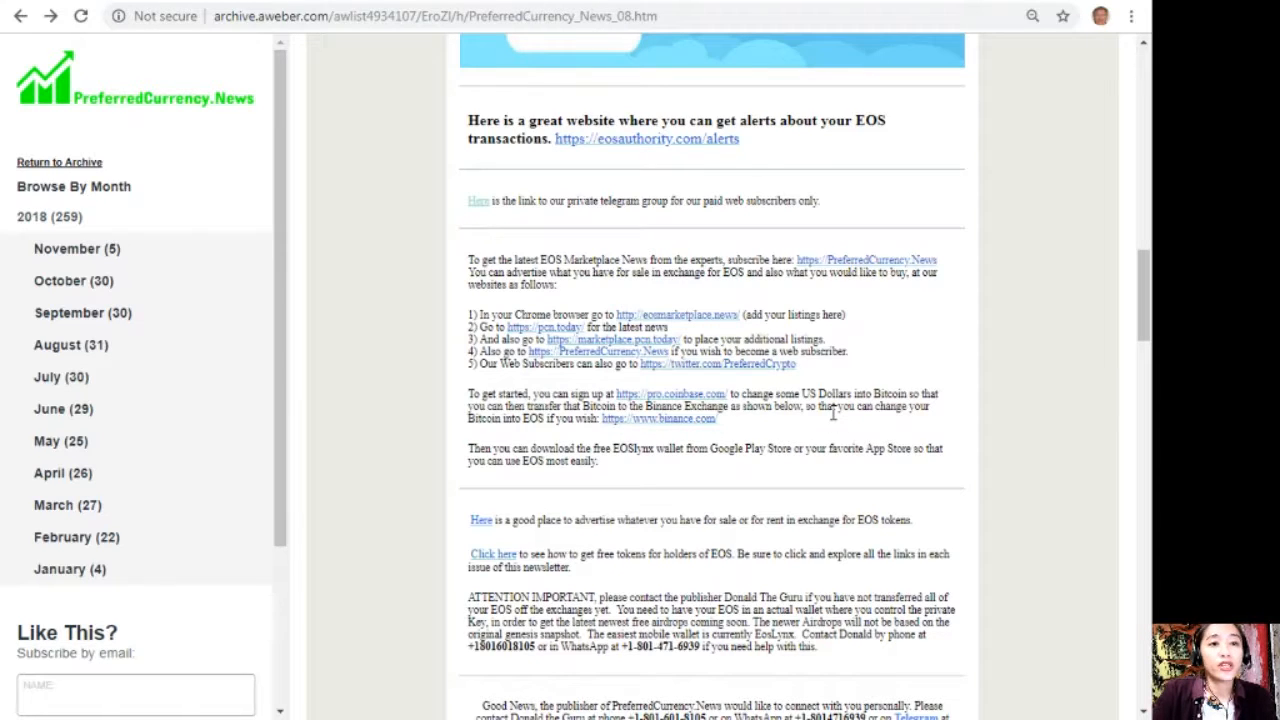
mouse_move(836, 422)
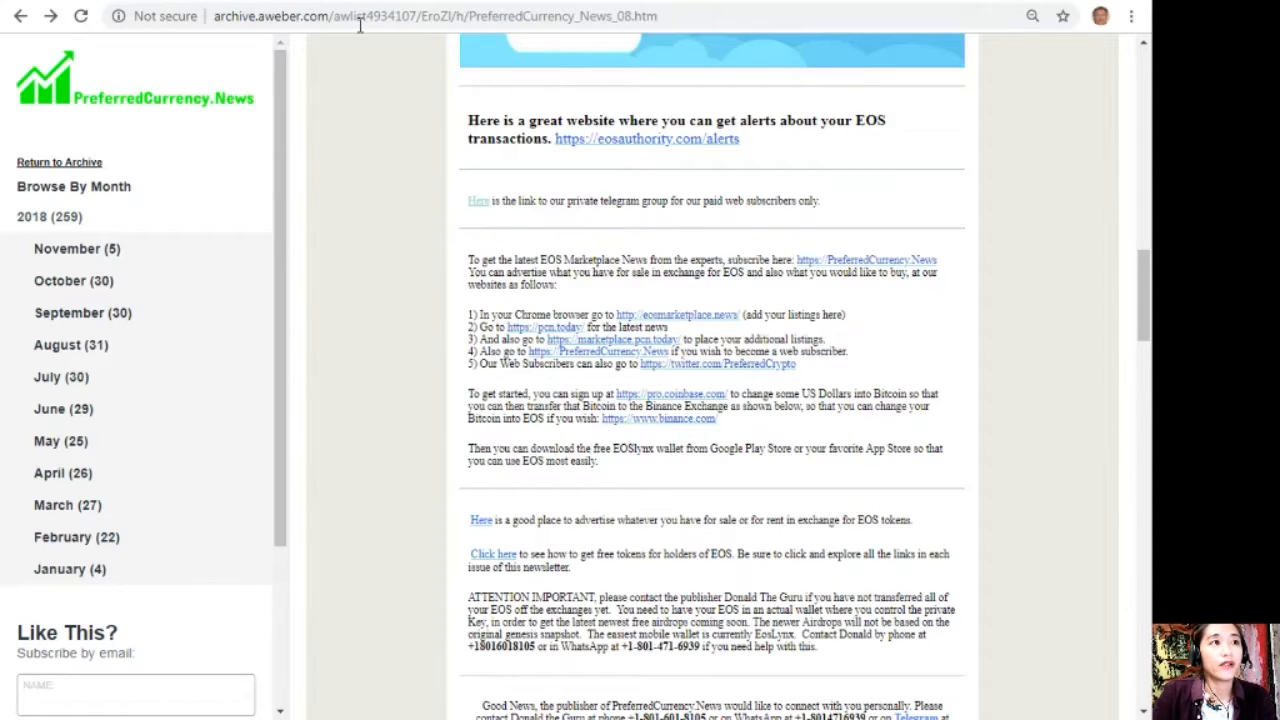
Go to the Coinbase Pro trading site and scroll through its currency pairs and features
left_click(672, 392)
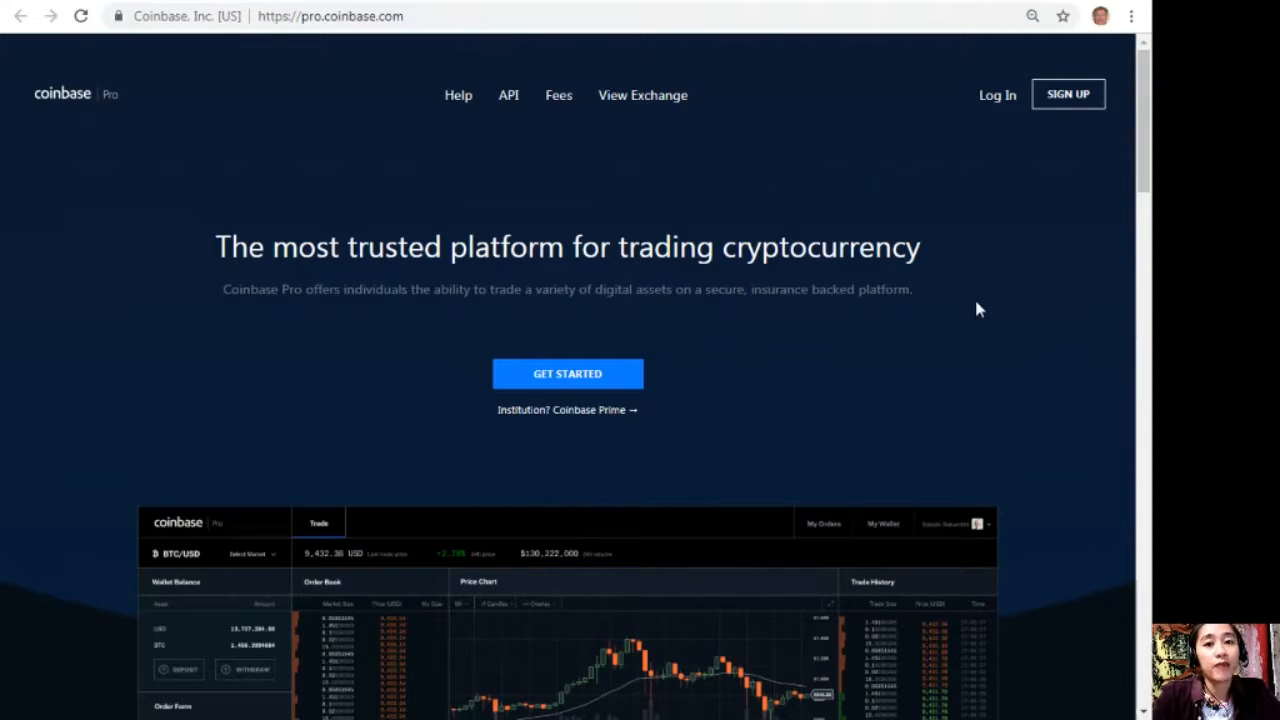
scroll("down", 3)
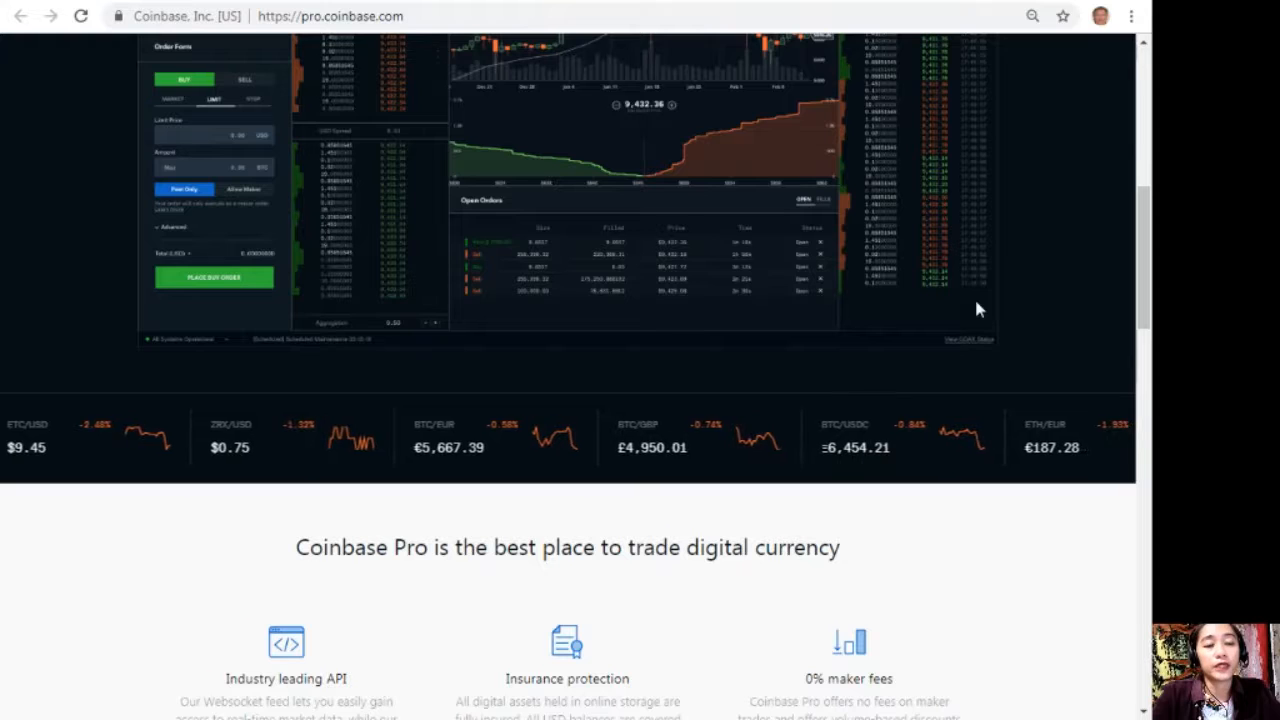
scroll("up", 3)
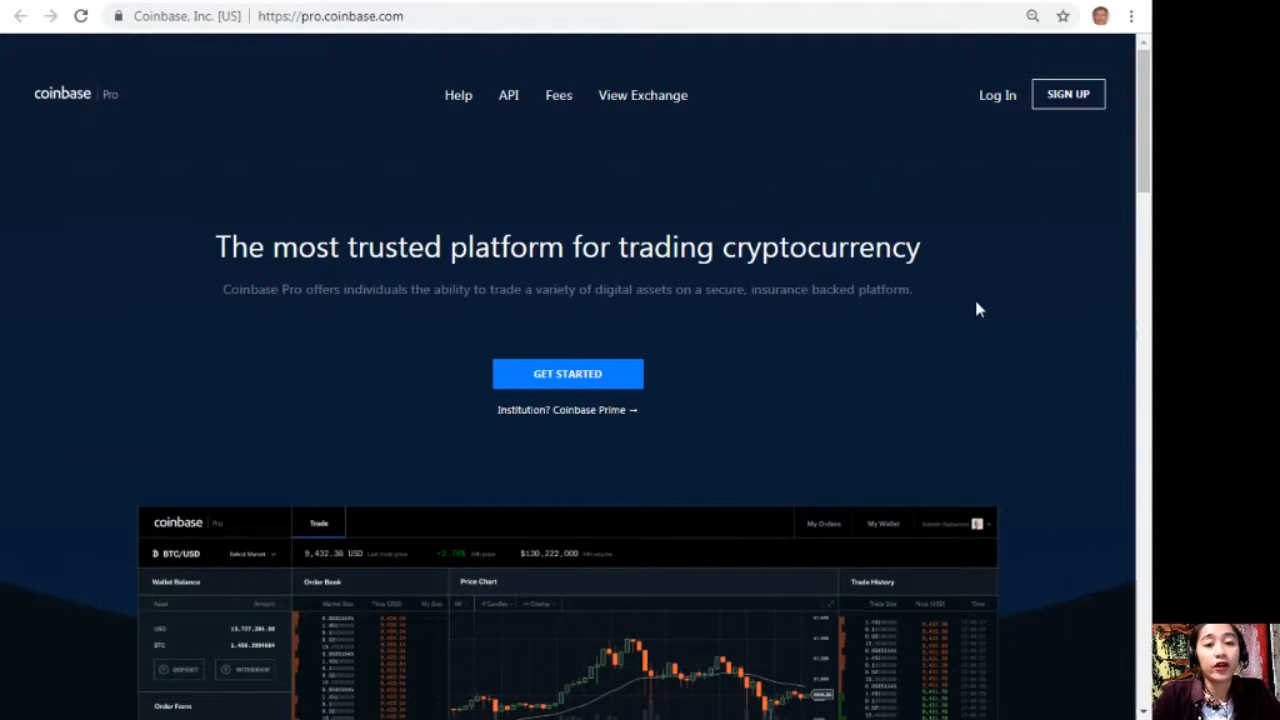
mouse_move(874, 310)
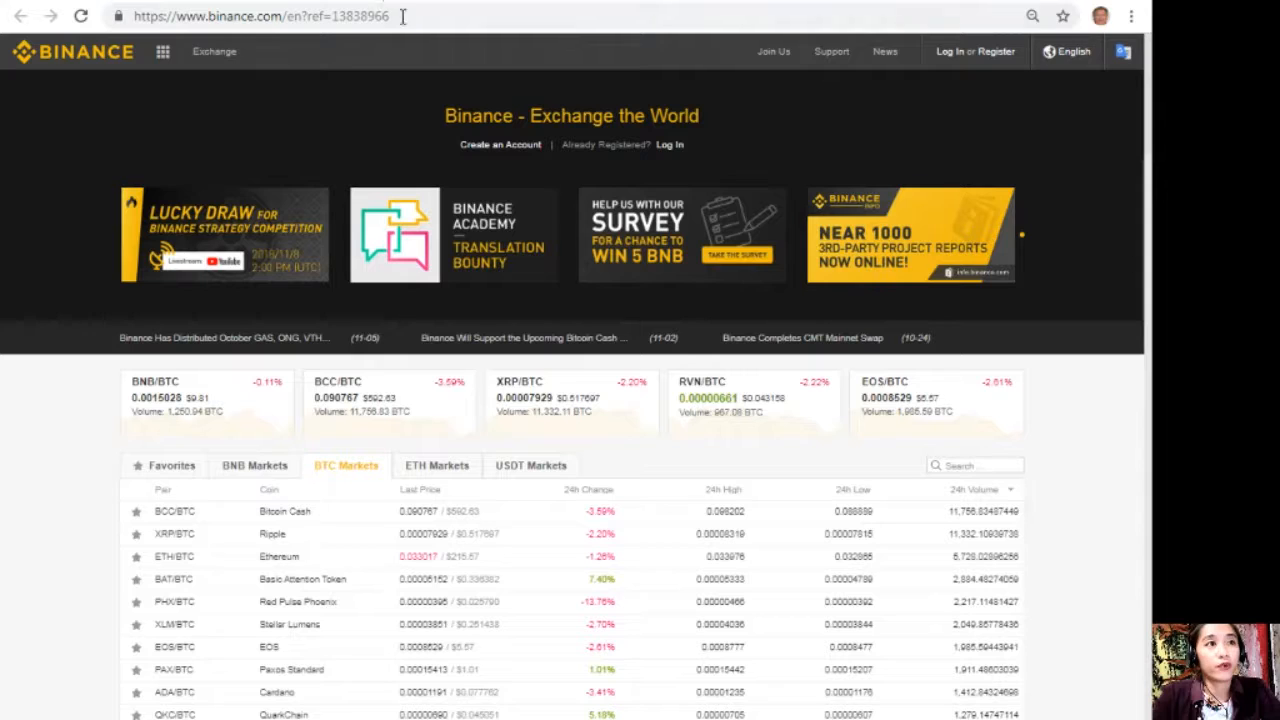
left_click(212, 52)
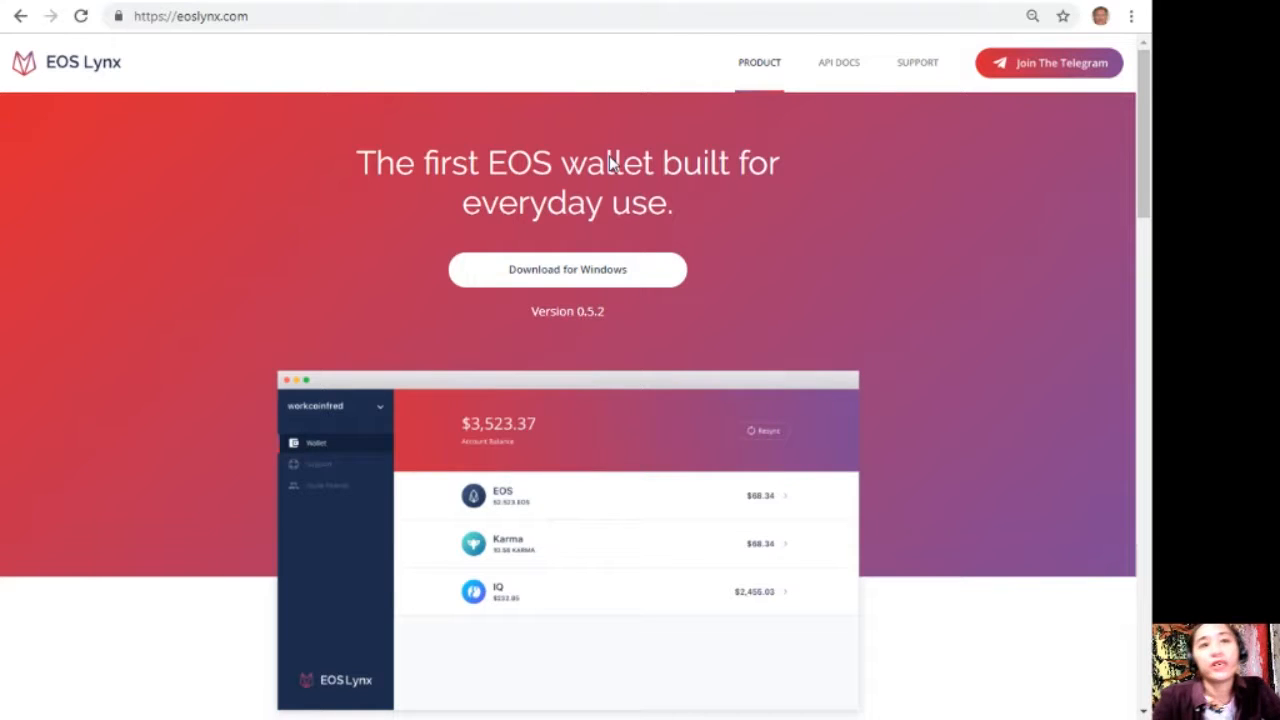
mouse_move(62, 110)
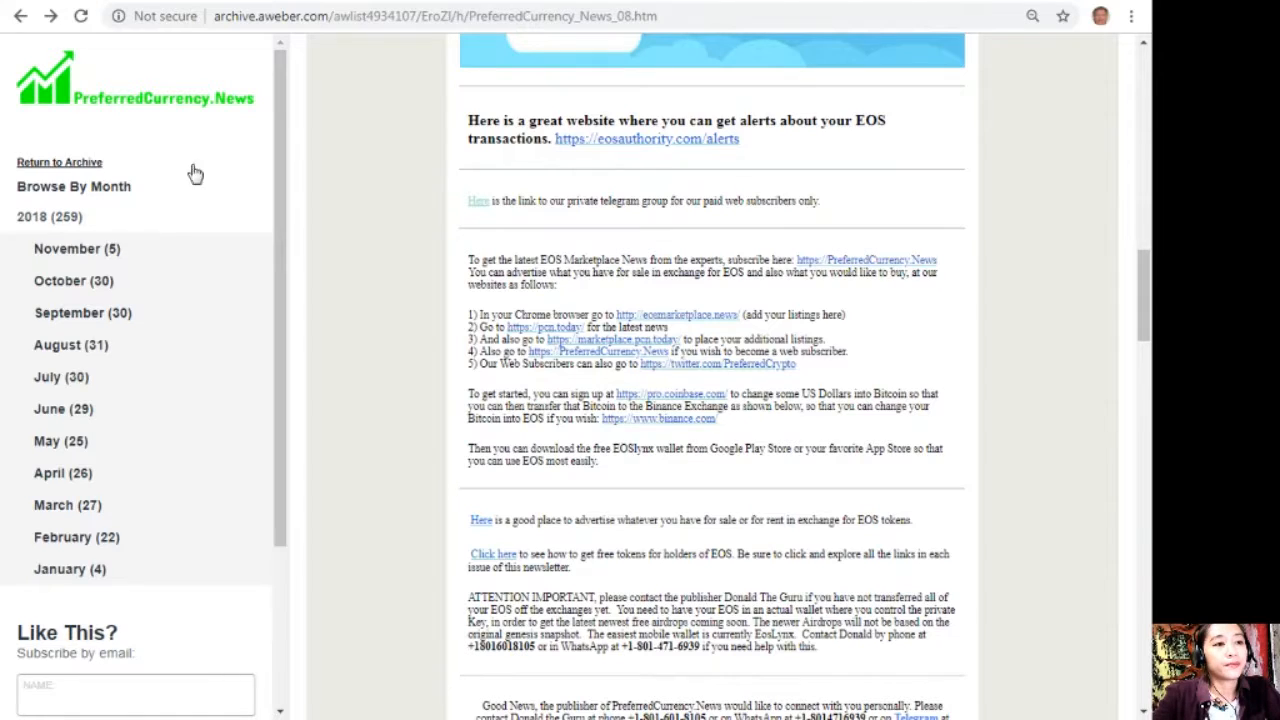
Scroll the issue past the contact notice to the Donald's Research List heading
scroll("down", 3)
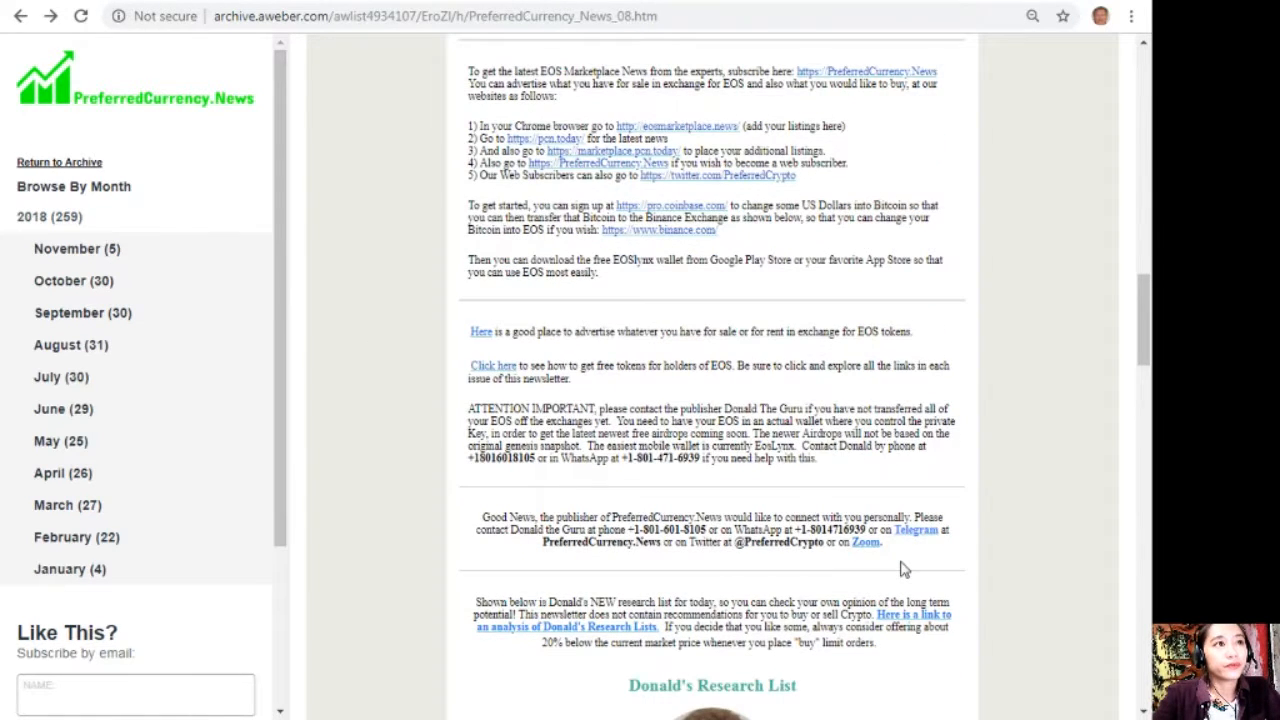
mouse_move(540, 384)
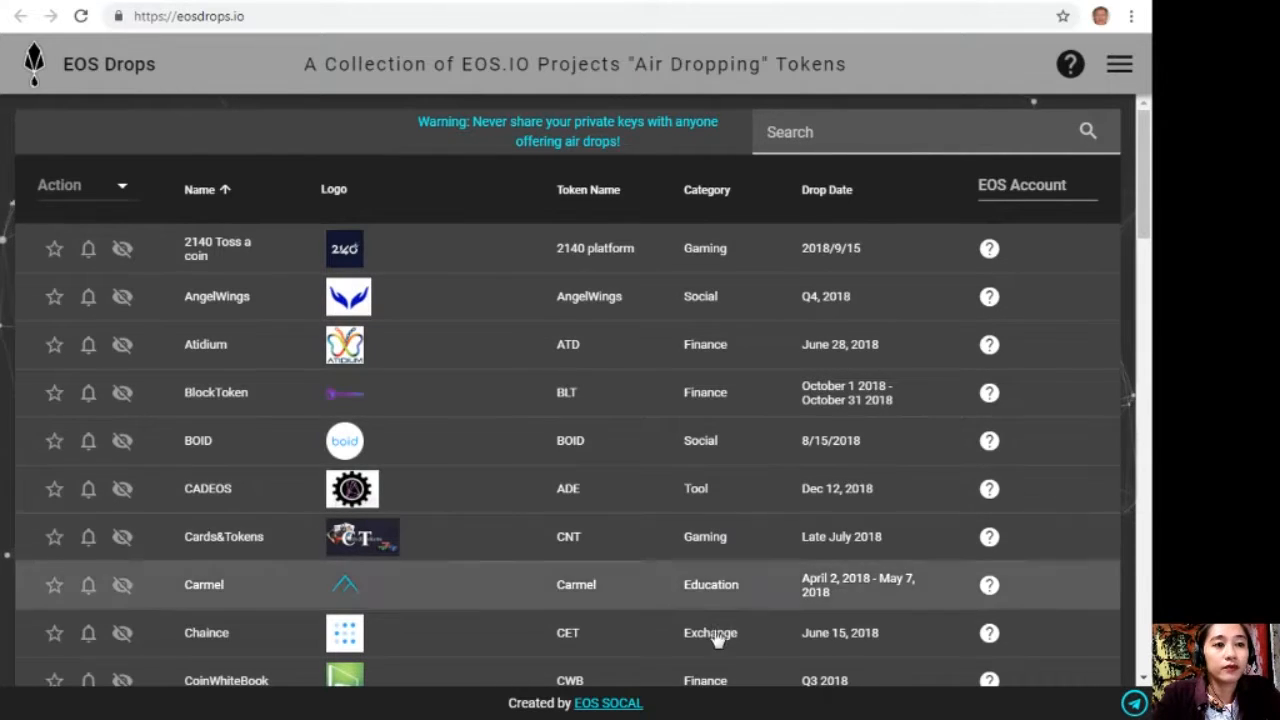
mouse_move(840, 564)
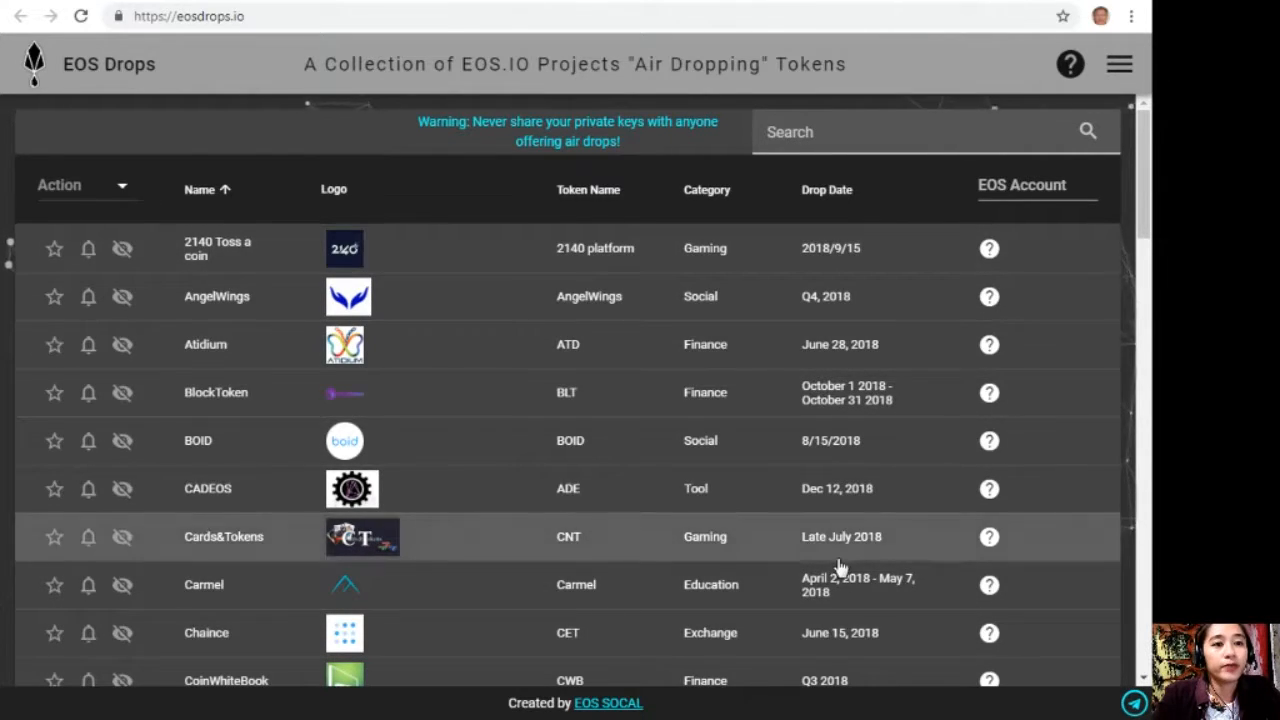
mouse_move(844, 592)
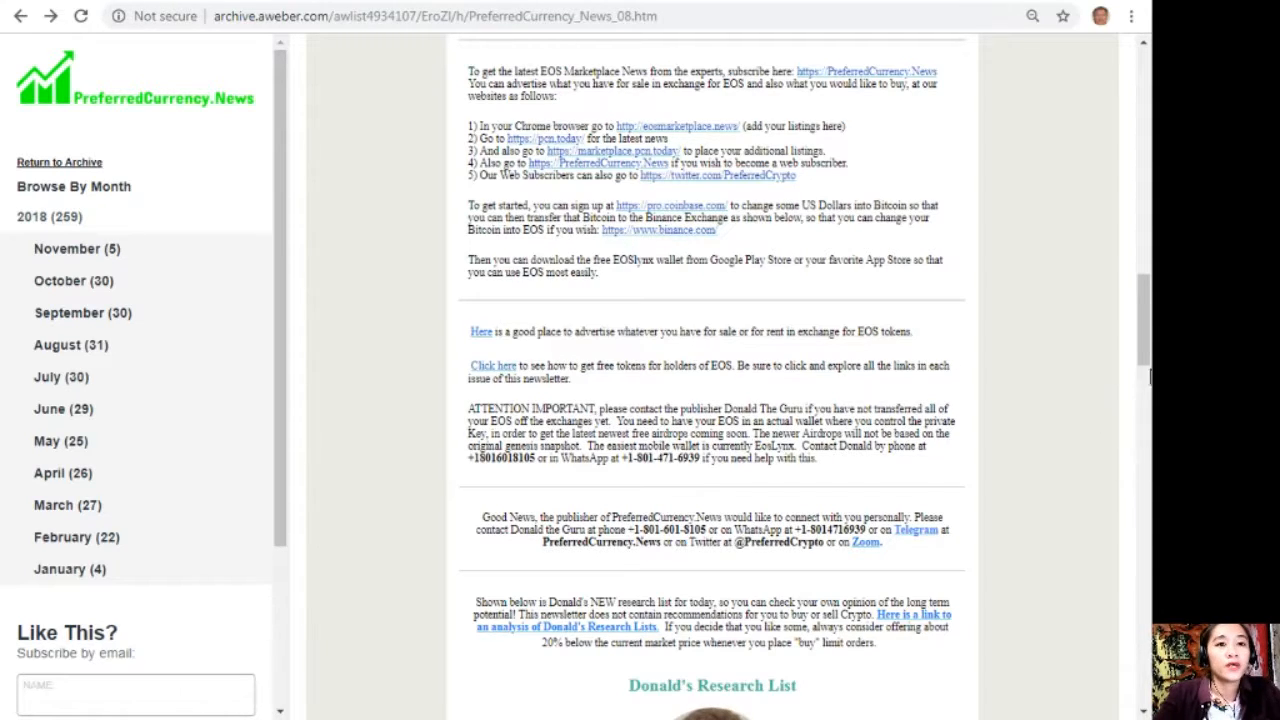
Scroll to Donald's Research List and open its linked research spreadsheet in Google Sheets
scroll("down", 3)
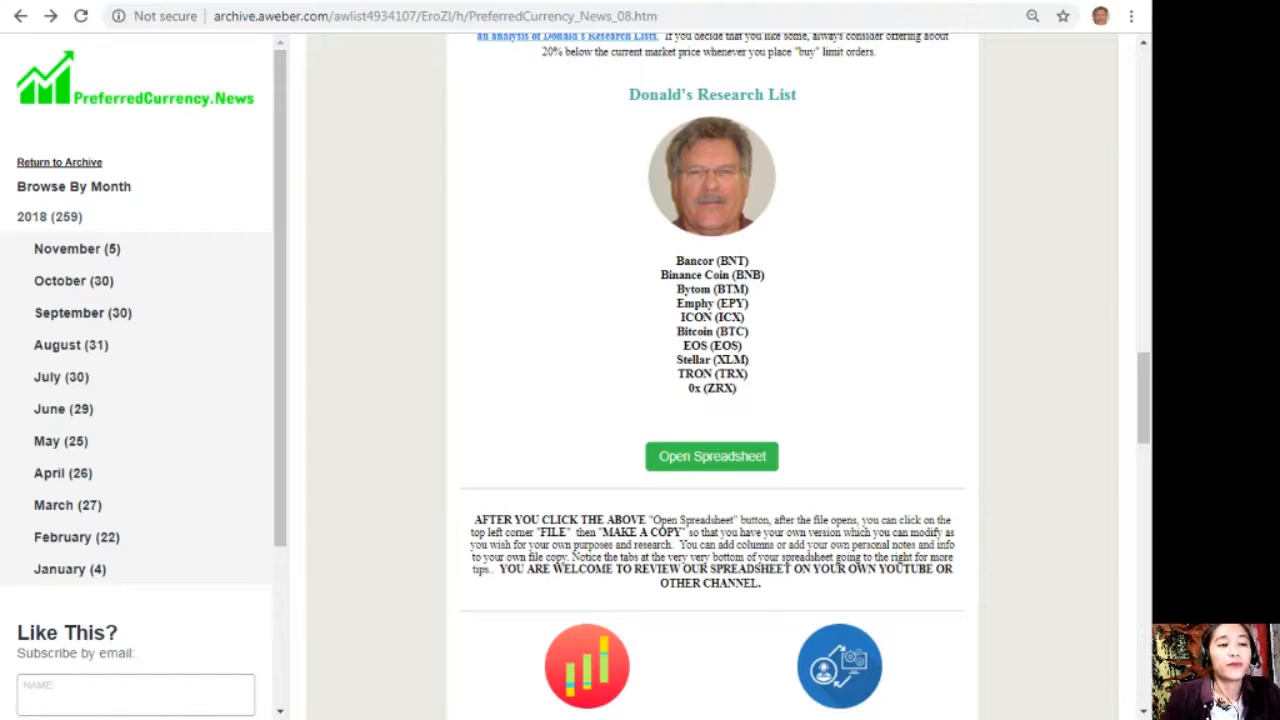
mouse_move(416, 318)
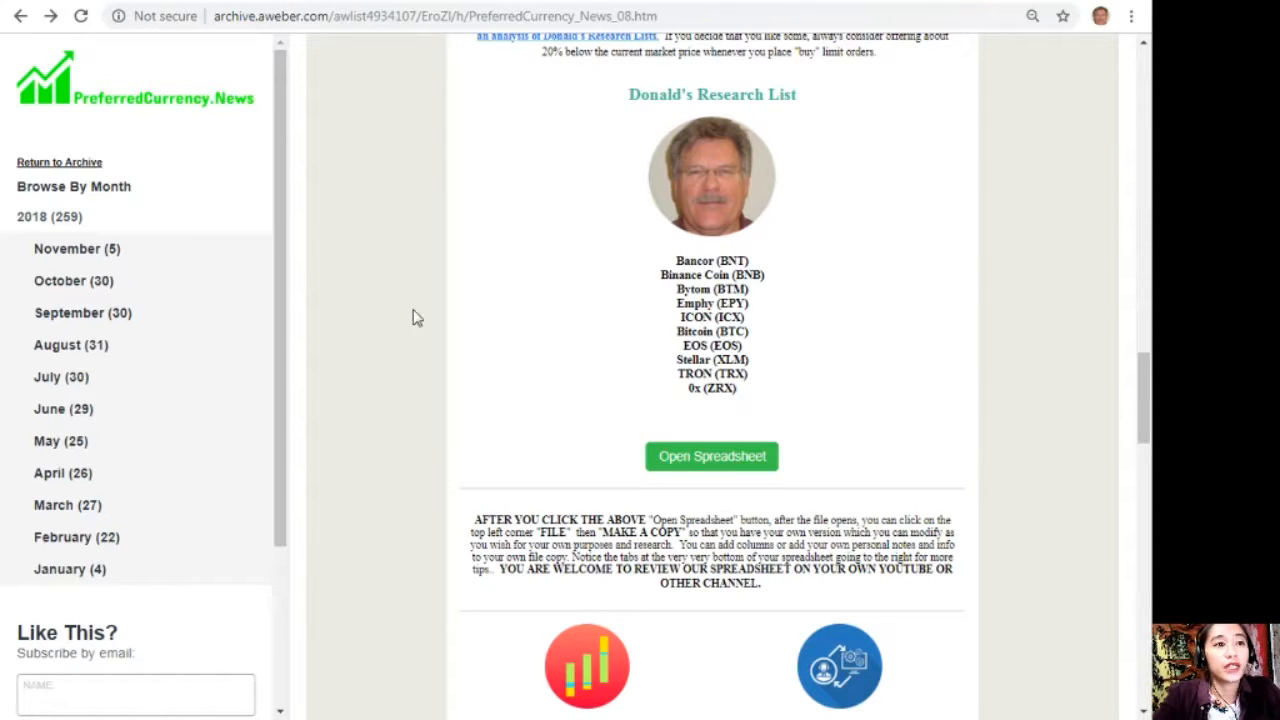
mouse_move(524, 10)
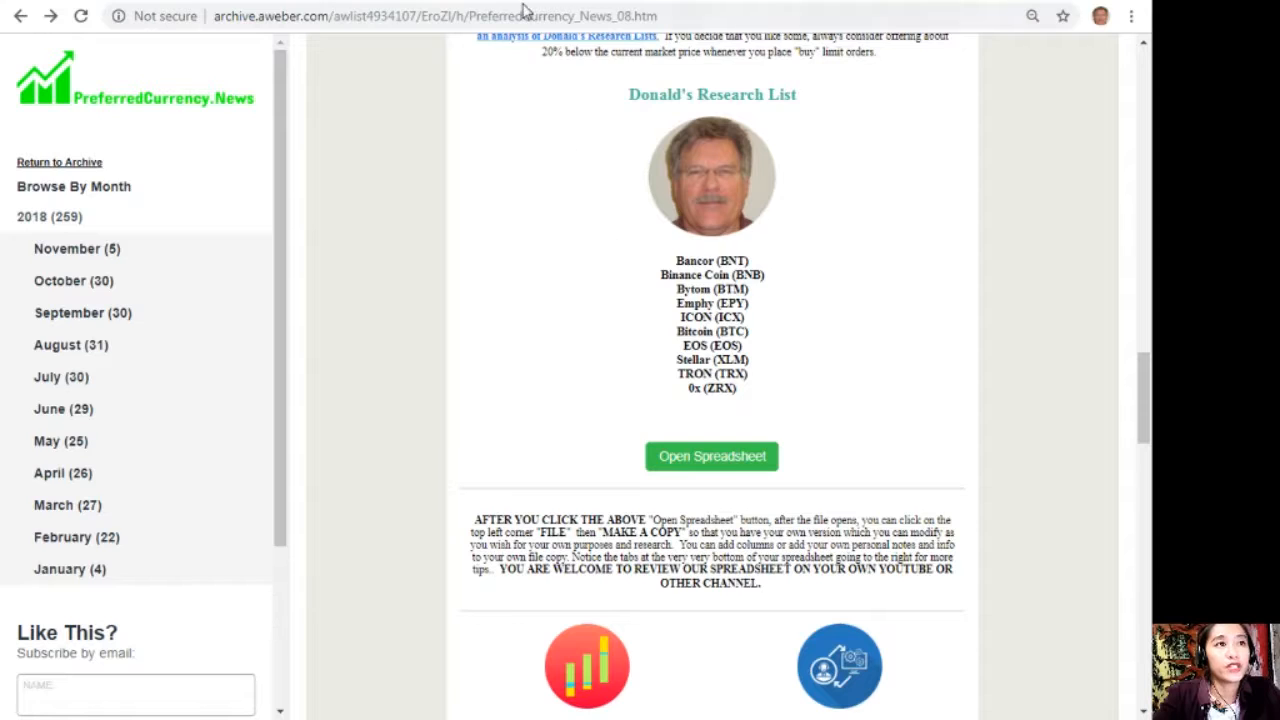
left_click(712, 456)
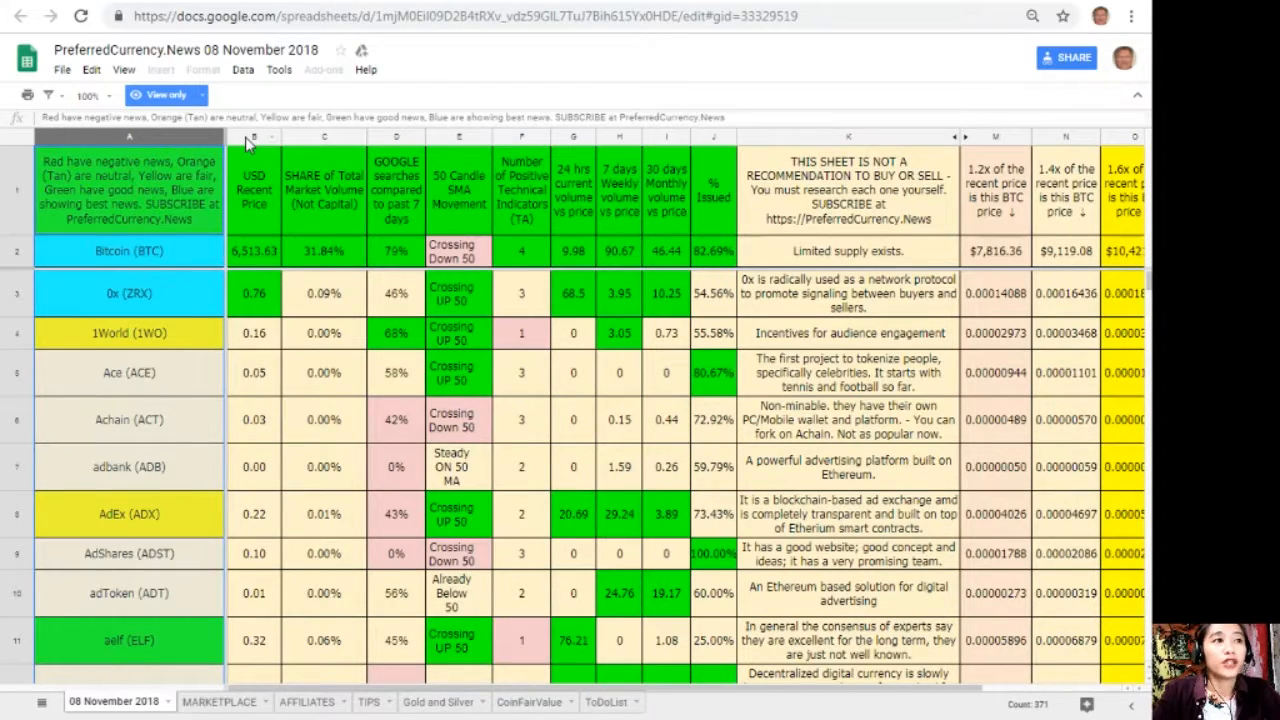
left_click(252, 136)
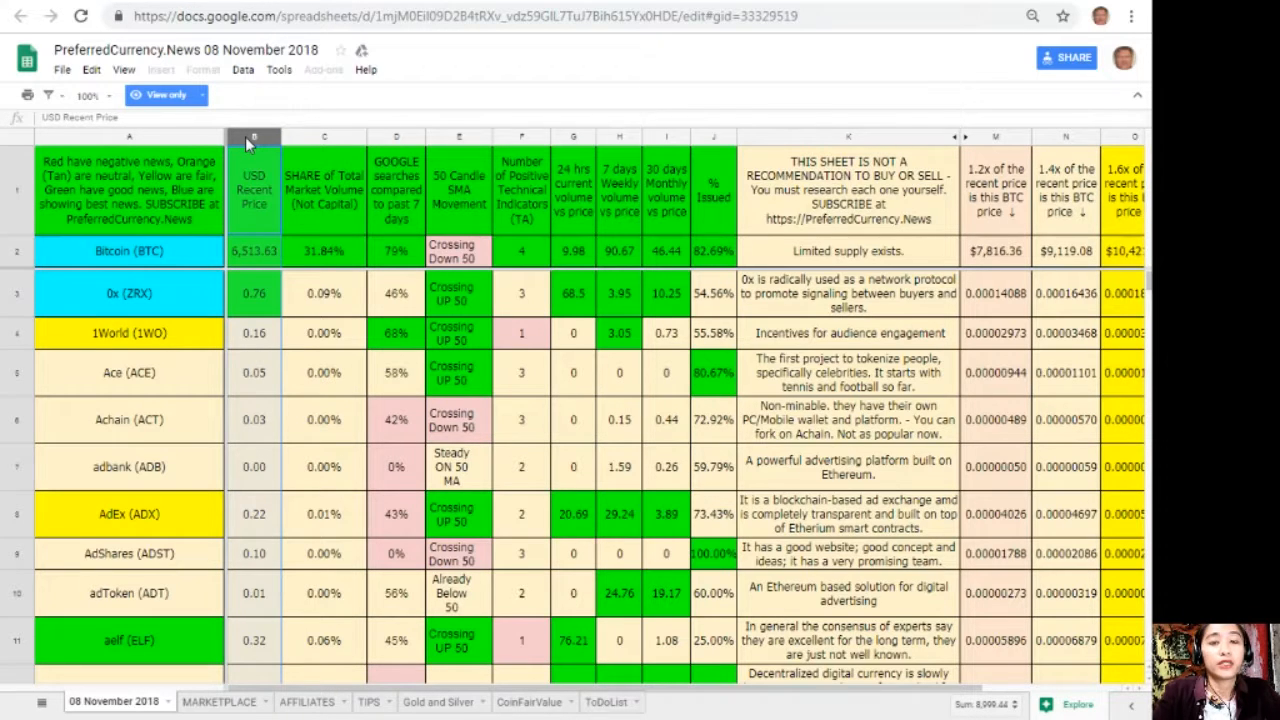
left_click(324, 136)
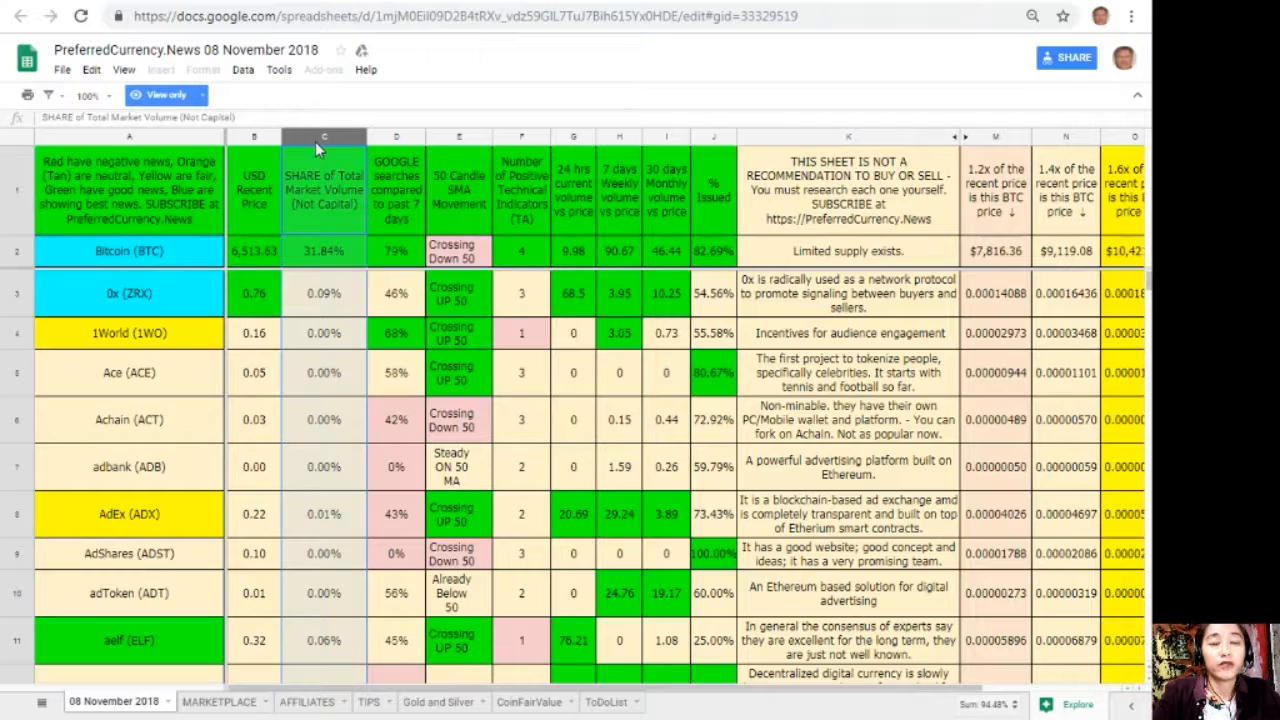
left_click(396, 136)
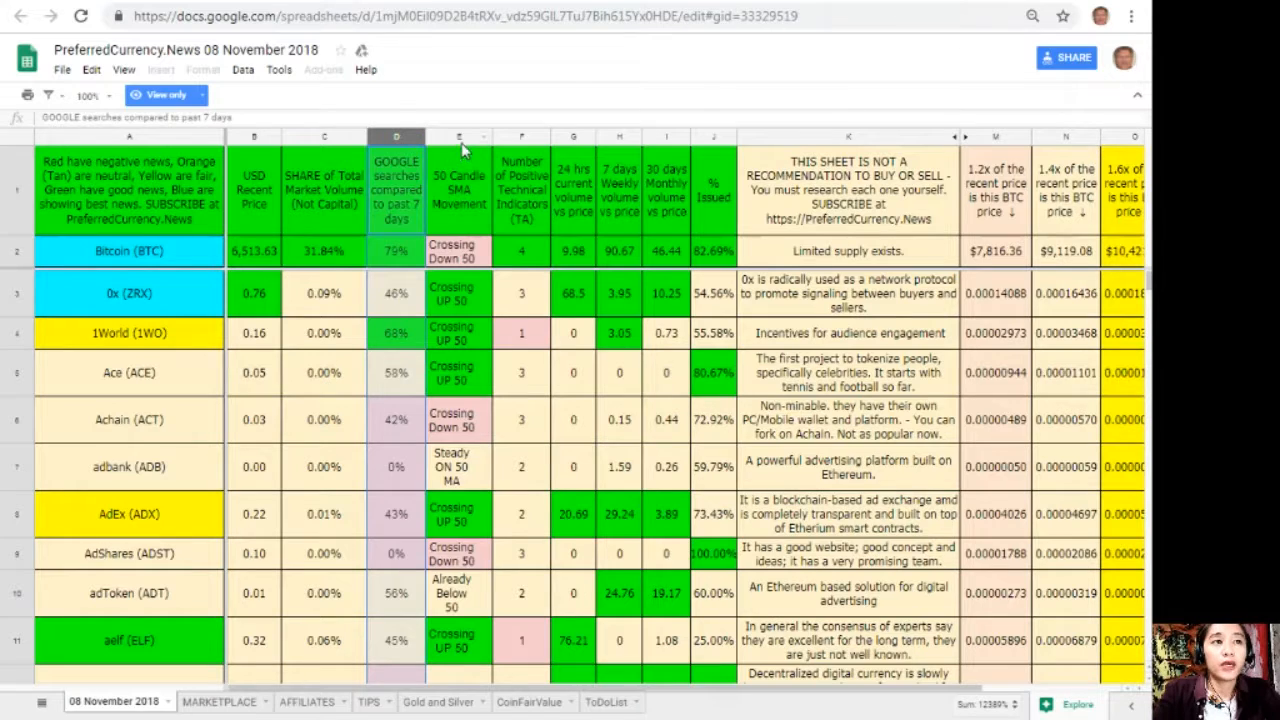
left_click(458, 136)
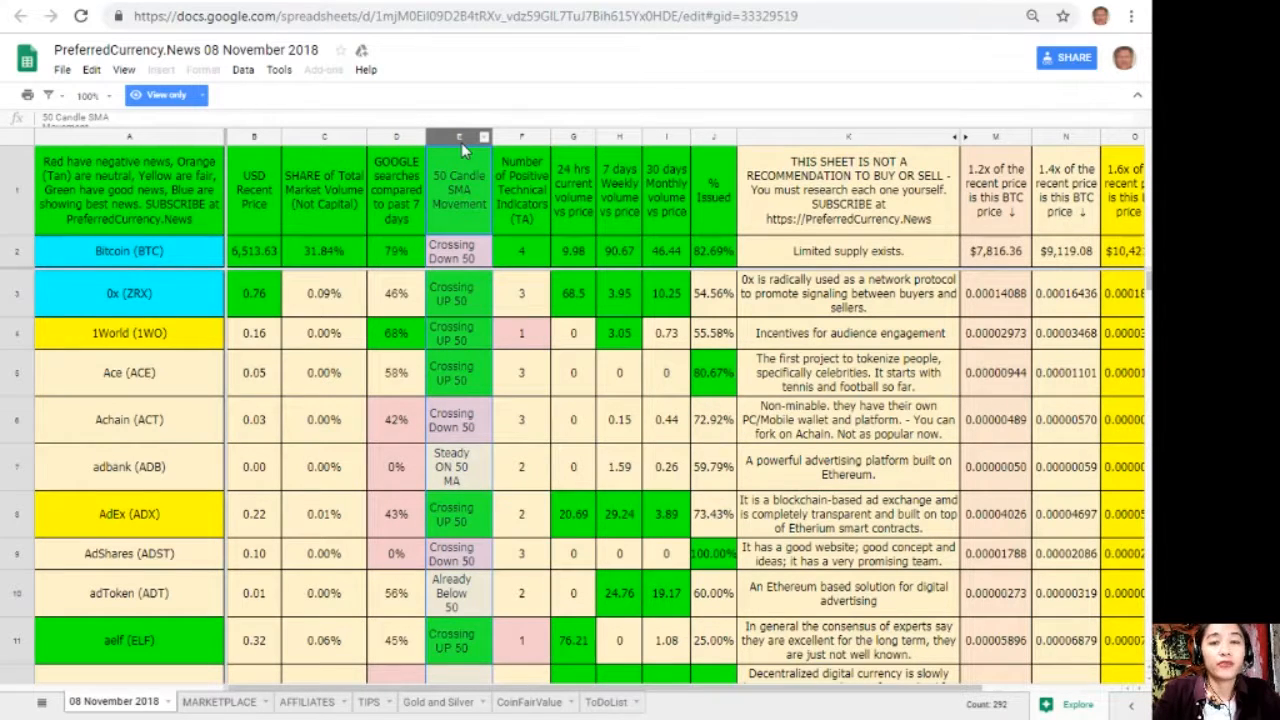
left_click(520, 136)
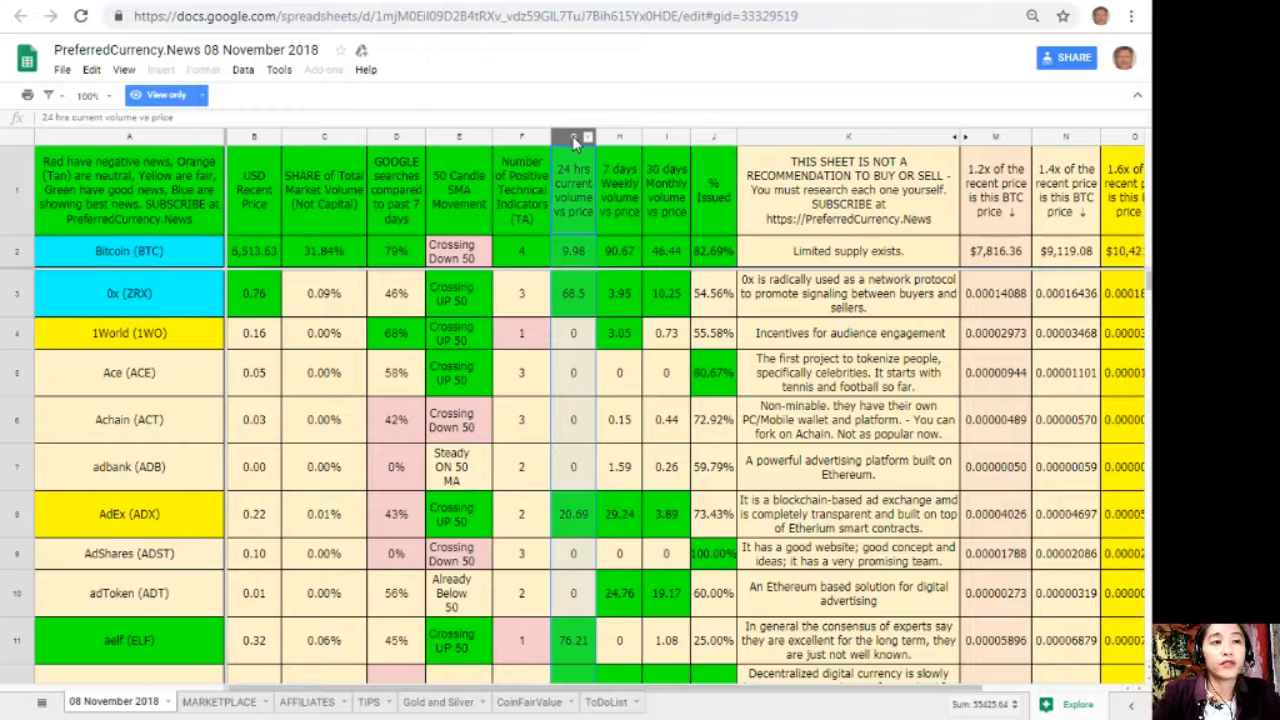
left_click(620, 136)
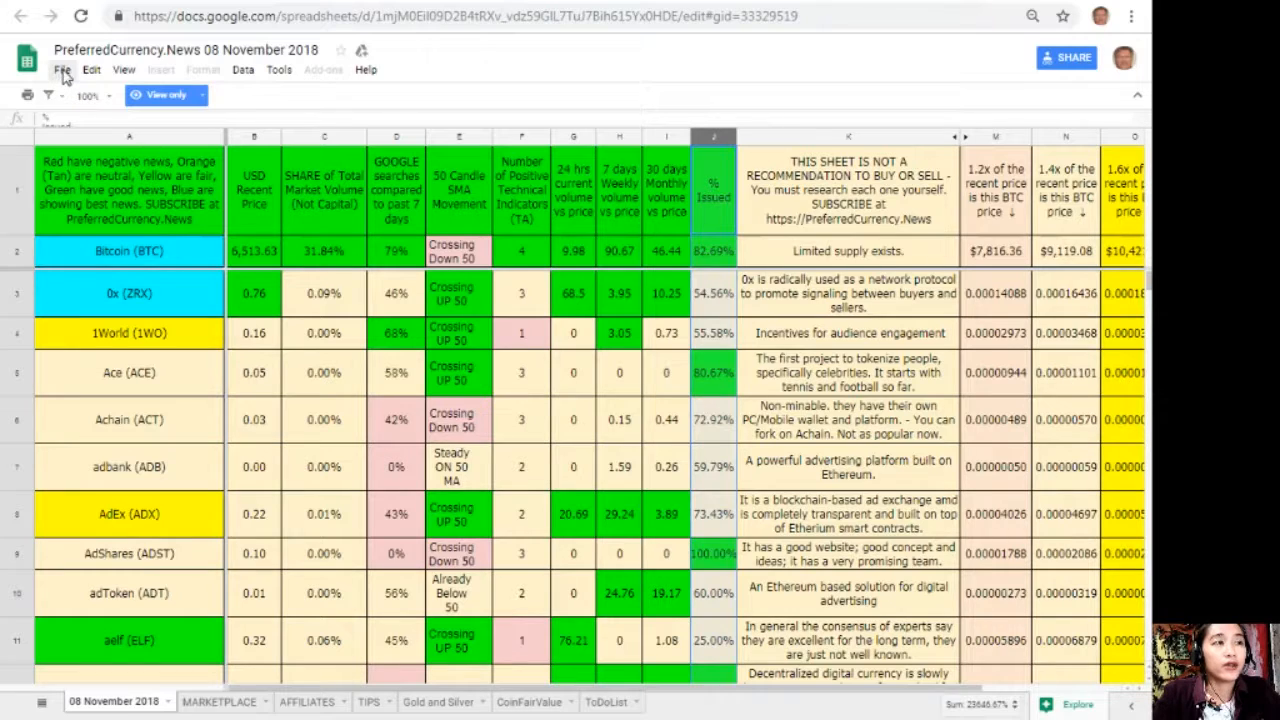
Make a copy of the research spreadsheet in My Drive with the default name
left_click(62, 68)
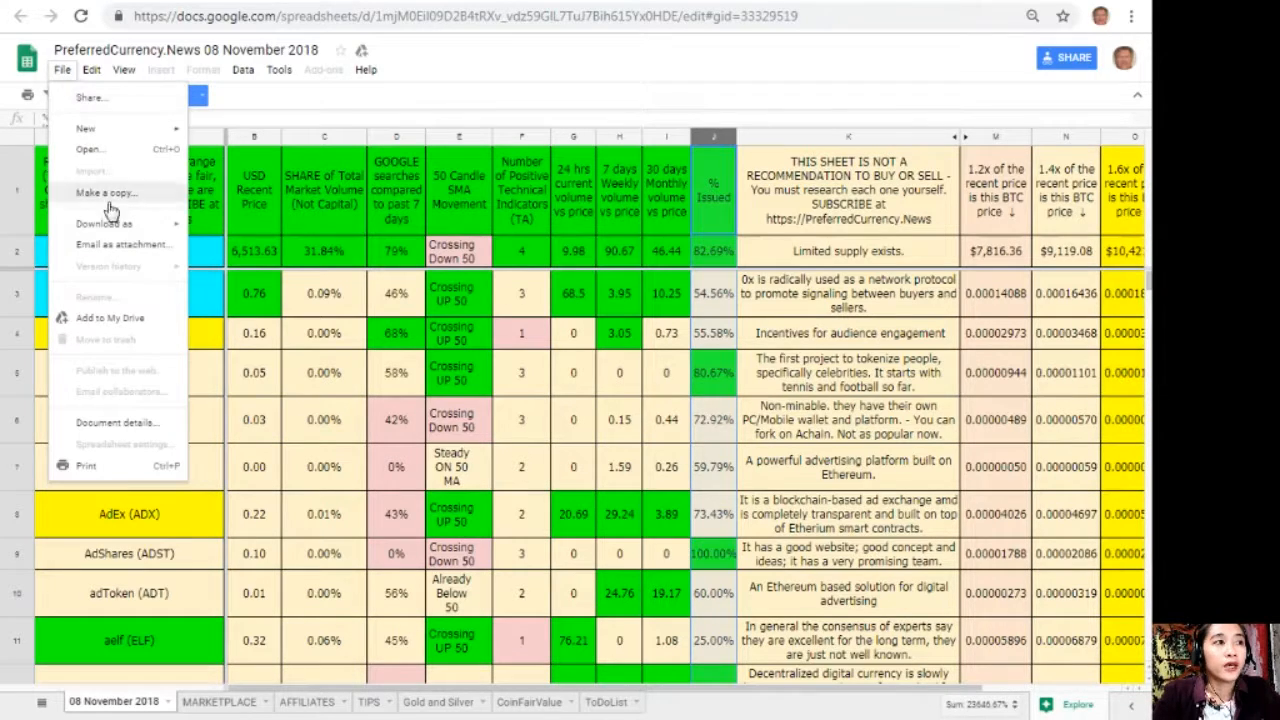
left_click(106, 192)
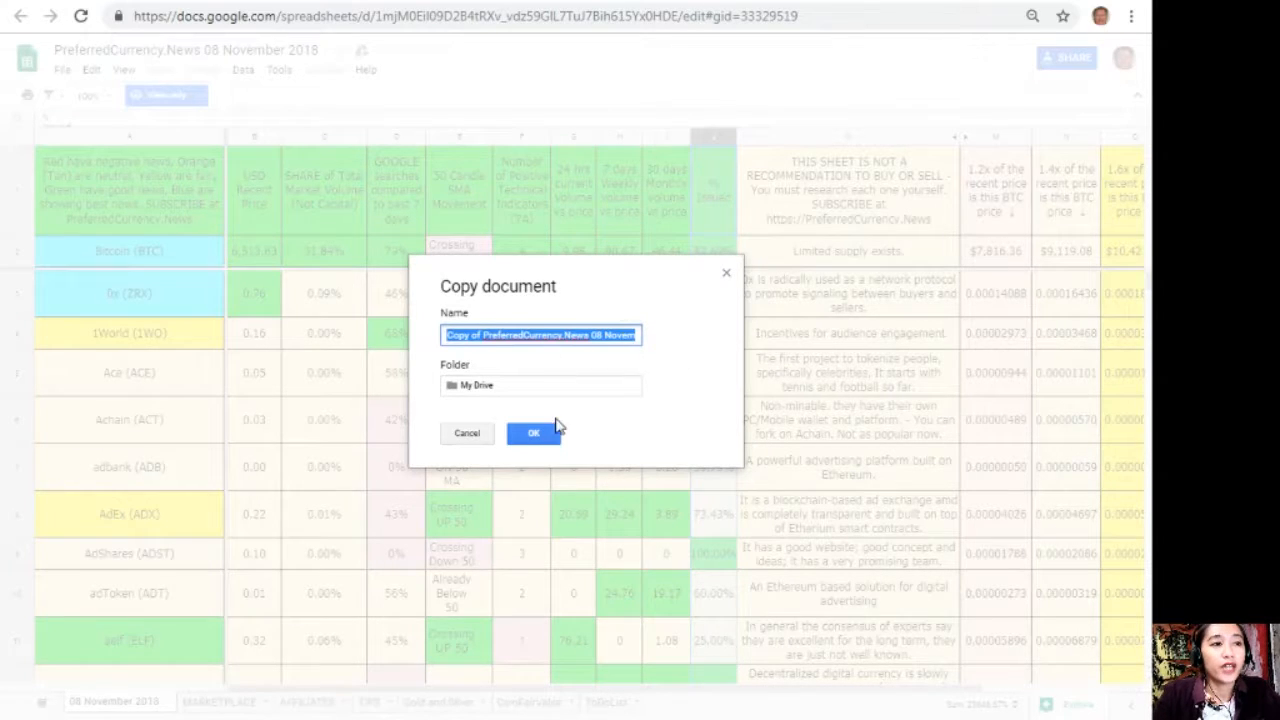
left_click(532, 432)
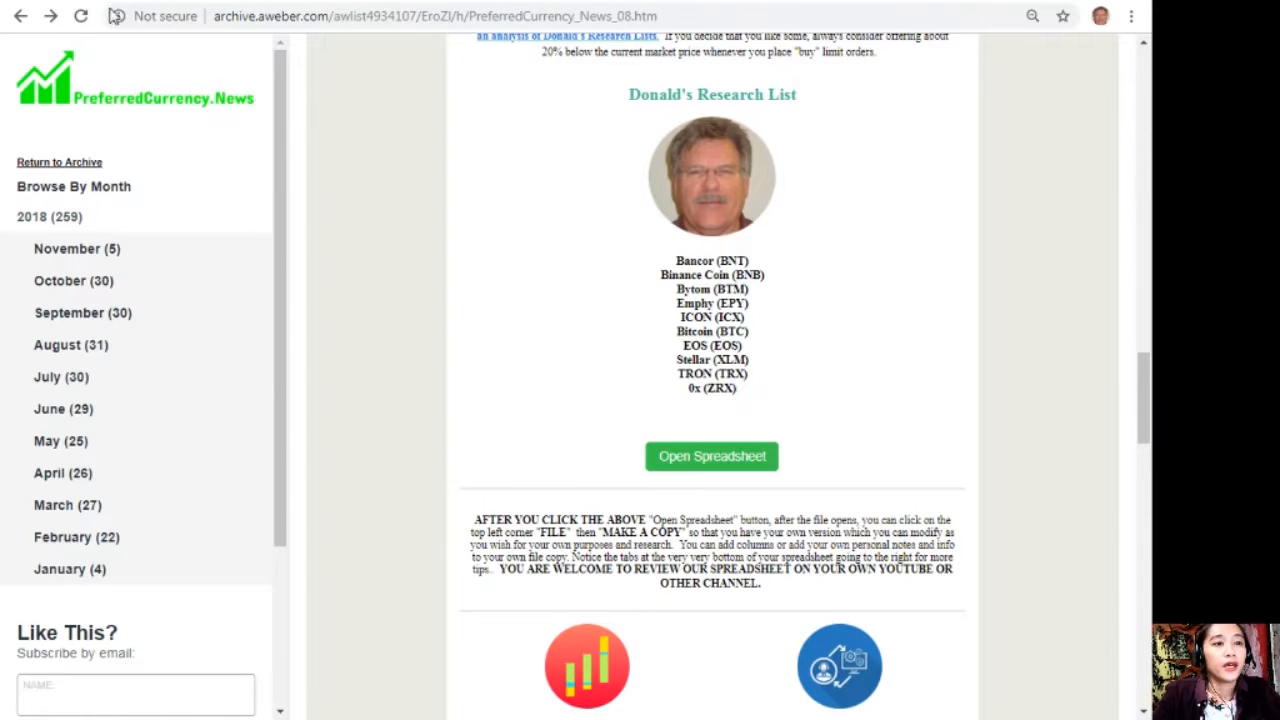
Scroll the newsletter past the high-volume, technical, weekly trade-volume and Google search token lists toward Become an Affiliate
scroll("down", 3)
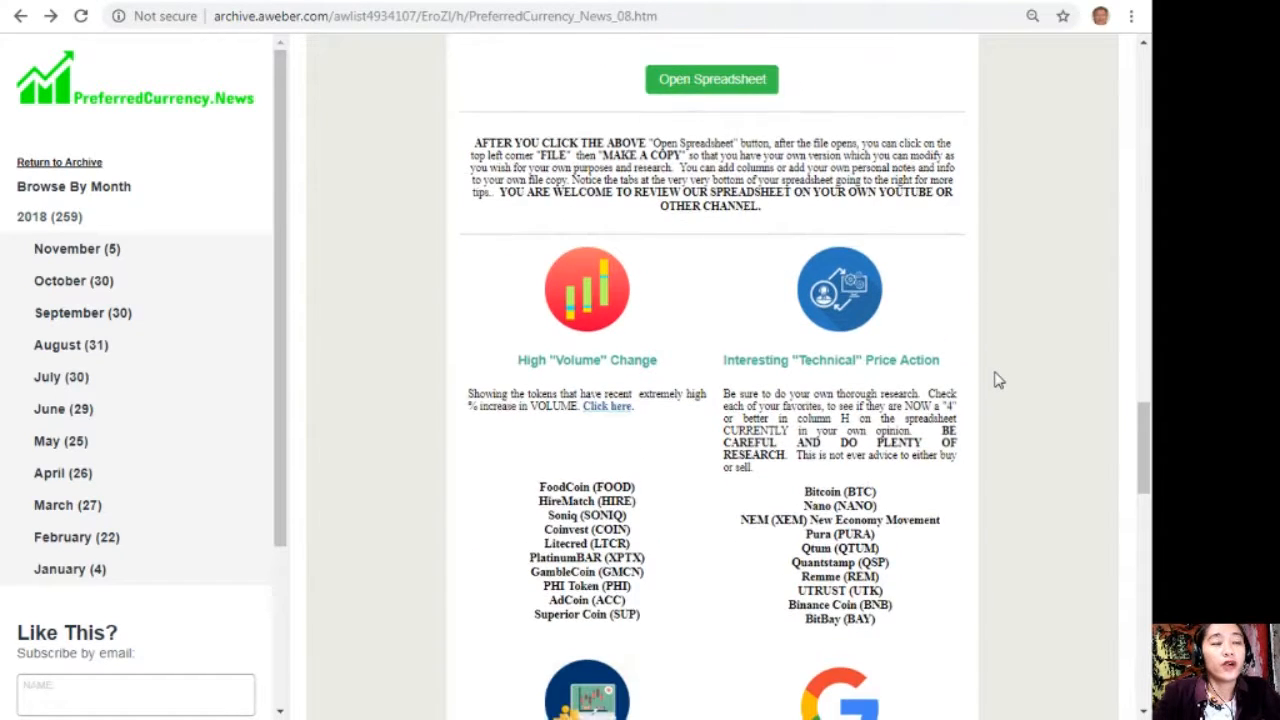
scroll("down", 3)
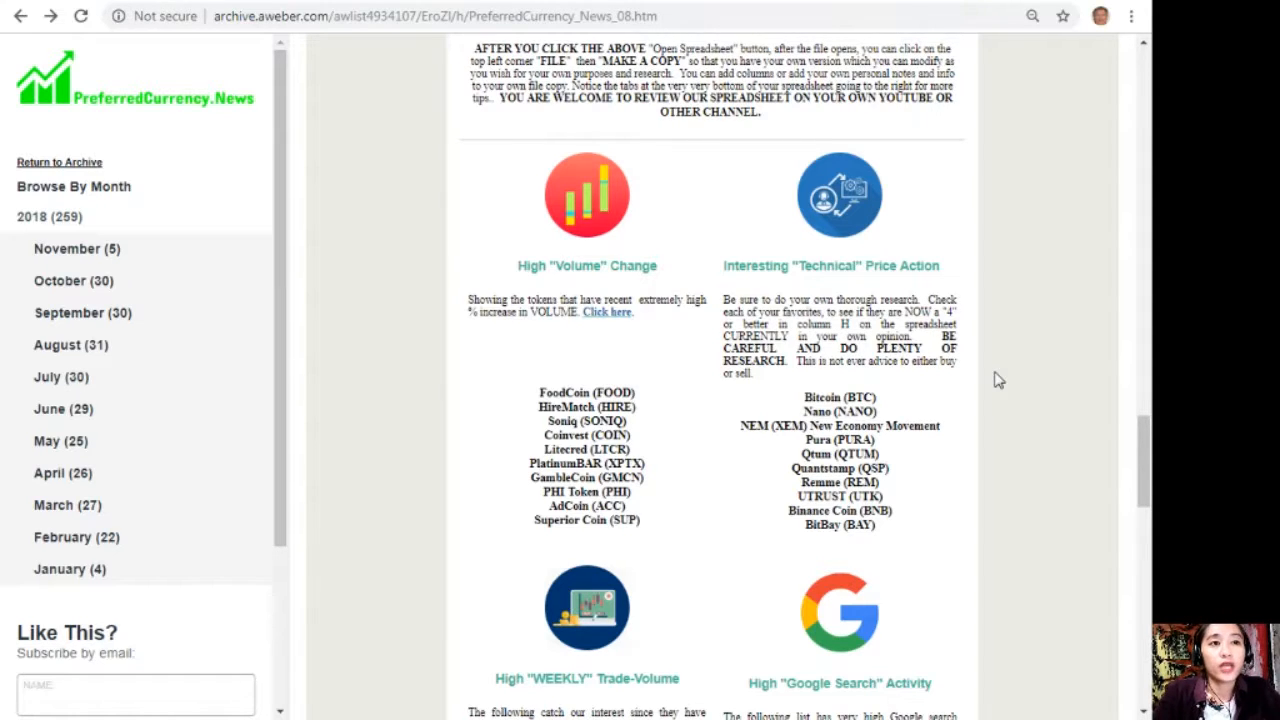
scroll("down", 3)
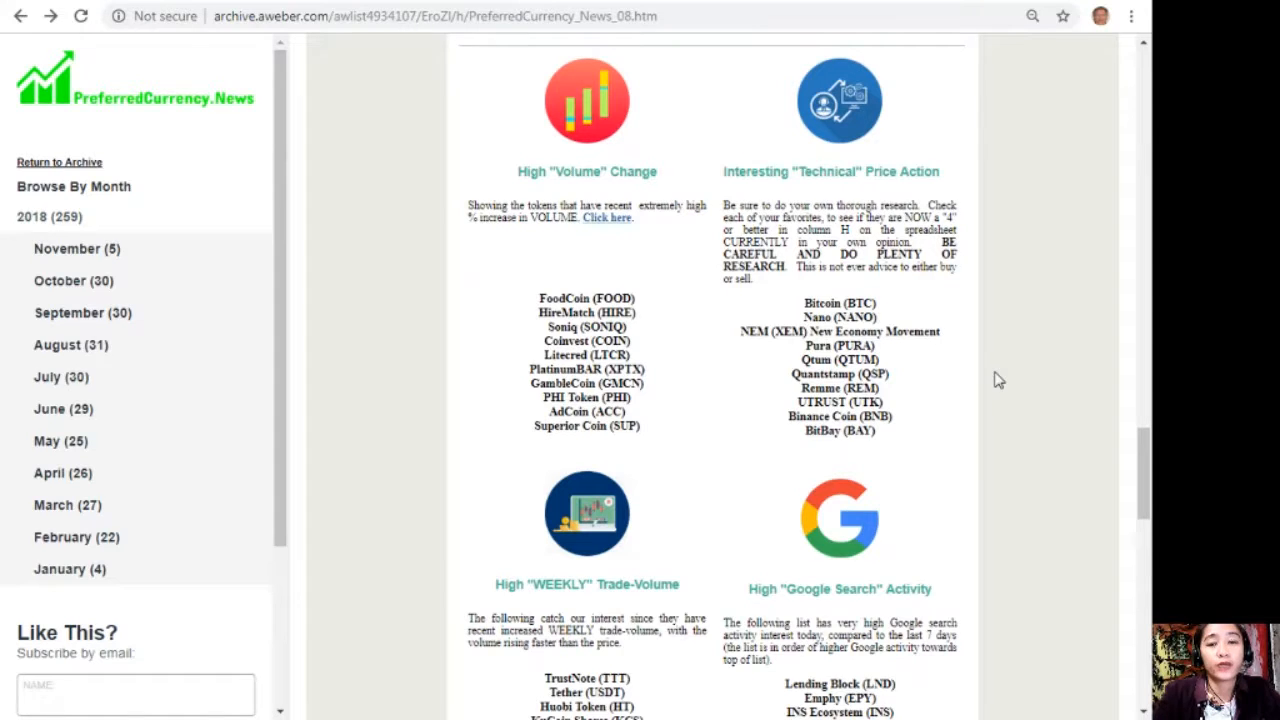
scroll("down", 3)
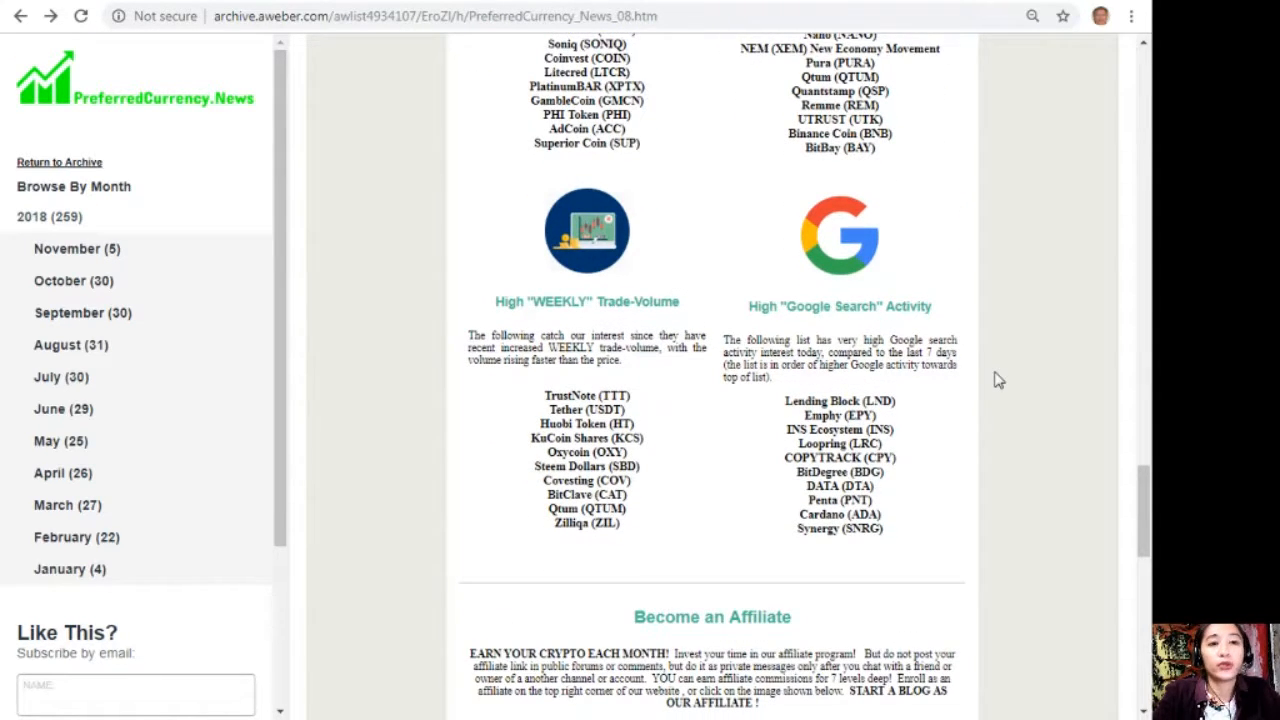
scroll("down", 3)
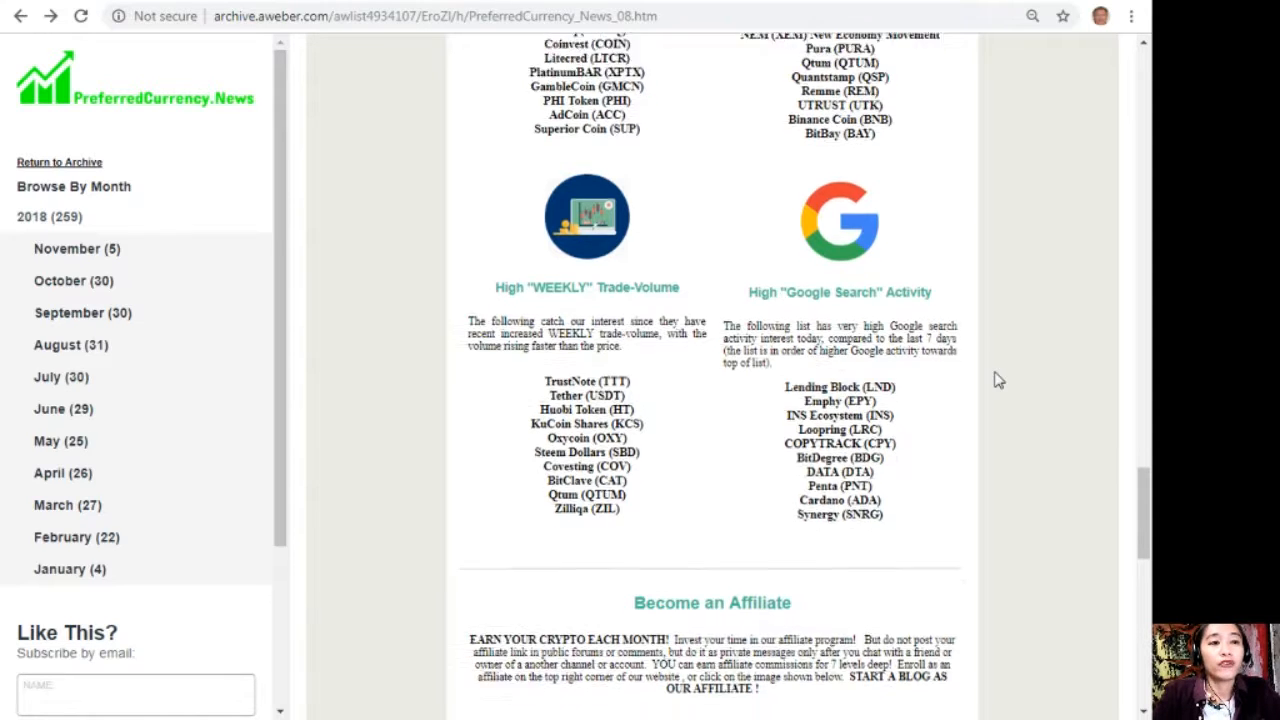
scroll("down", 3)
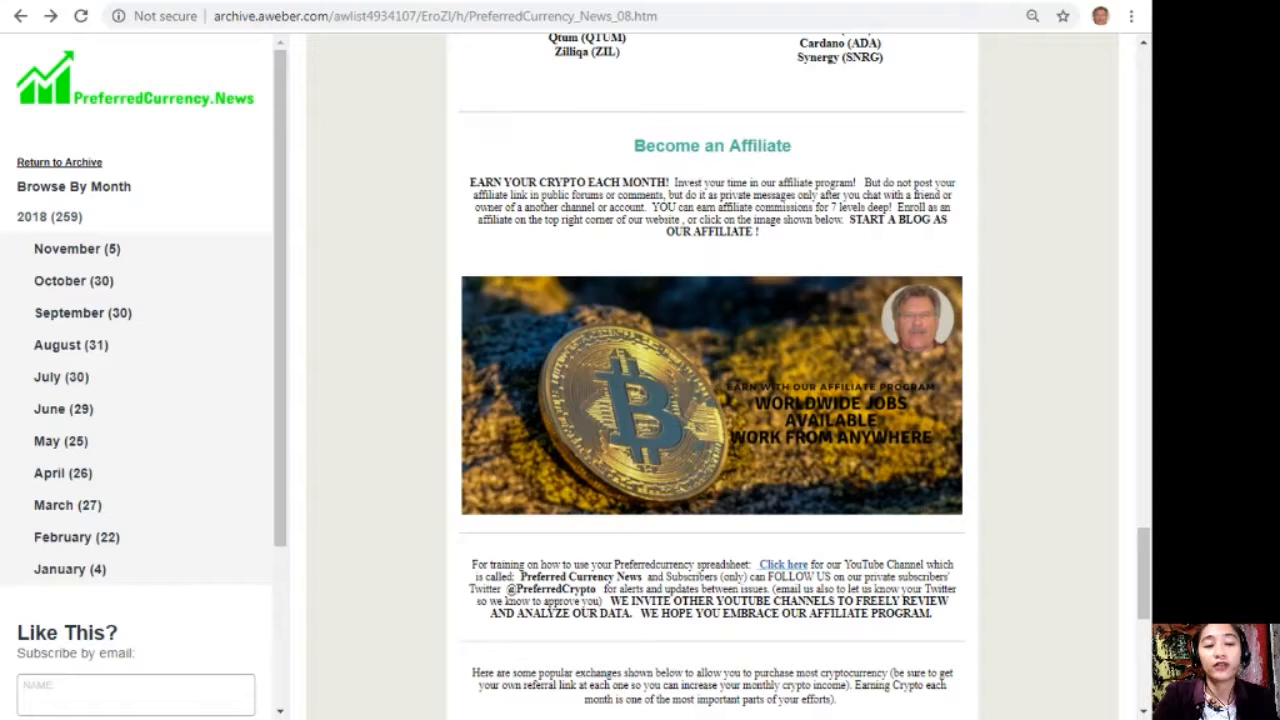
mouse_move(764, 408)
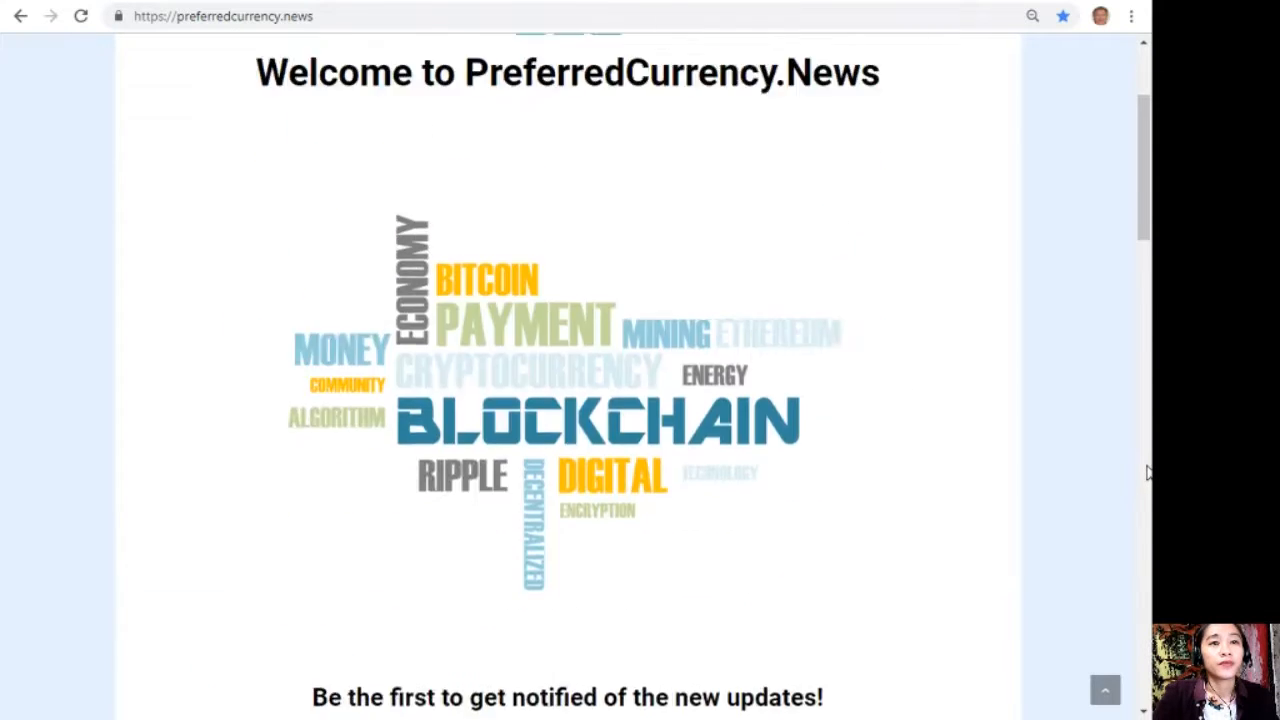
Scroll the PreferredCurrency.News homepage to its top with the logo, welcome heading and Bitcoin banner
scroll("up", 3)
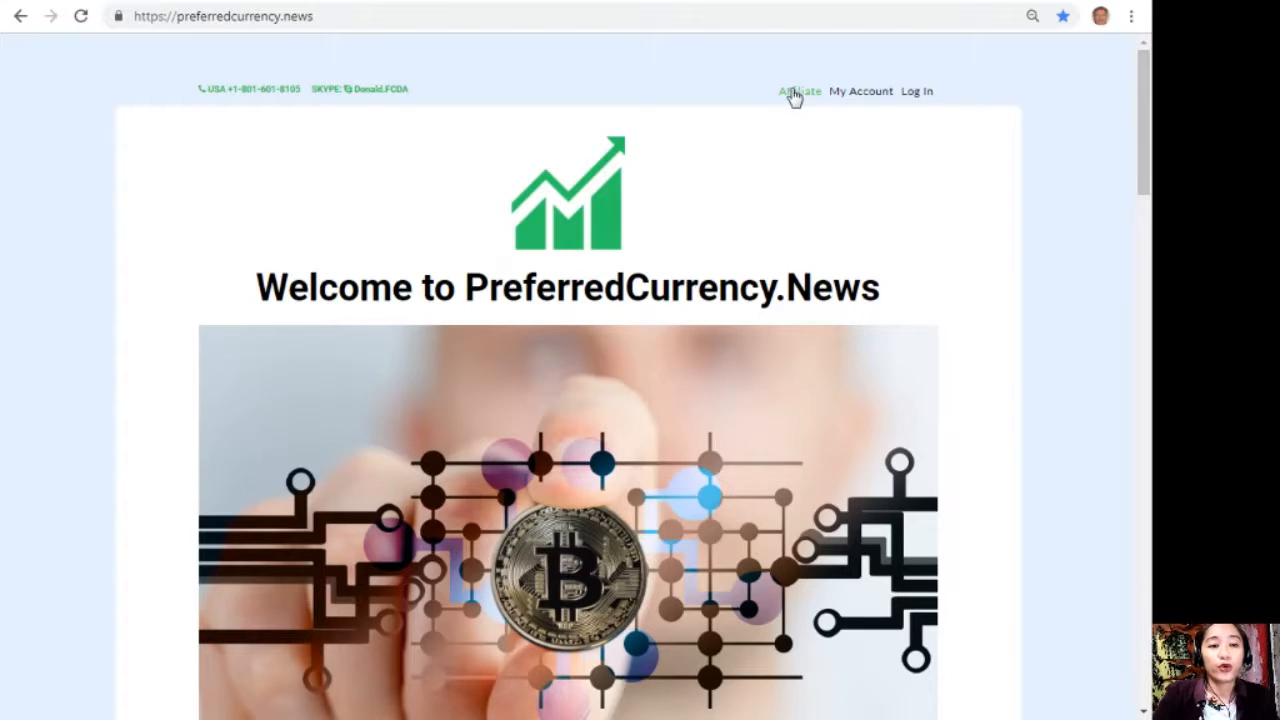
mouse_move(800, 92)
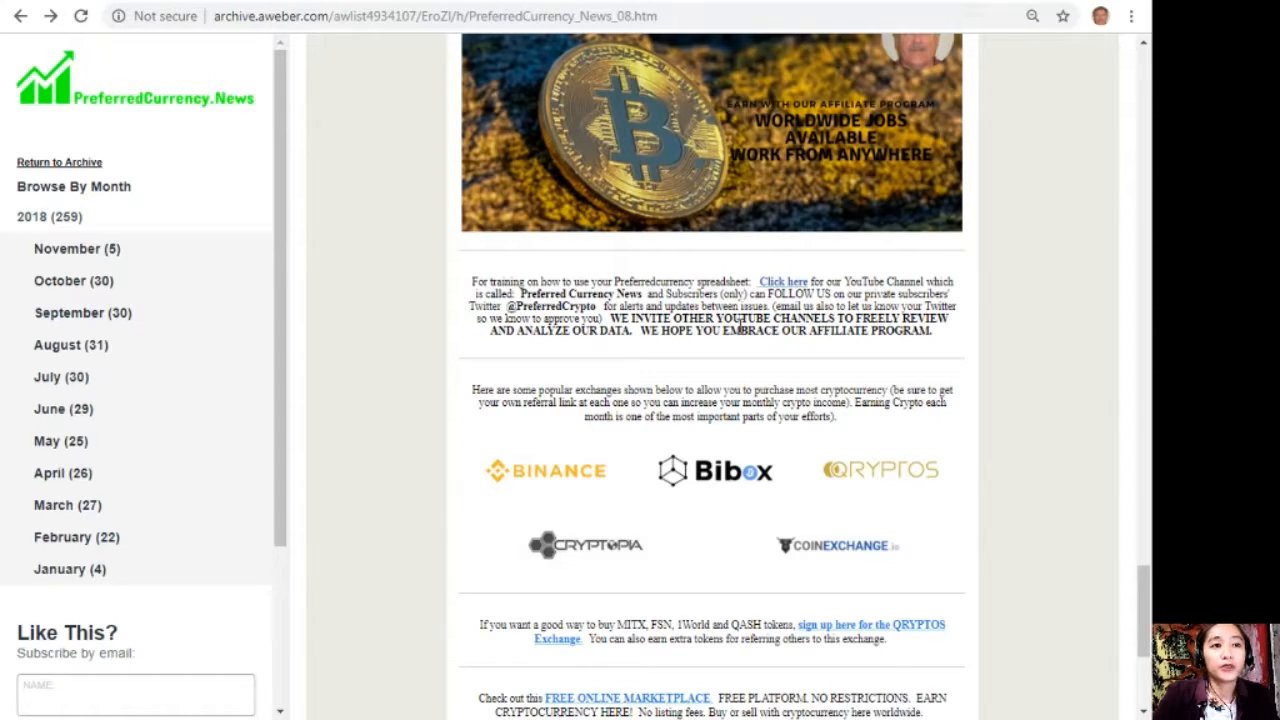
mouse_move(988, 324)
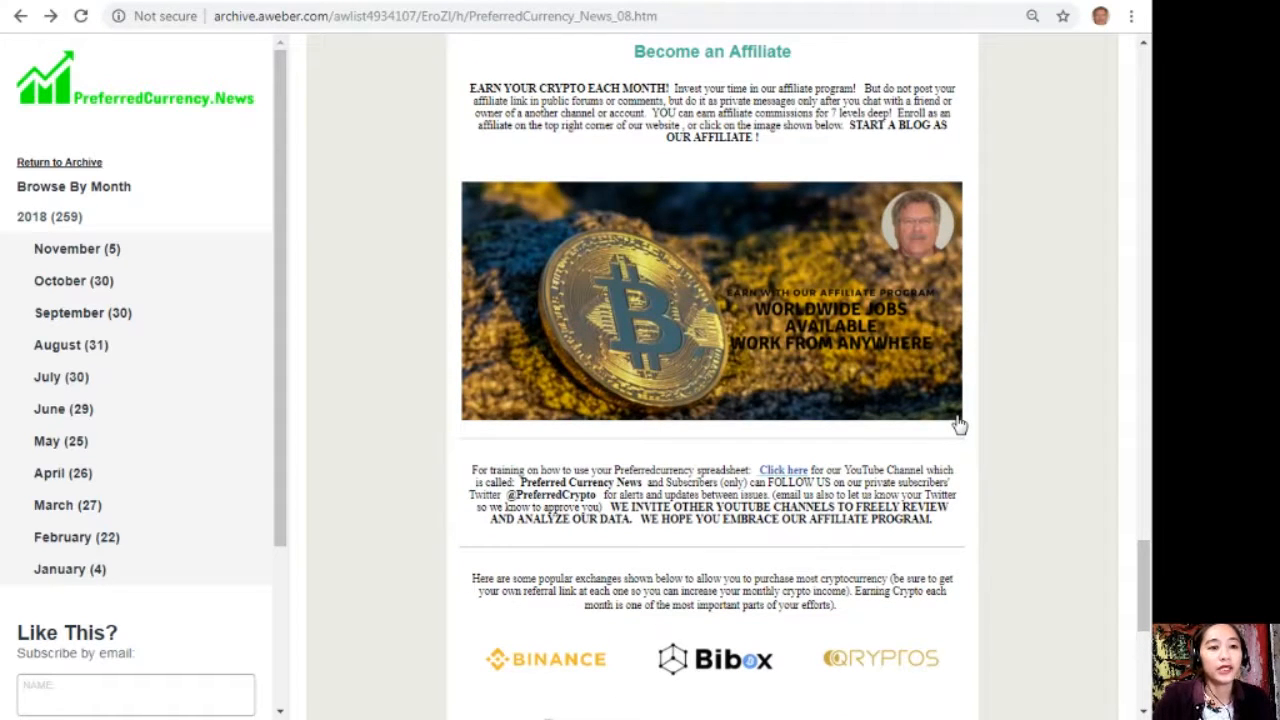
Scroll the newsletter to the affiliate banner and the Binance, Bibox, Qryptos, Cryptopia, CoinExchange logos
scroll("down", 3)
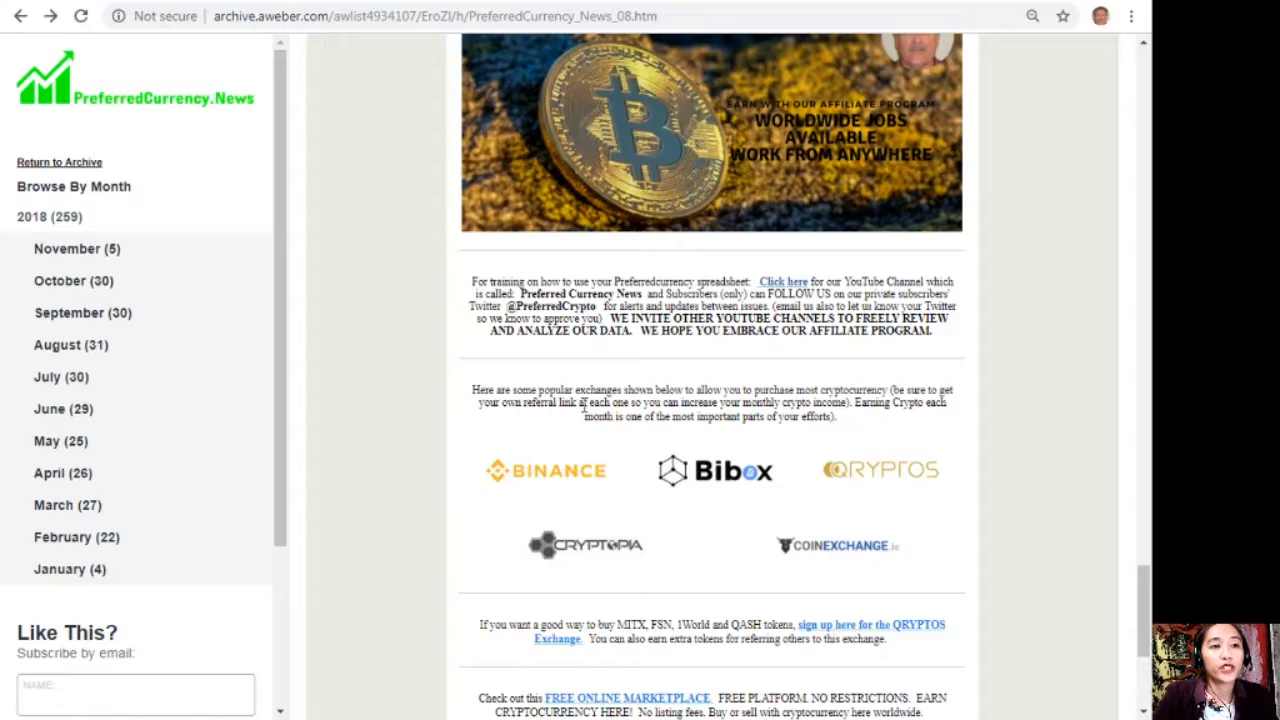
mouse_move(736, 404)
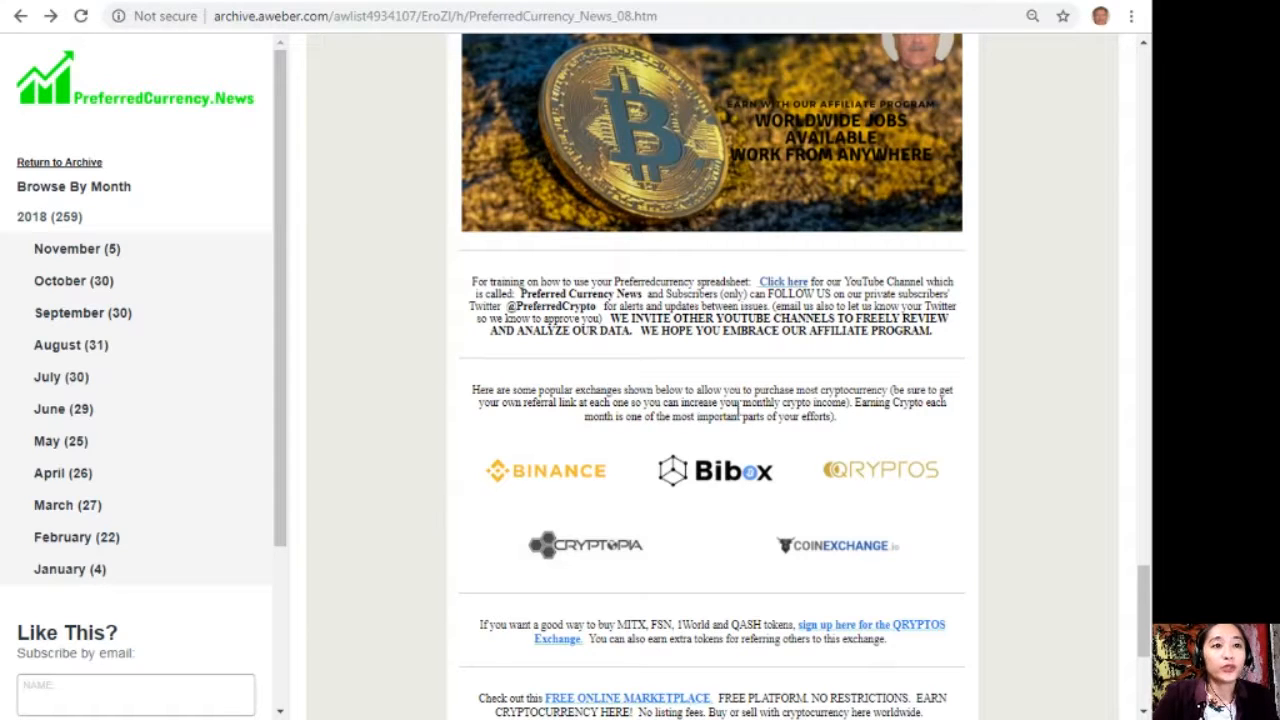
mouse_move(816, 410)
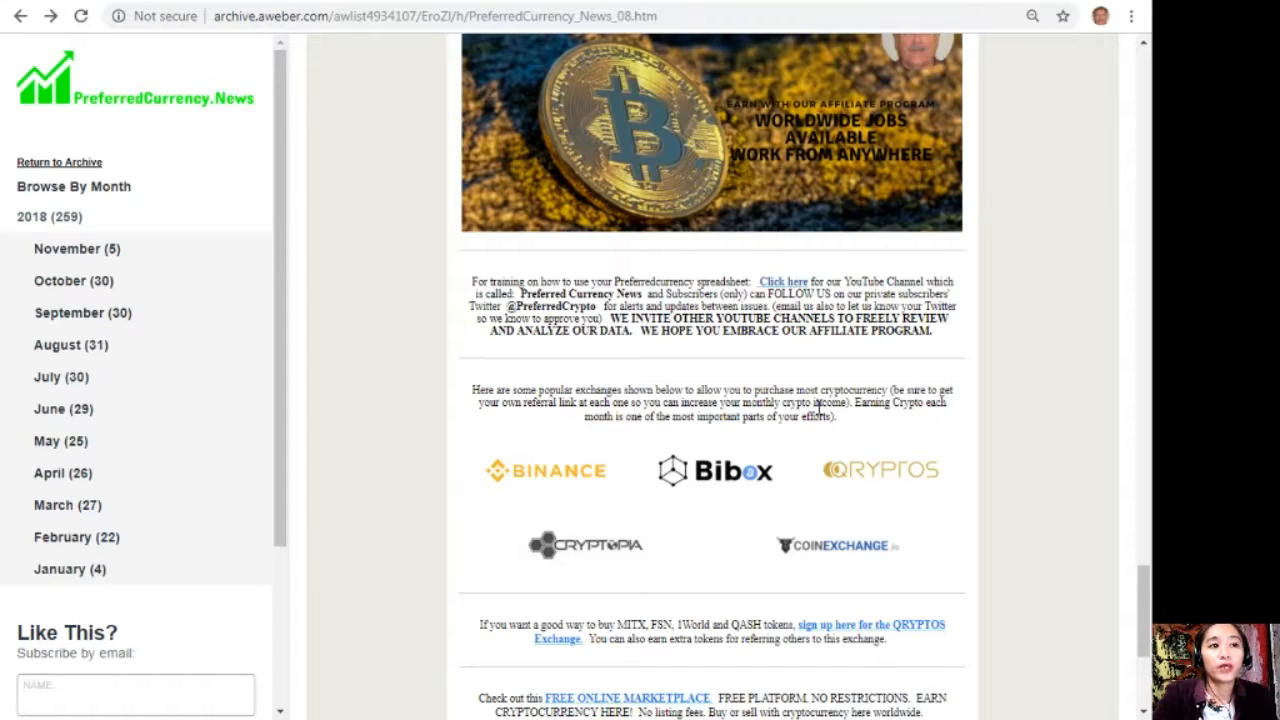
mouse_move(844, 460)
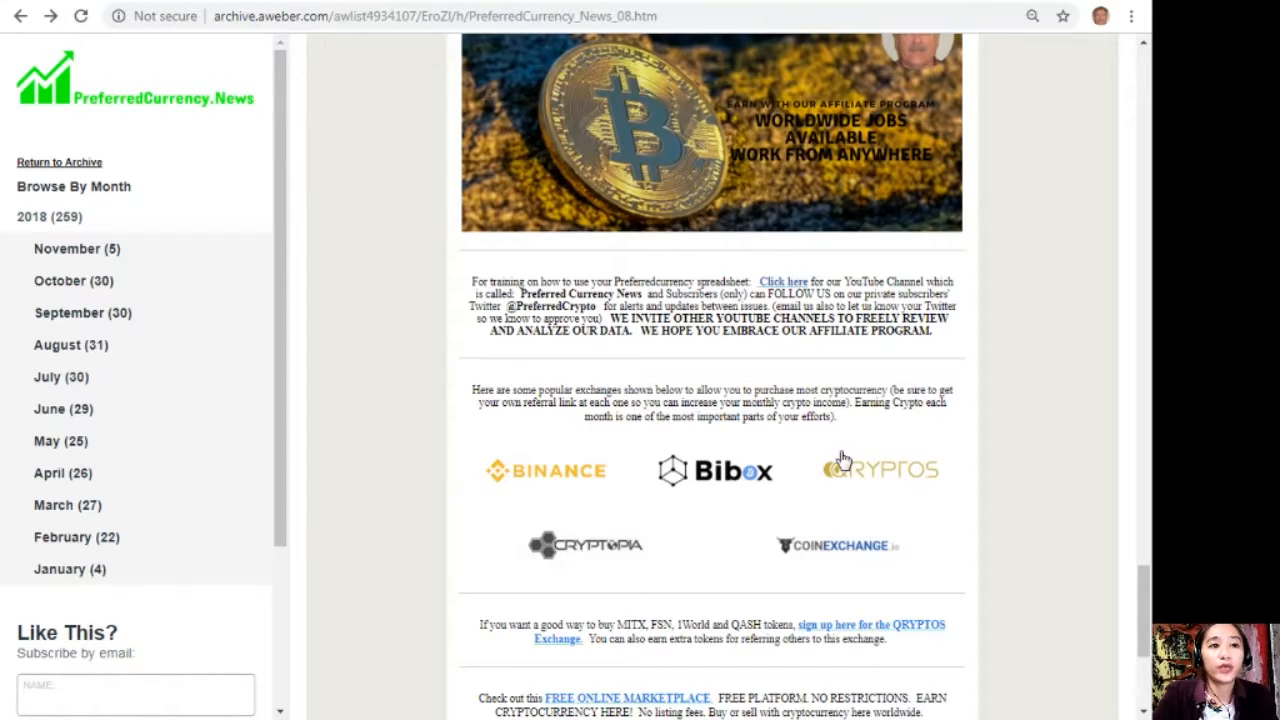
mouse_move(870, 442)
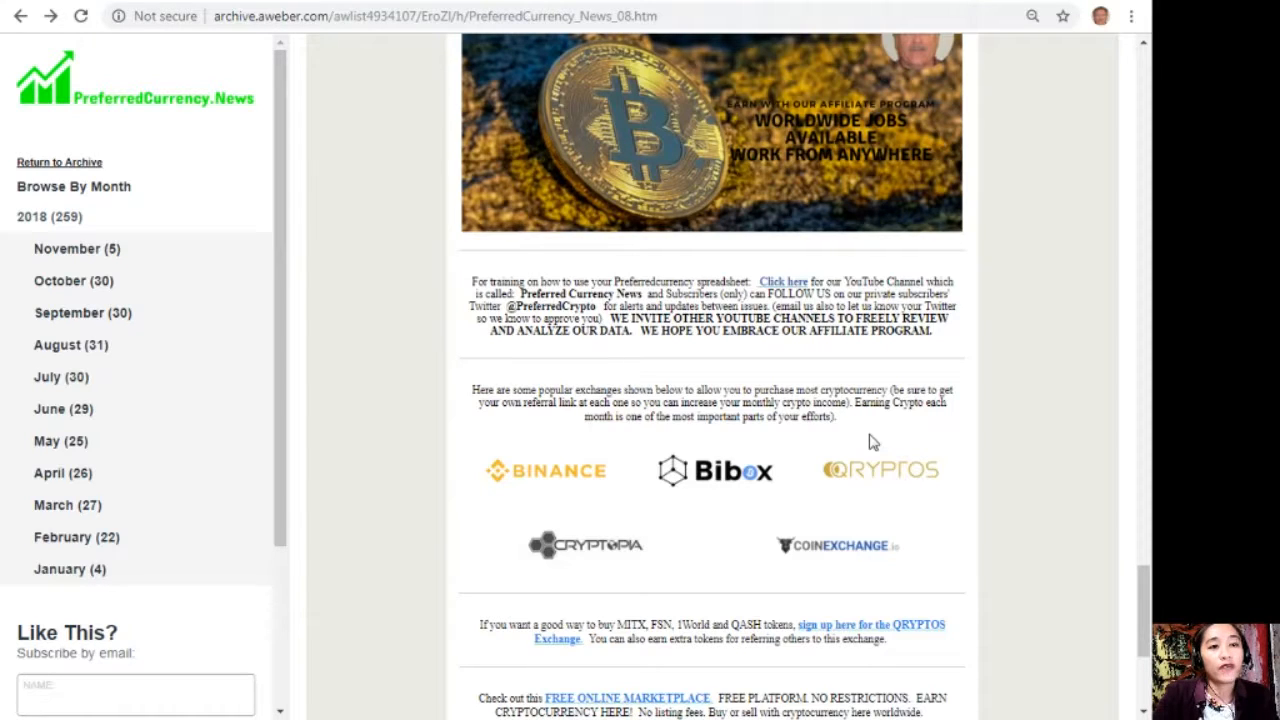
mouse_move(620, 528)
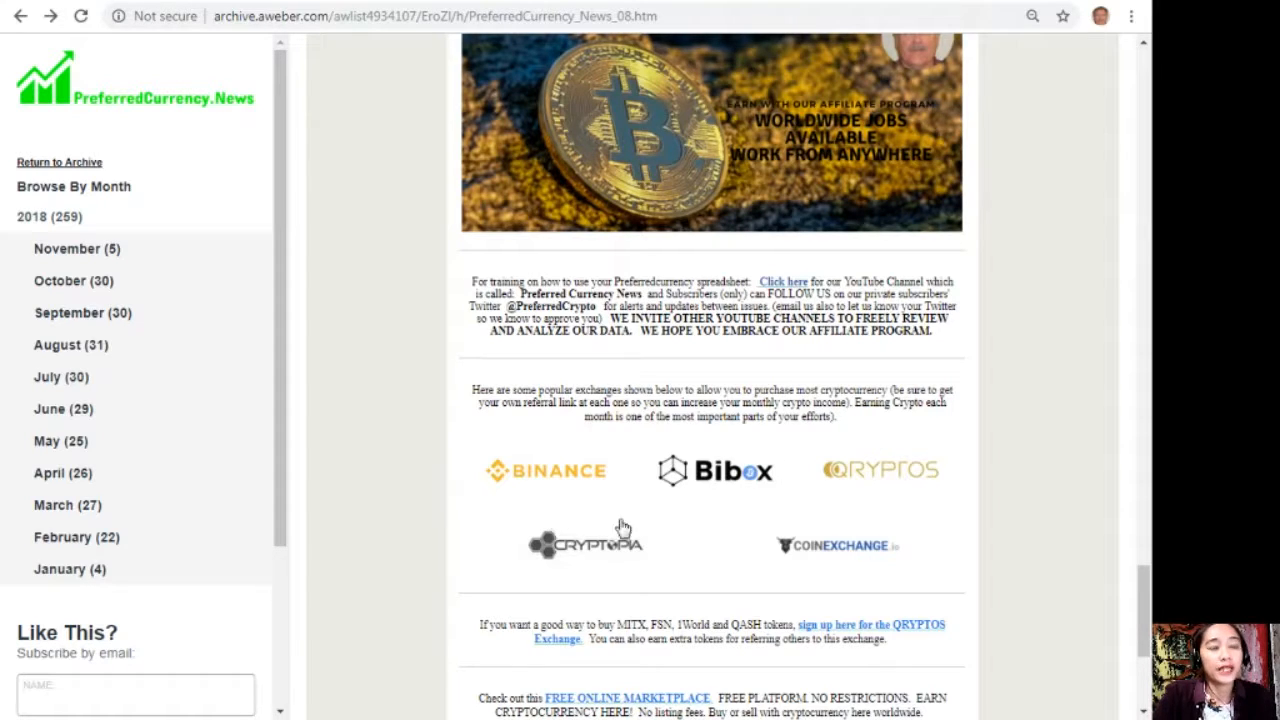
mouse_move(916, 504)
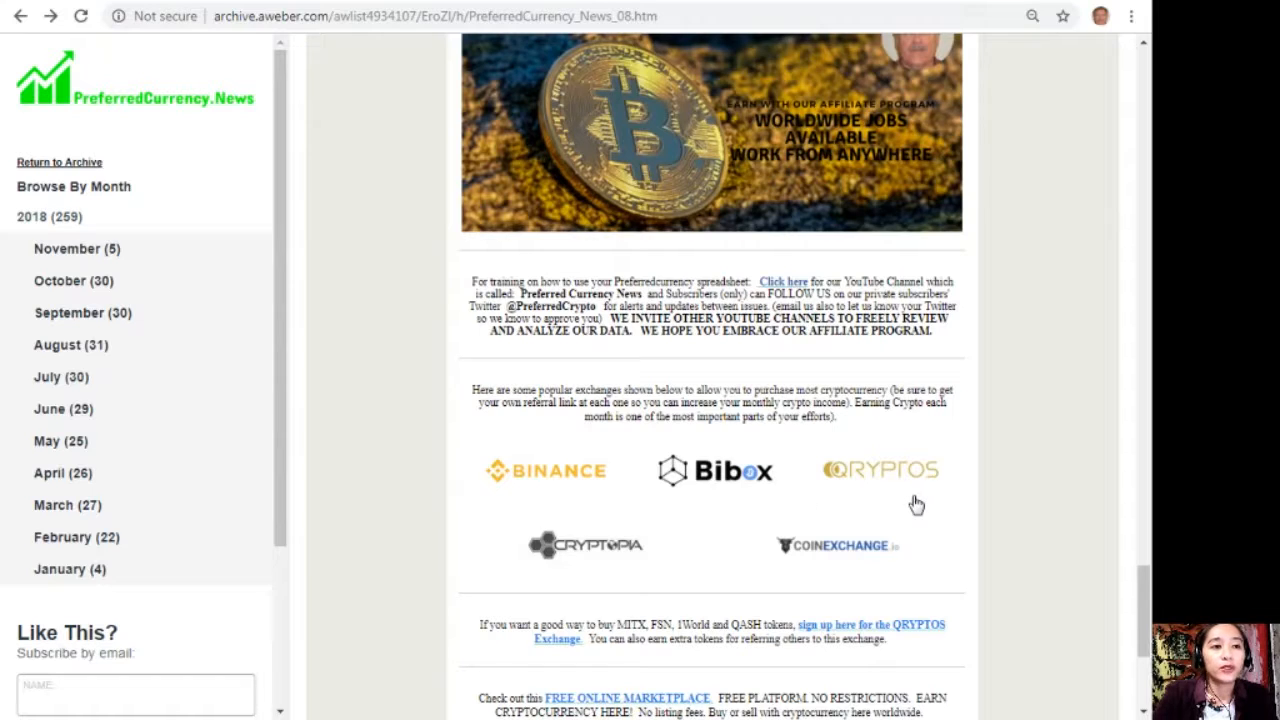
scroll("down", 3)
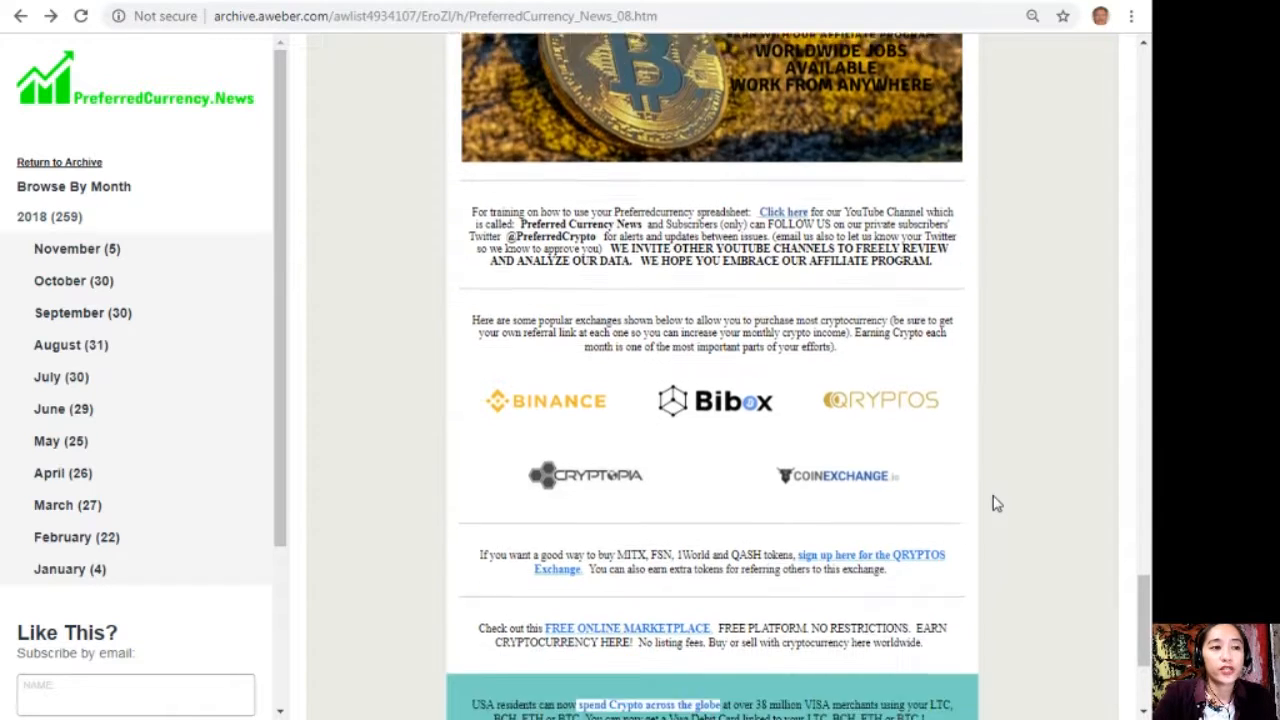
Scroll to the newsletter's end showing the QRYPTOS, free marketplace, Visa debit card and extra income paragraphs
scroll("down", 3)
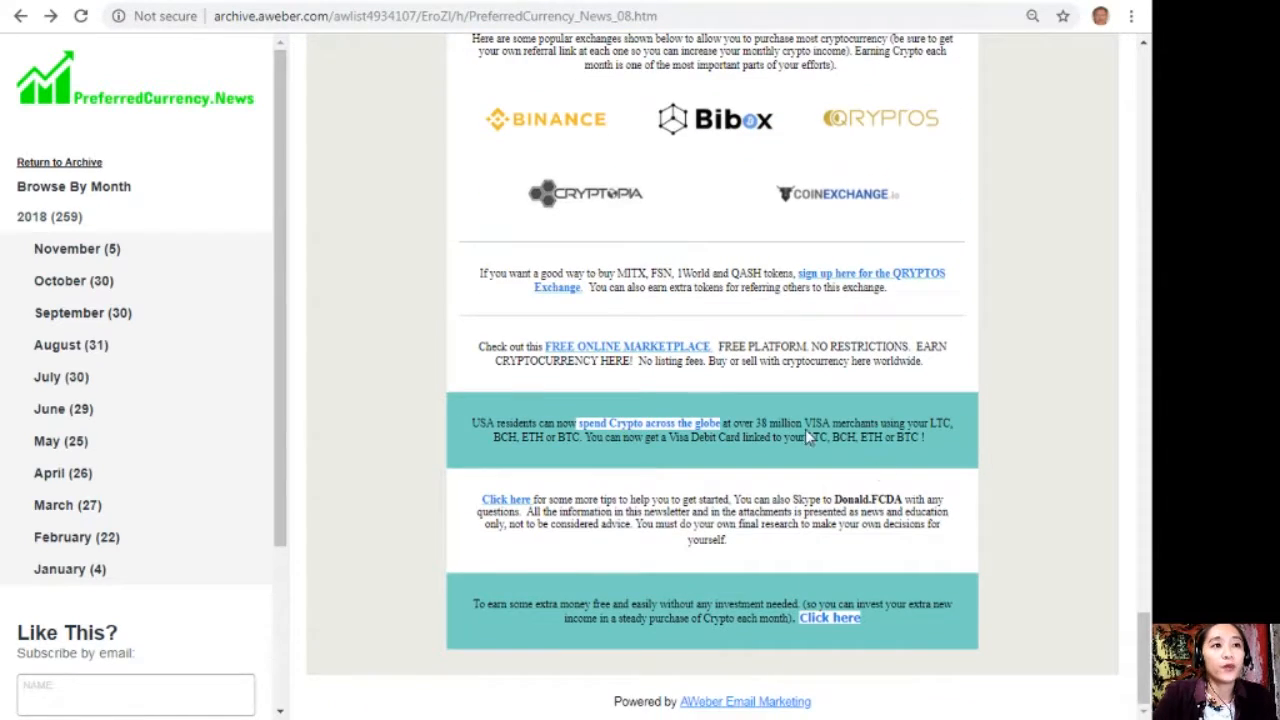
mouse_move(616, 290)
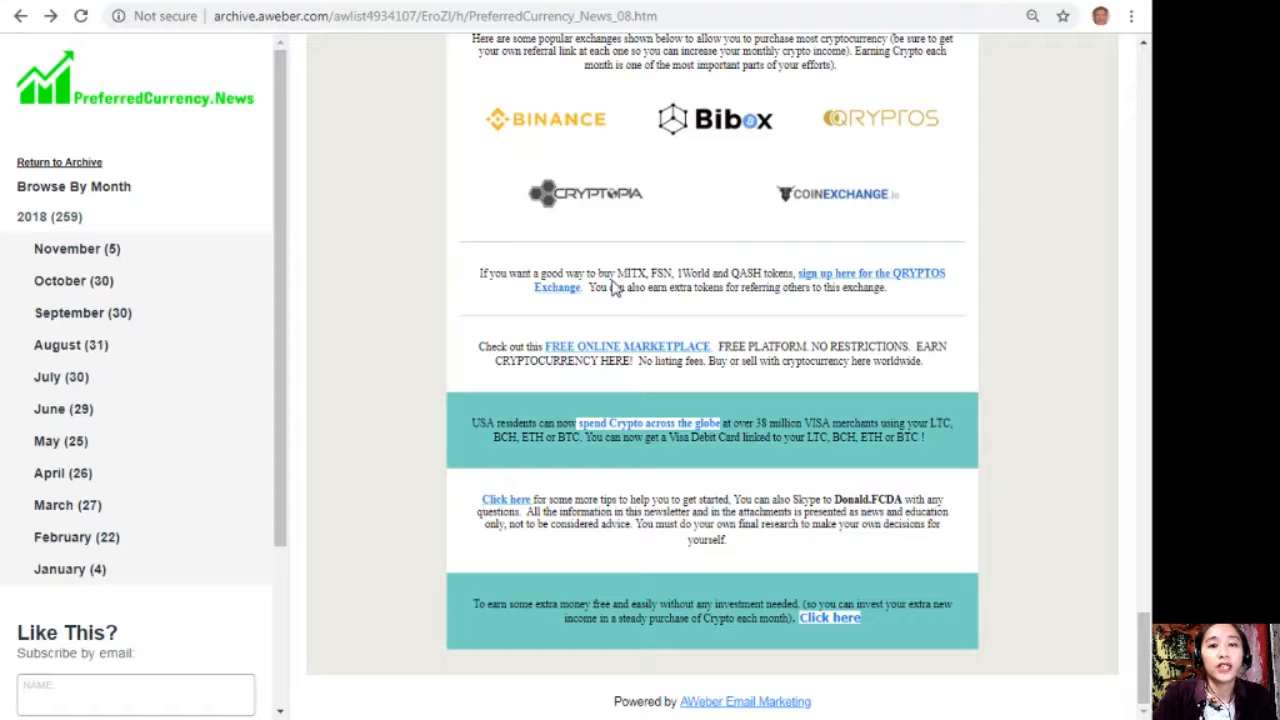
mouse_move(900, 284)
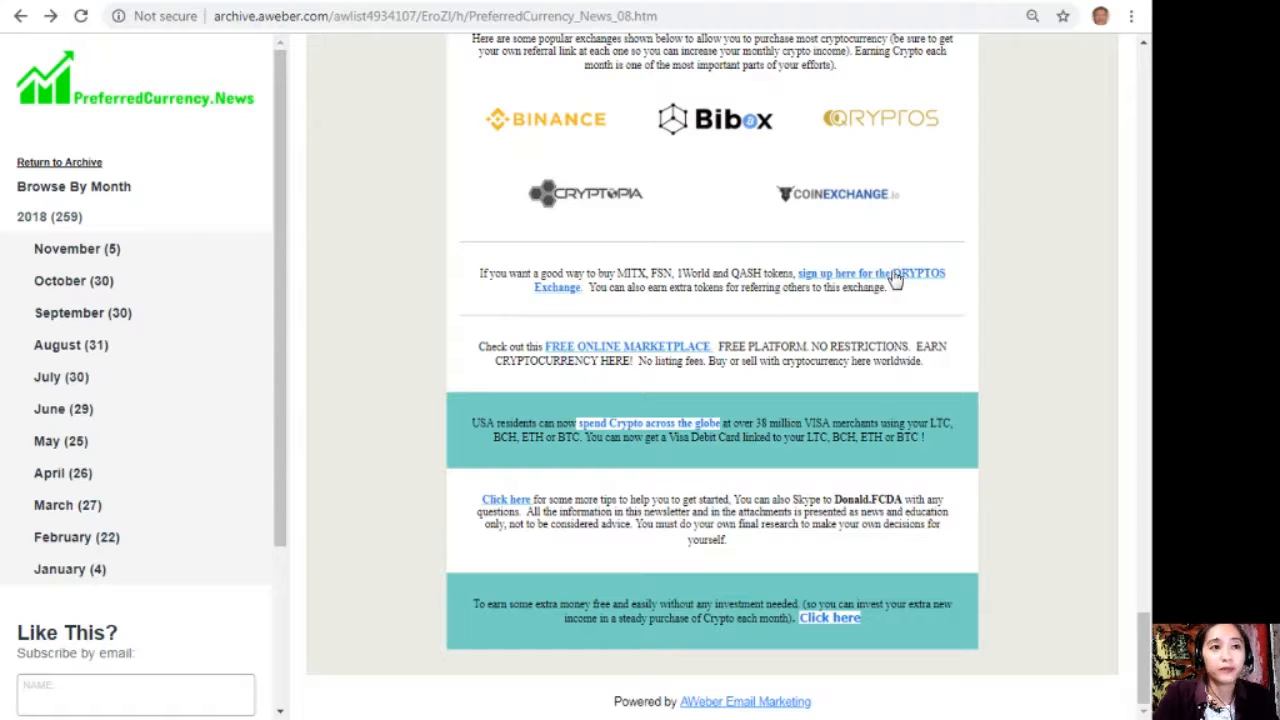
mouse_move(636, 304)
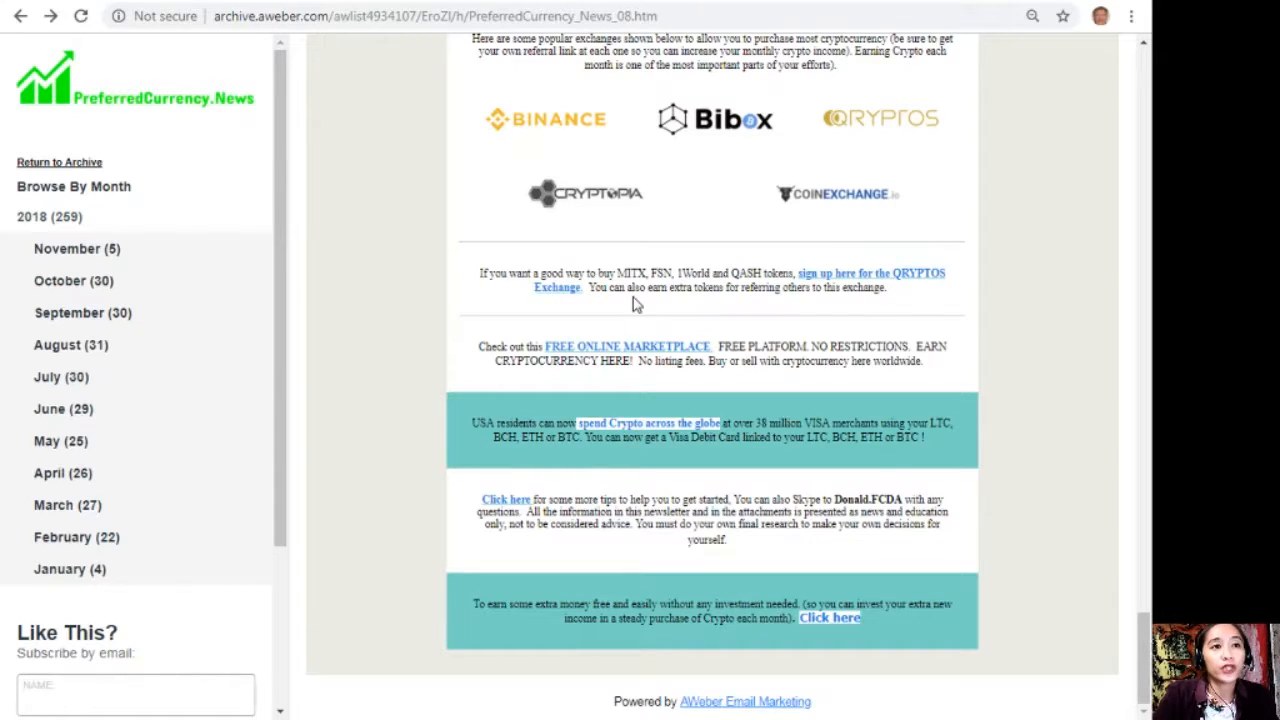
mouse_move(876, 310)
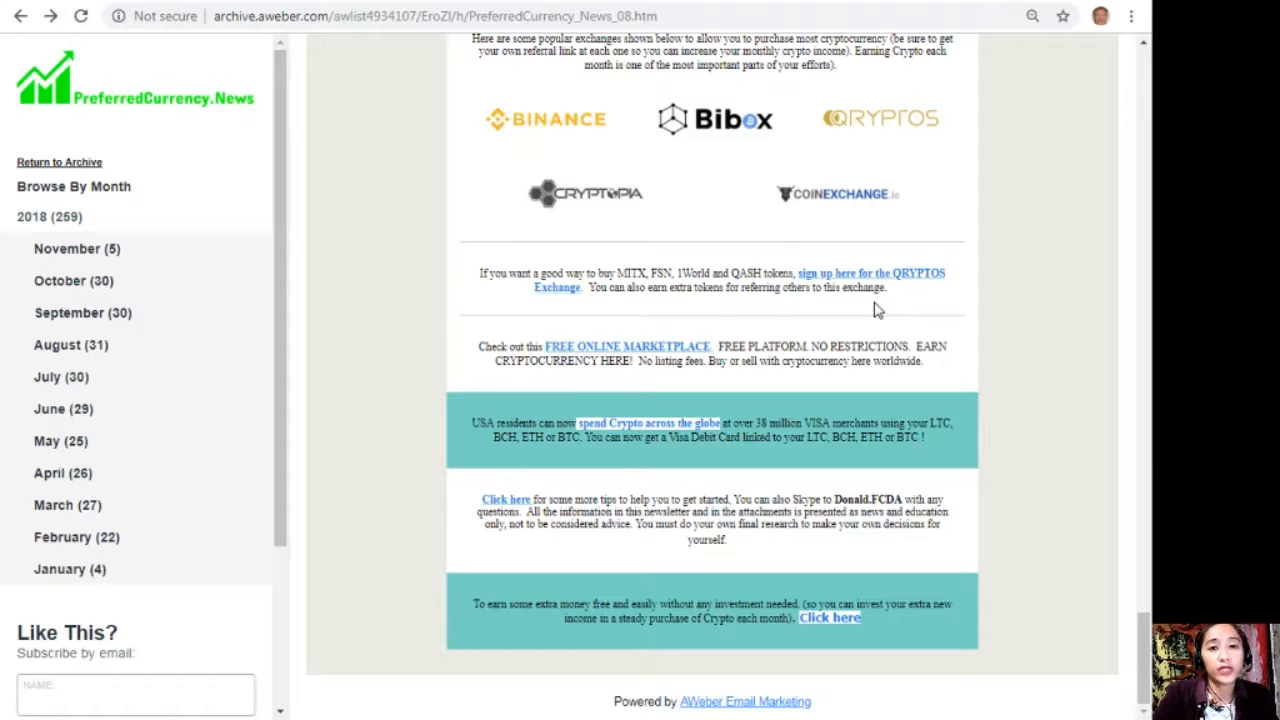
mouse_move(518, 380)
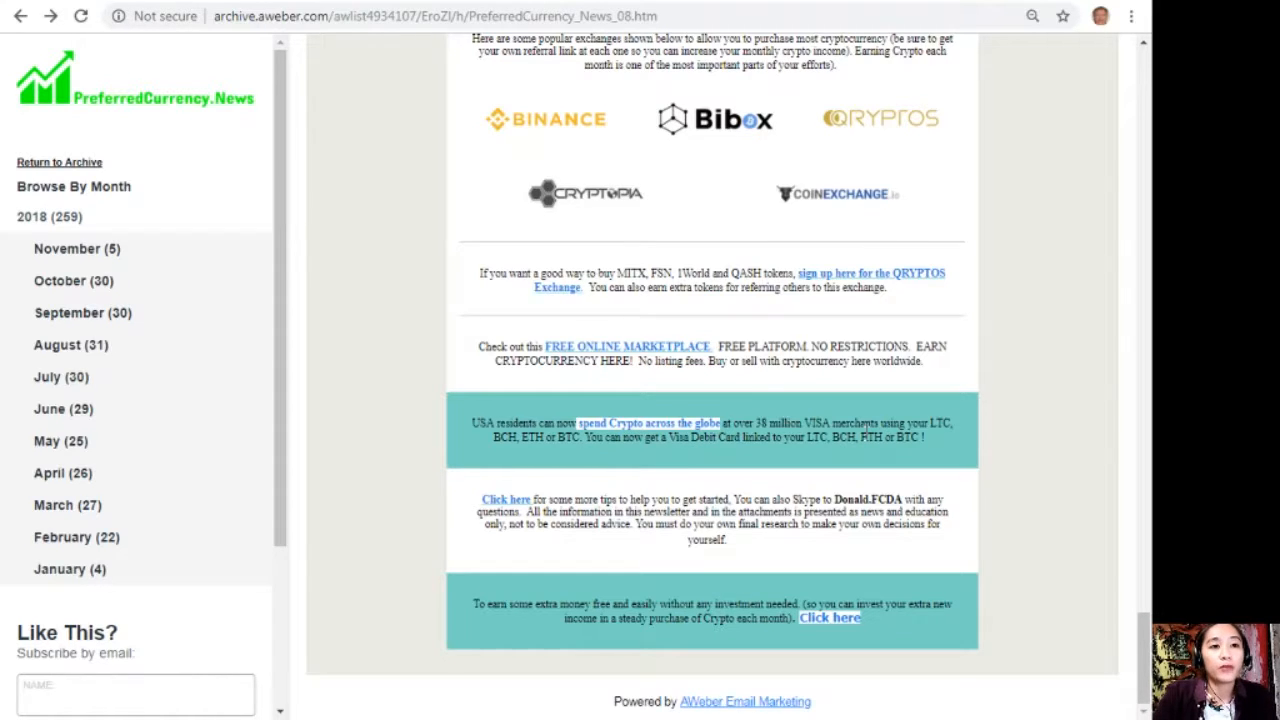
mouse_move(872, 464)
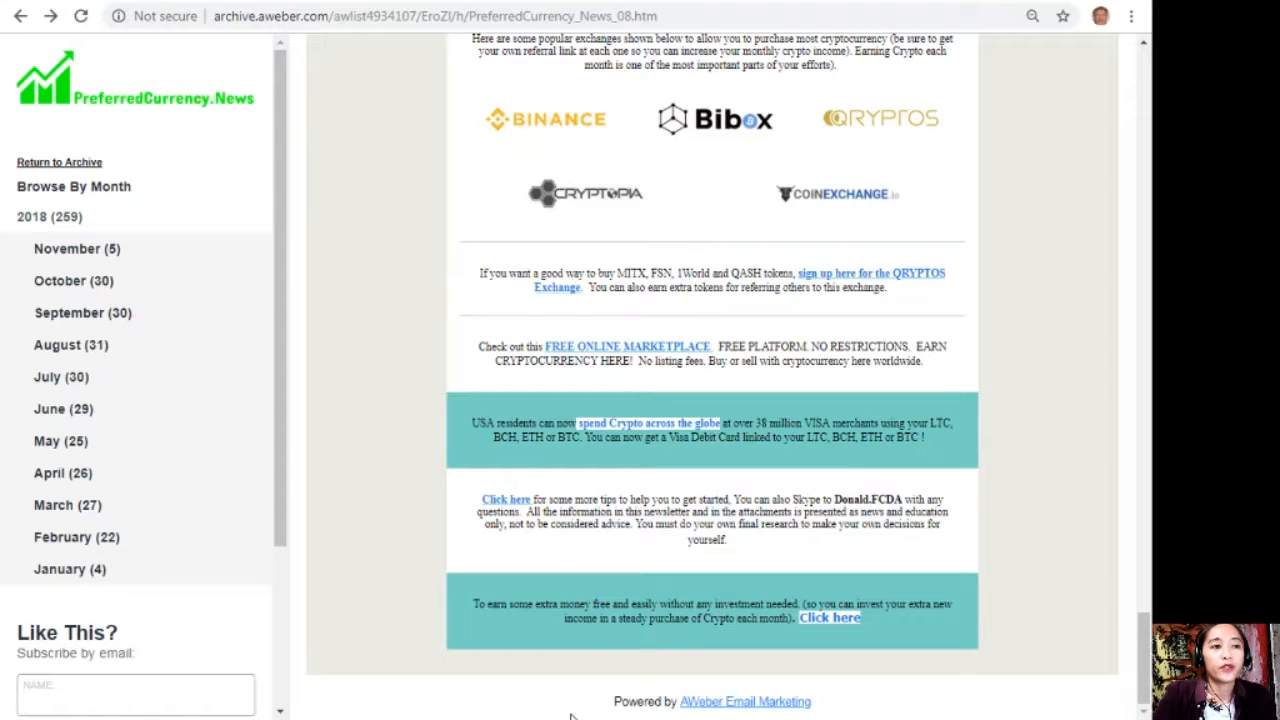
mouse_move(536, 644)
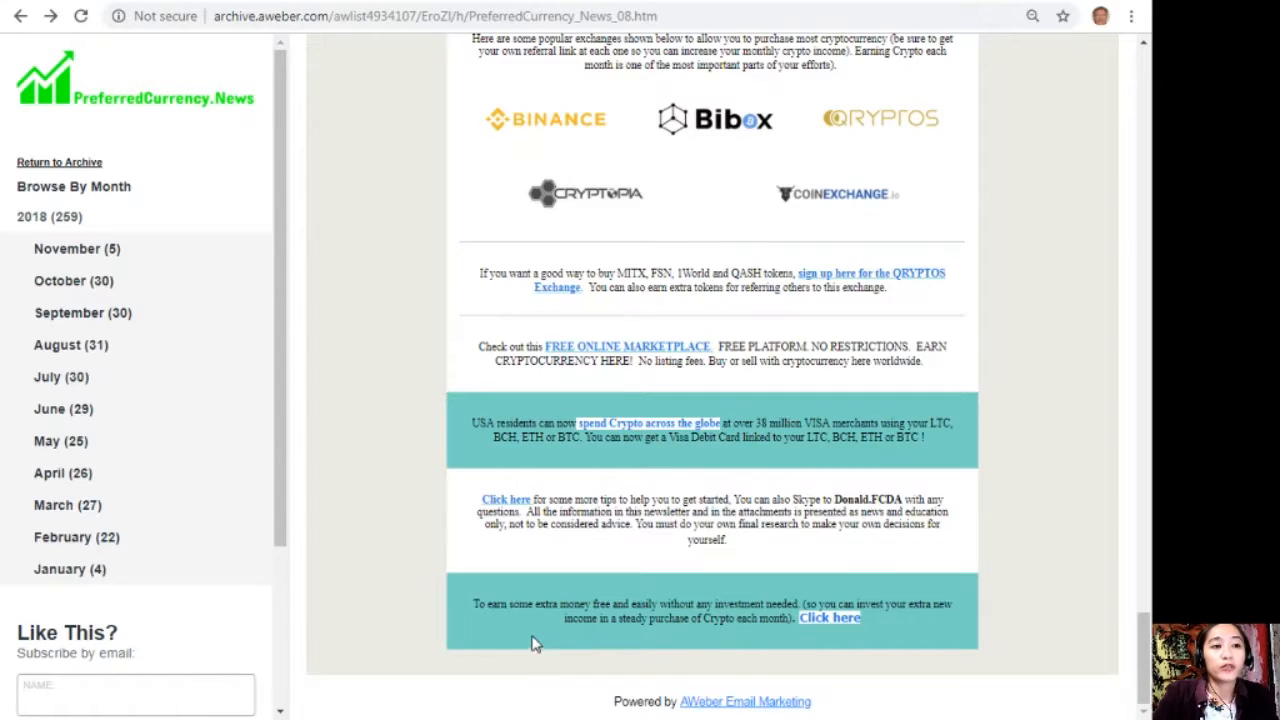
mouse_move(830, 616)
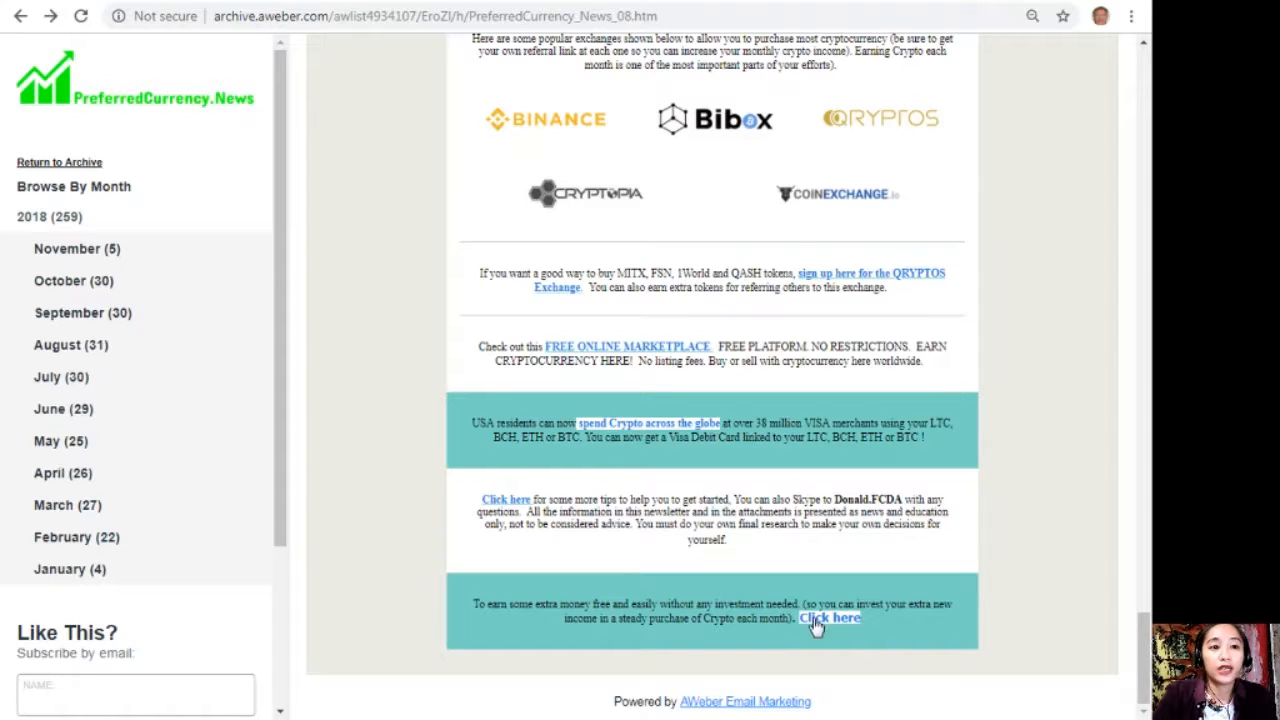
mouse_move(856, 620)
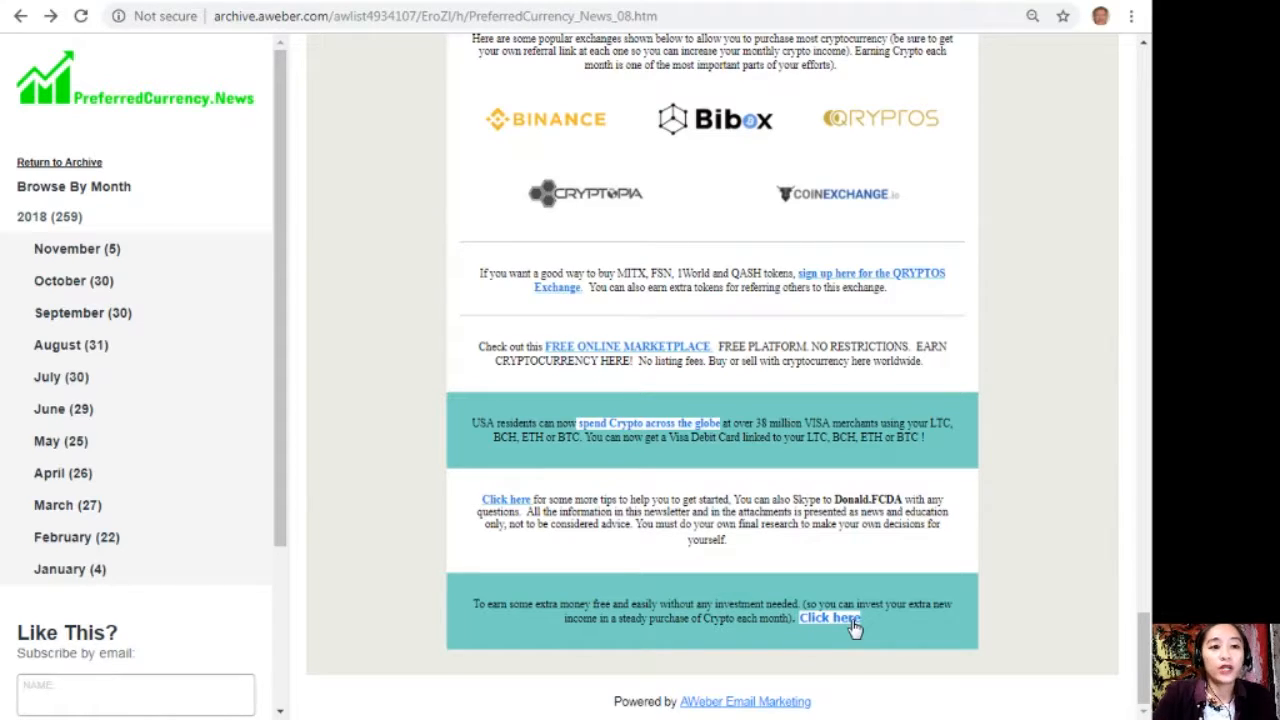